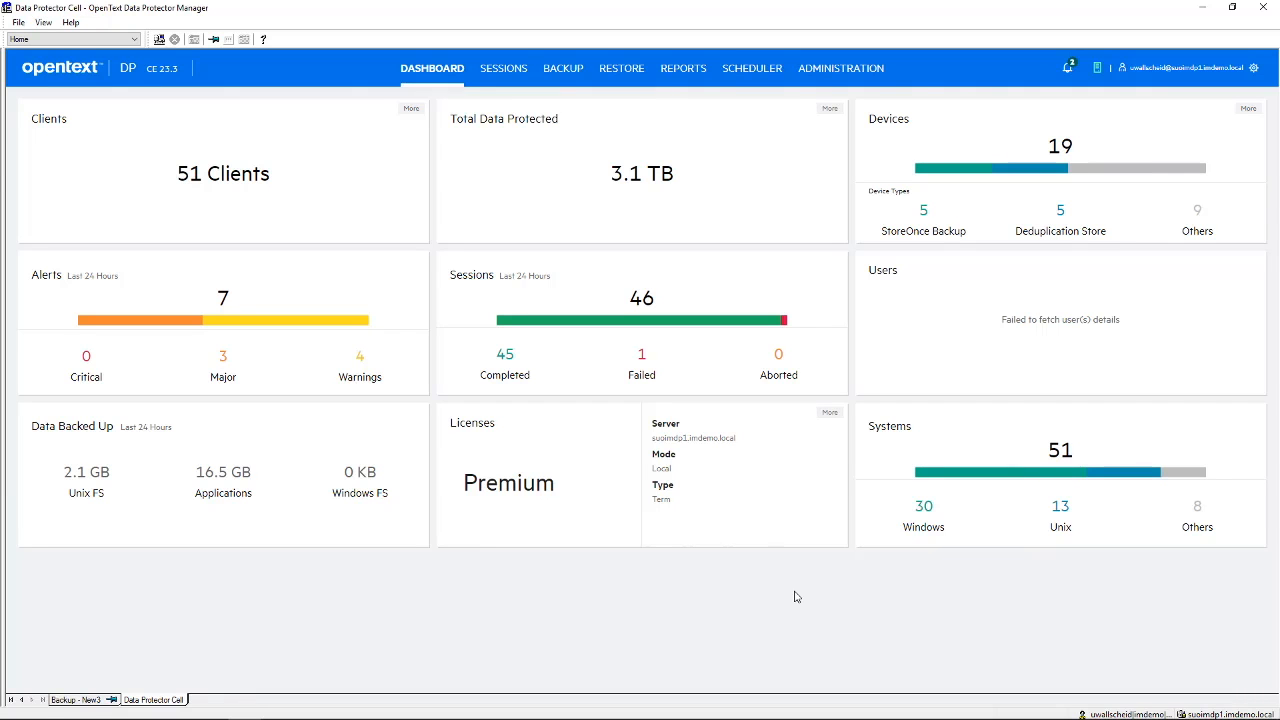
{"action": "mouse_move", "coordinate": [740, 540]}
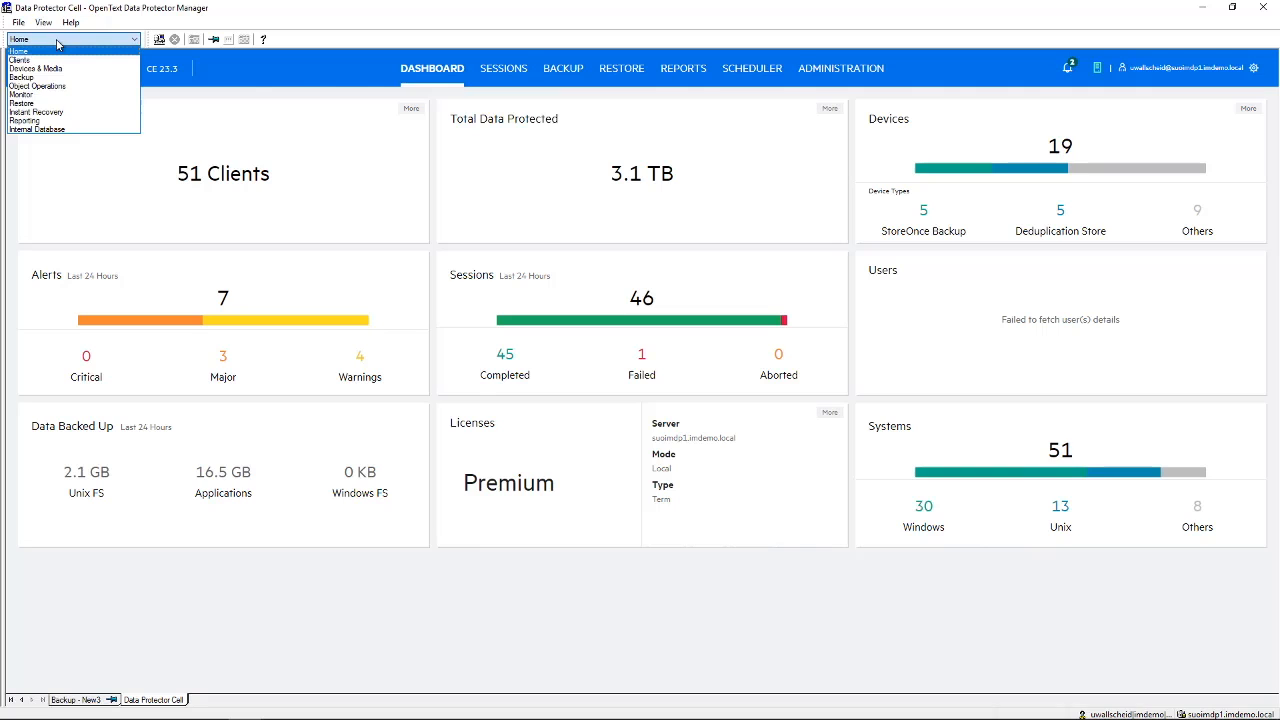
{"action": "mouse_move", "coordinate": [38, 86]}
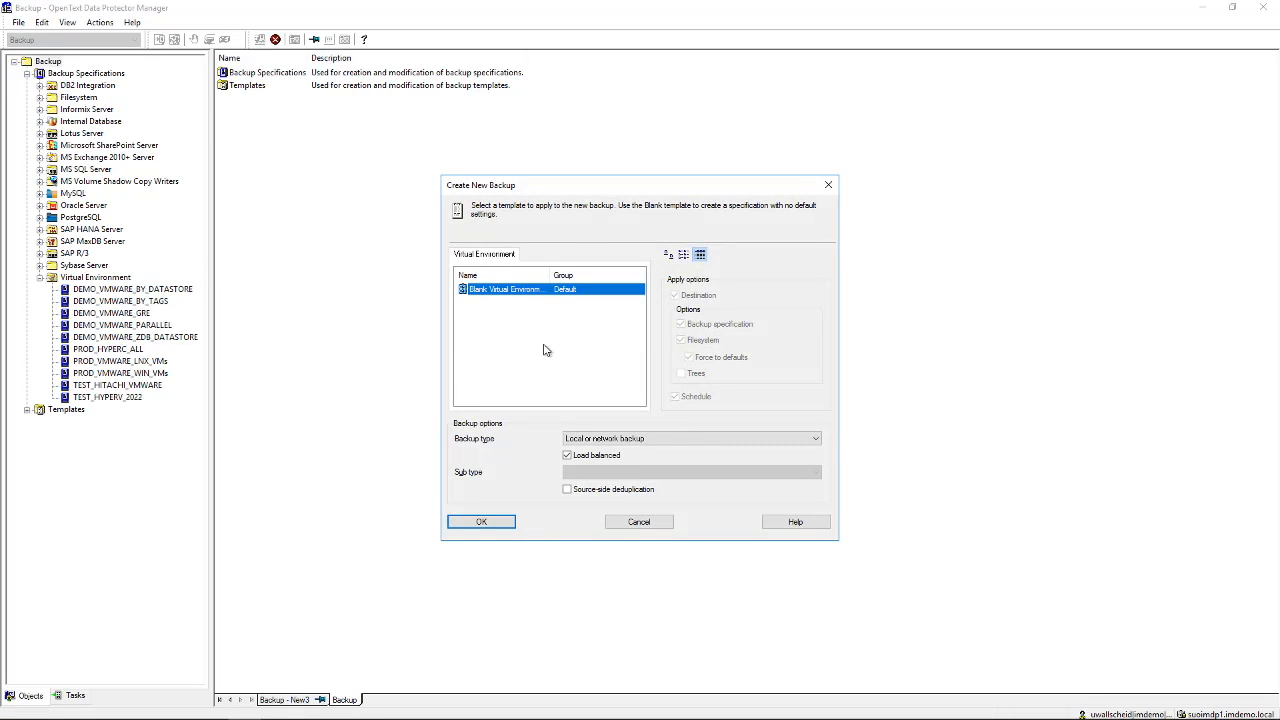
{"action": "mouse_move", "coordinate": [530, 316]}
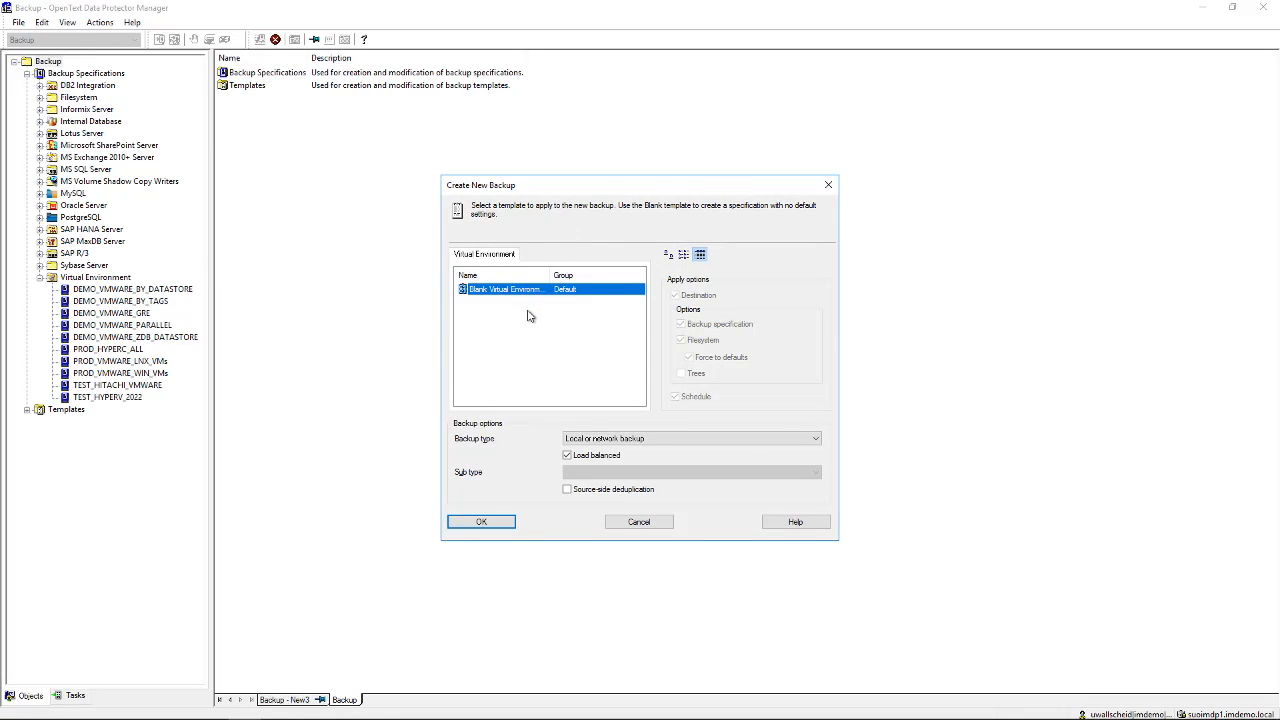
{"action": "mouse_move", "coordinate": [500, 448]}
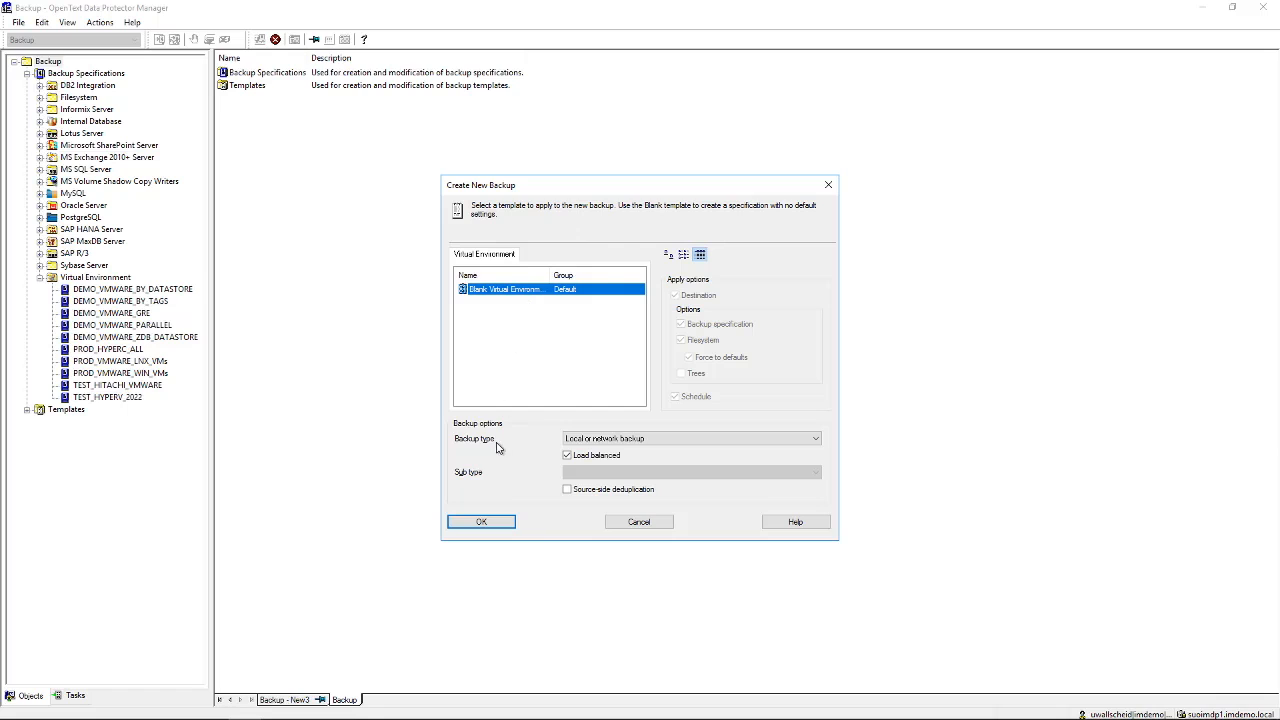
Start from the blank template and target the vCenter client with its backup host.
{"action": "left_click", "coordinate": [480, 520]}
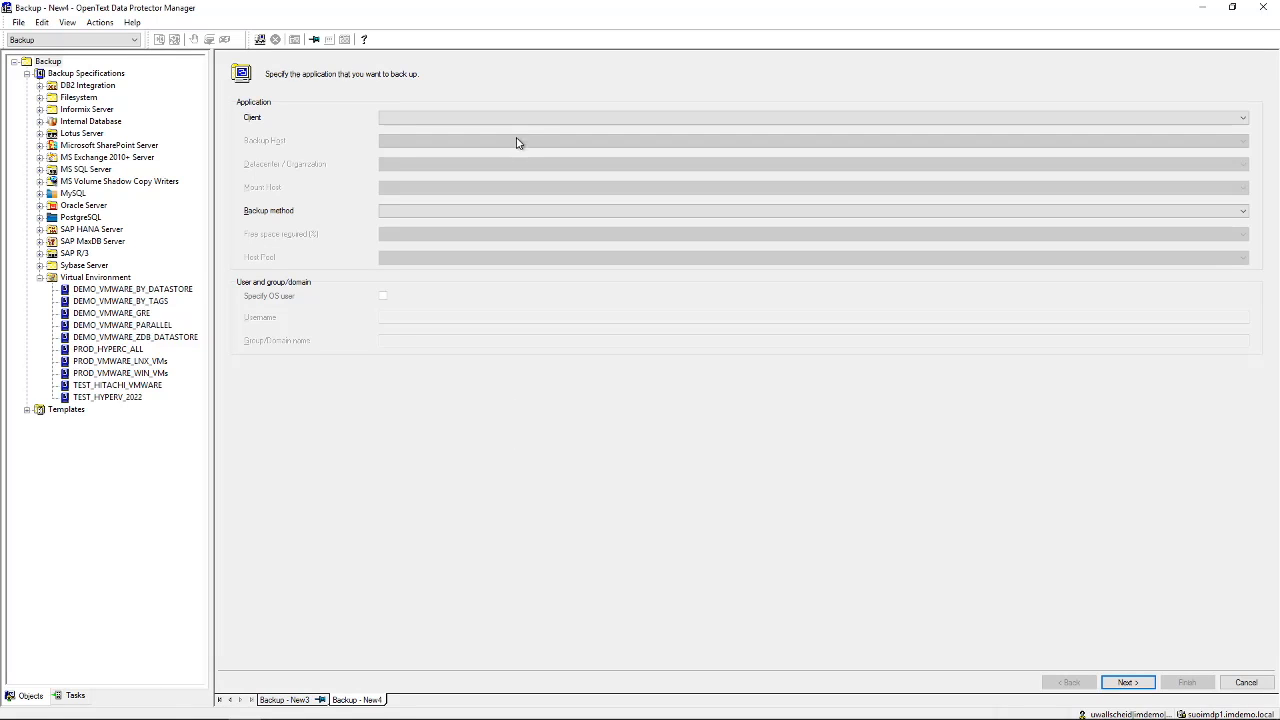
{"action": "left_click", "coordinate": [1242, 116]}
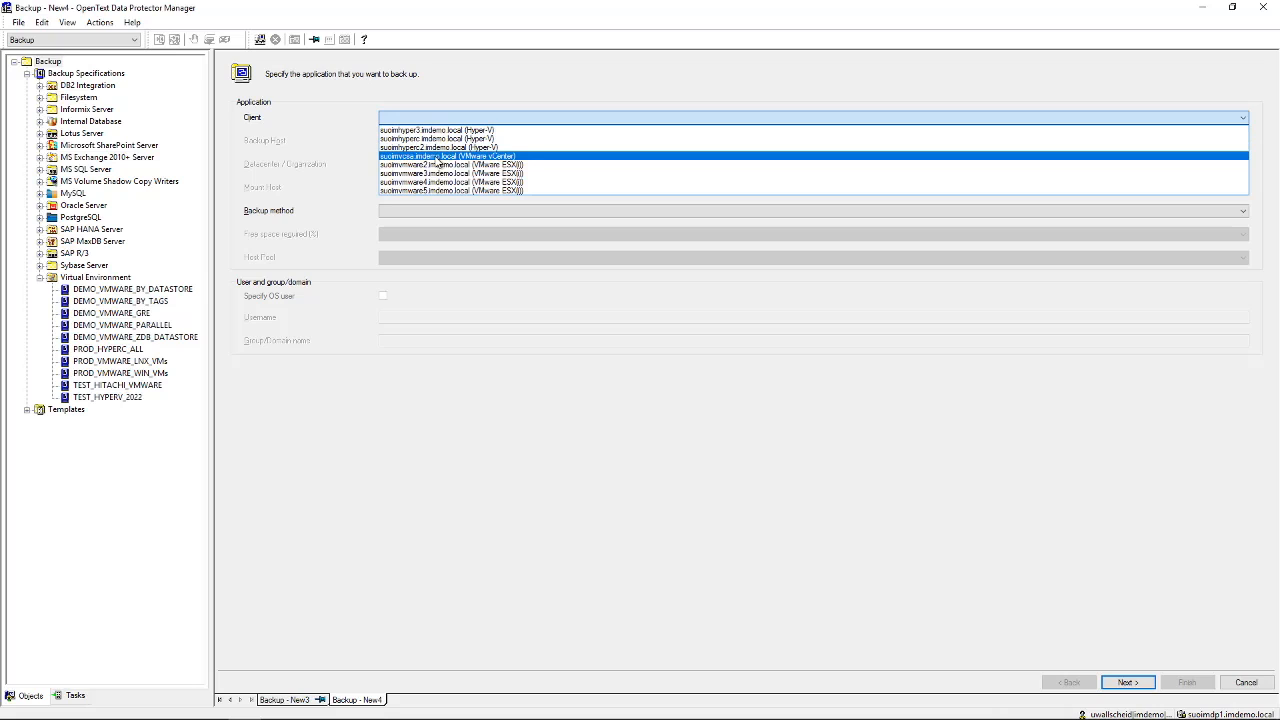
{"action": "left_click", "coordinate": [448, 156]}
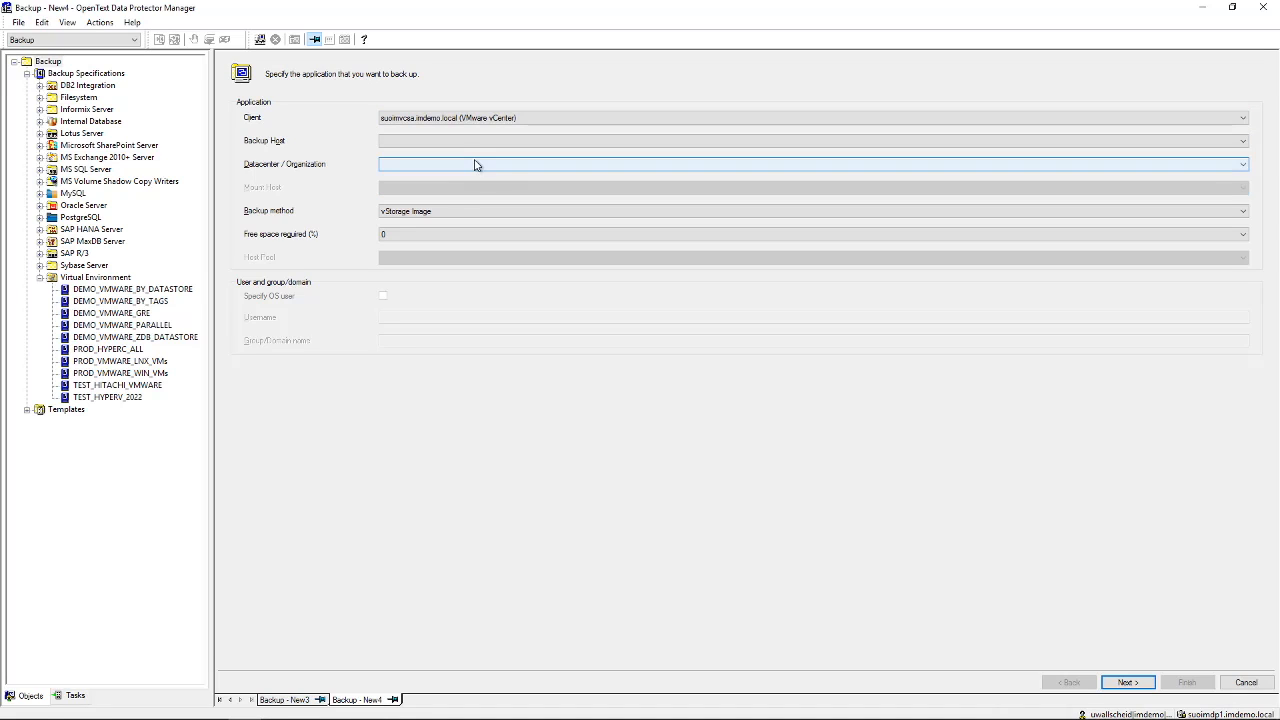
{"action": "left_click", "coordinate": [1244, 140]}
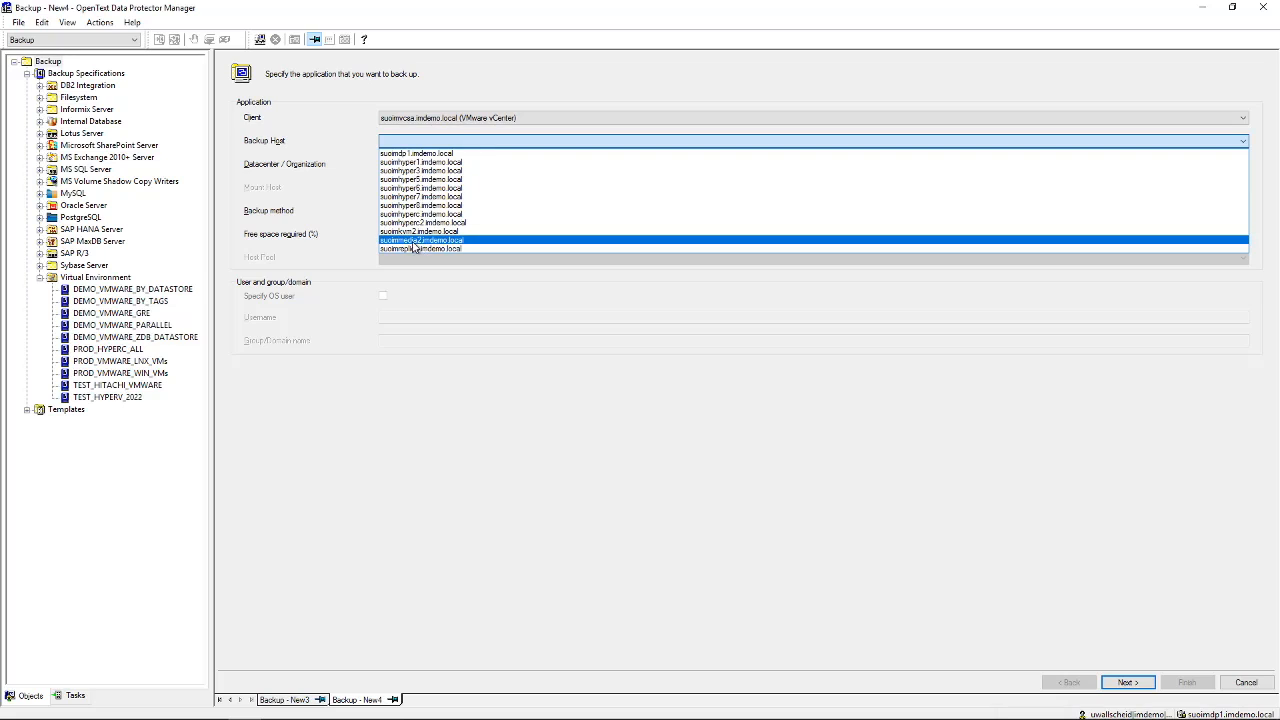
{"action": "left_click", "coordinate": [420, 240]}
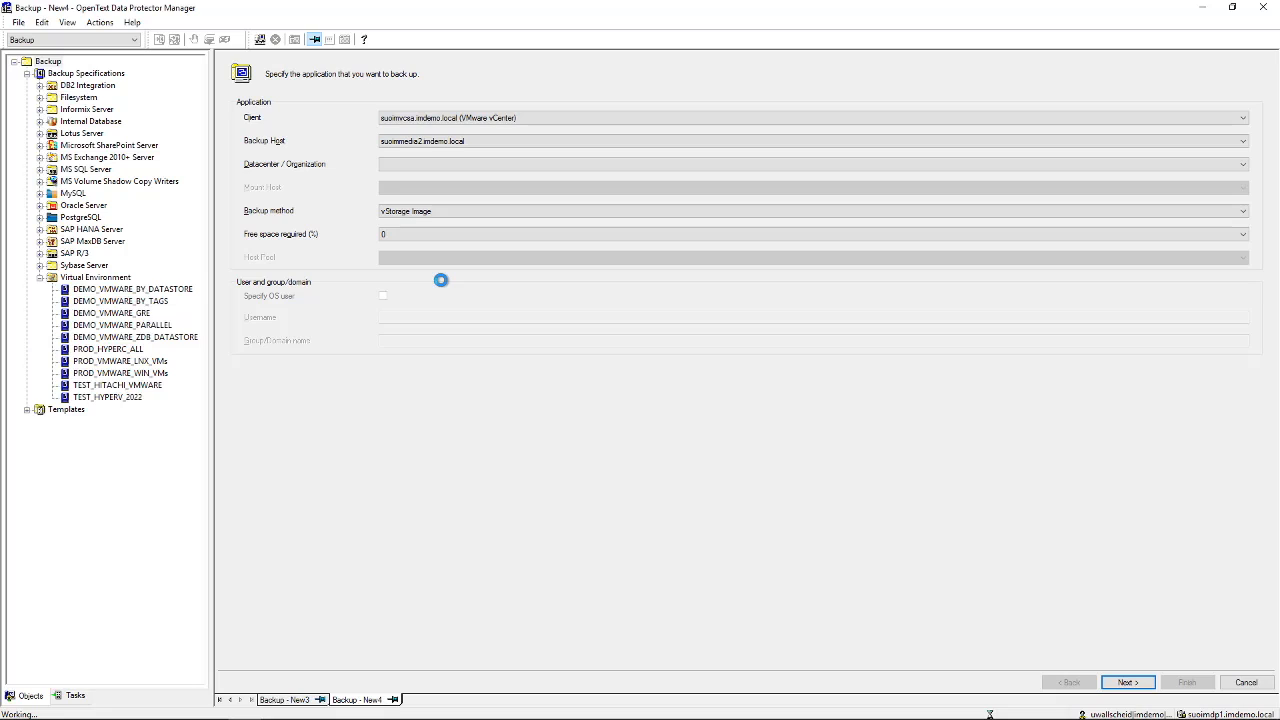
Set the vStorage image method and datacenter /INDEMODC as the backup source.
{"action": "left_click", "coordinate": [810, 164]}
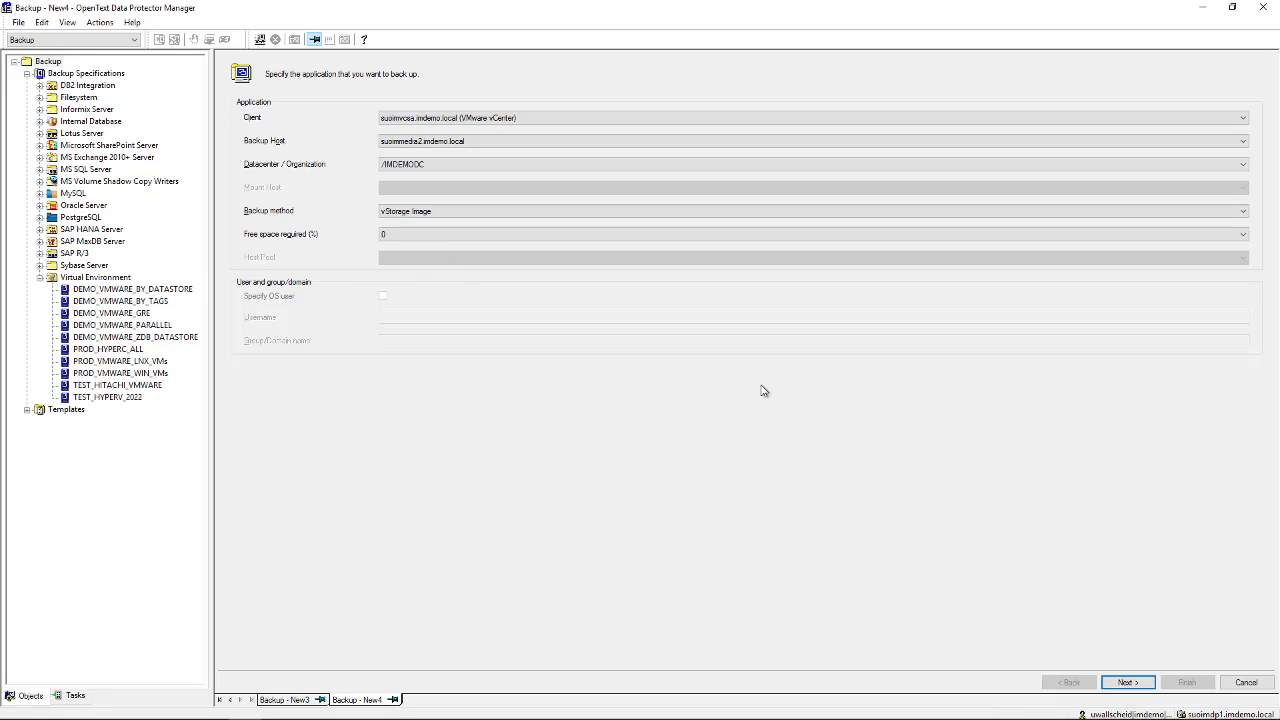
{"action": "left_click", "coordinate": [810, 212]}
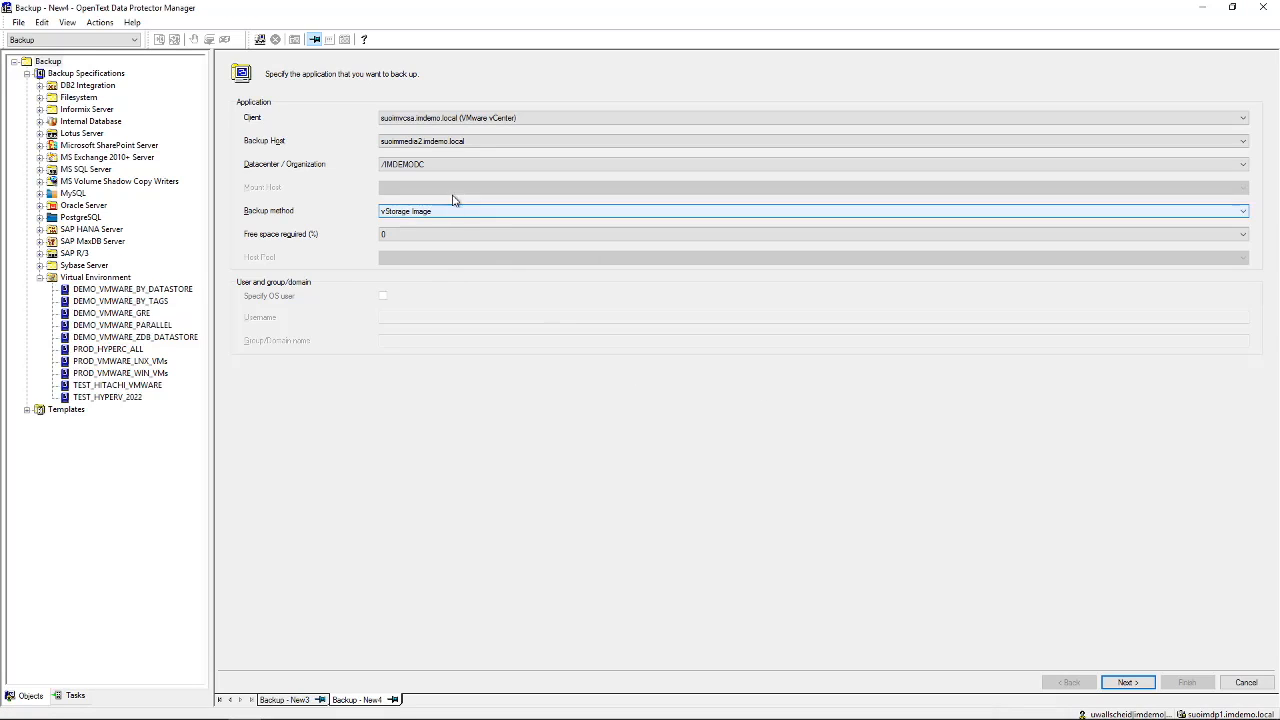
{"action": "left_click", "coordinate": [1242, 164]}
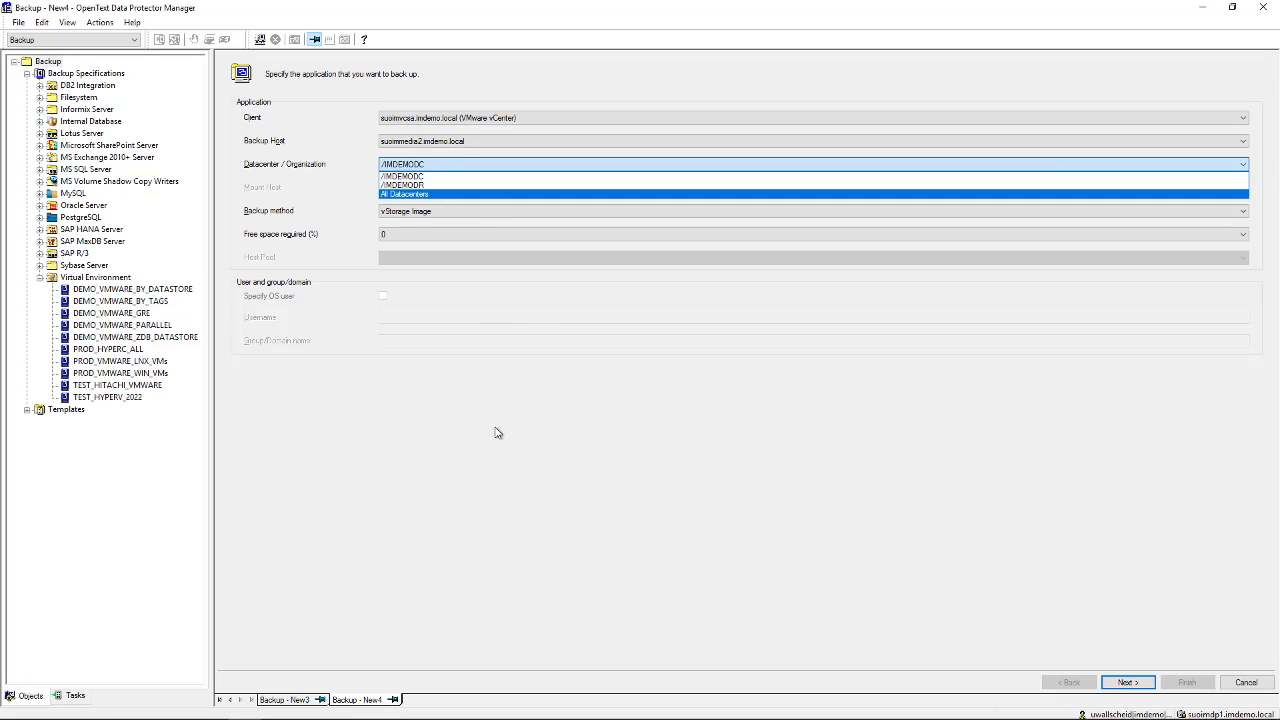
{"action": "left_click", "coordinate": [402, 176]}
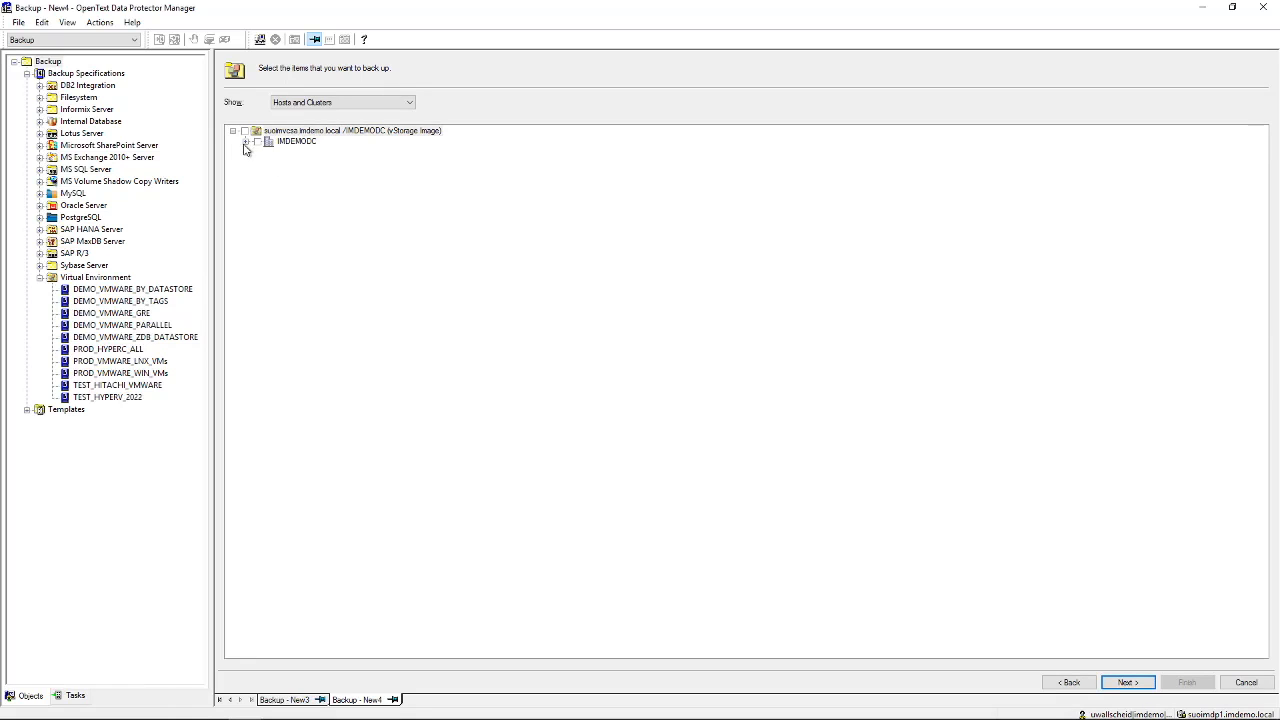
Expand vCenter, datacenter and INDEMOCL cluster and check the Storage VMs group's four machines.
{"action": "left_click", "coordinate": [248, 142]}
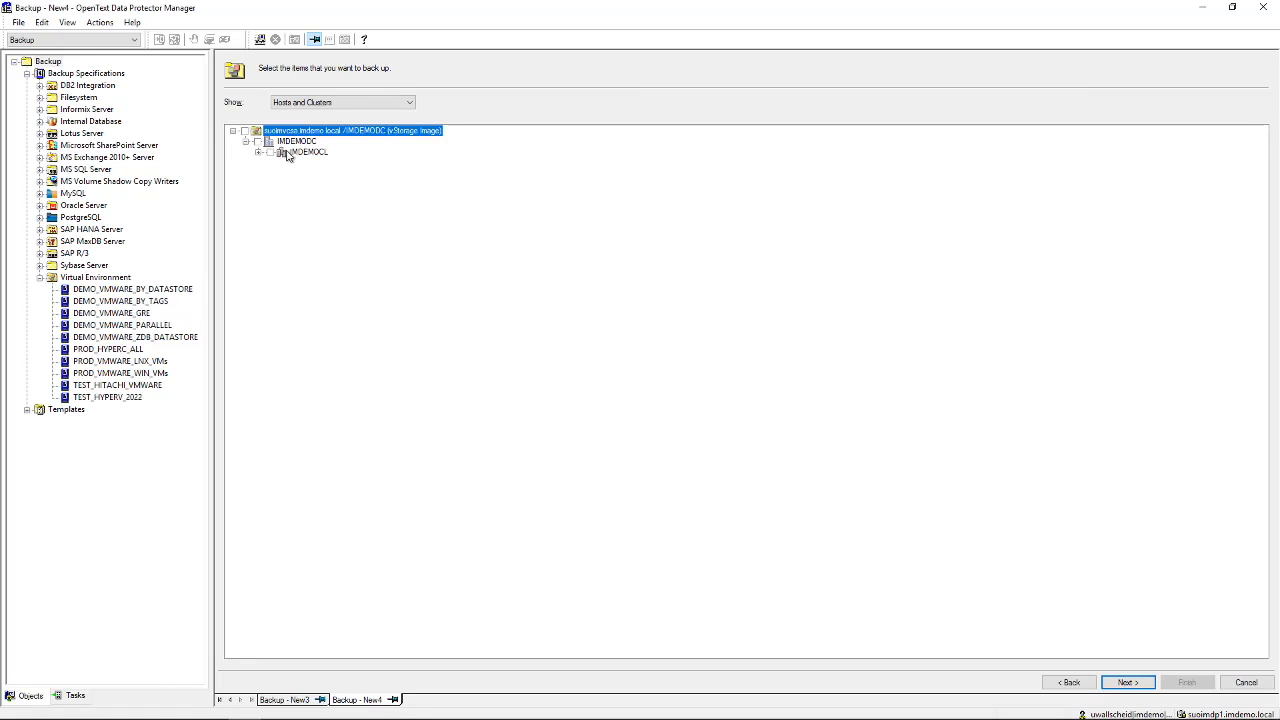
{"action": "left_click", "coordinate": [260, 152]}
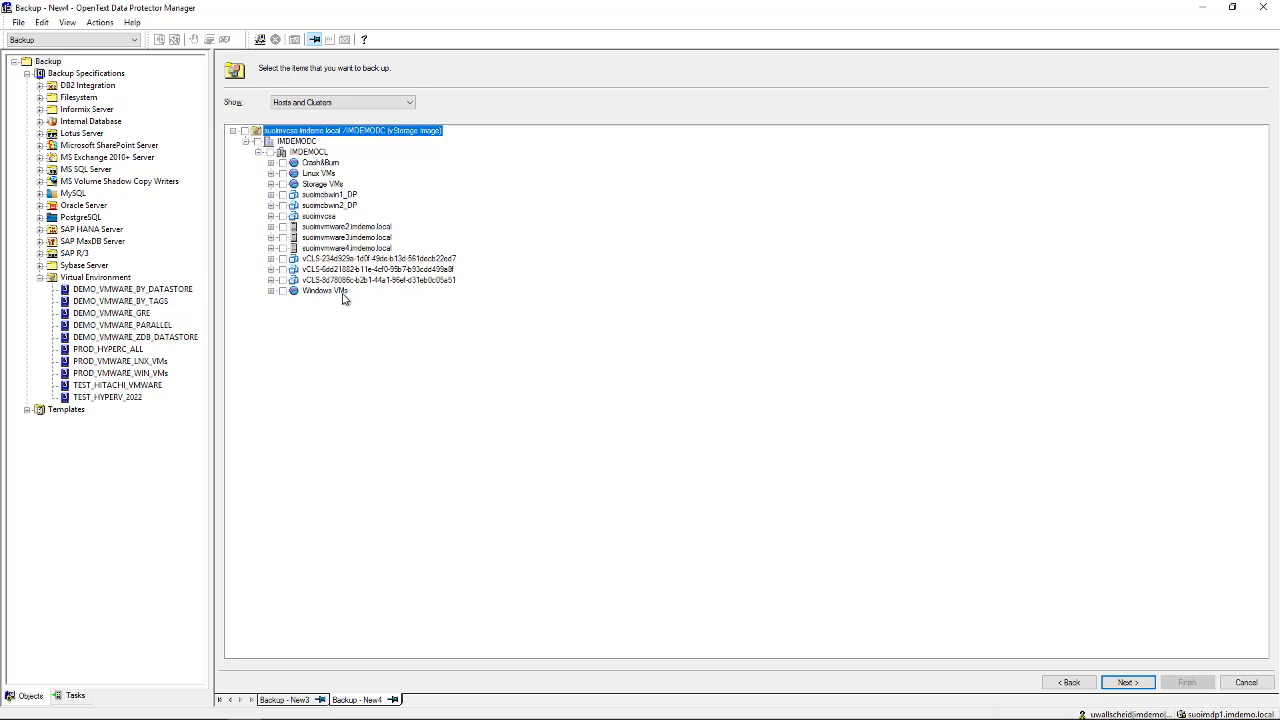
{"action": "mouse_move", "coordinate": [310, 180]}
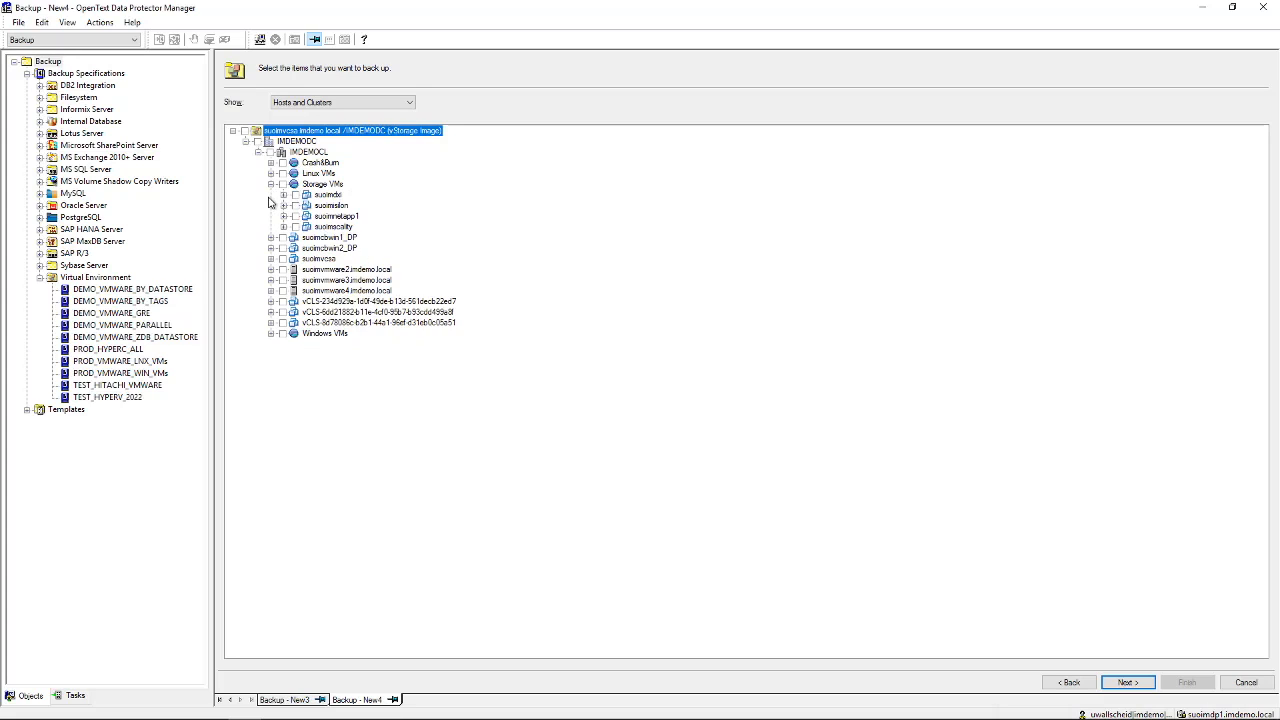
{"action": "mouse_move", "coordinate": [336, 204]}
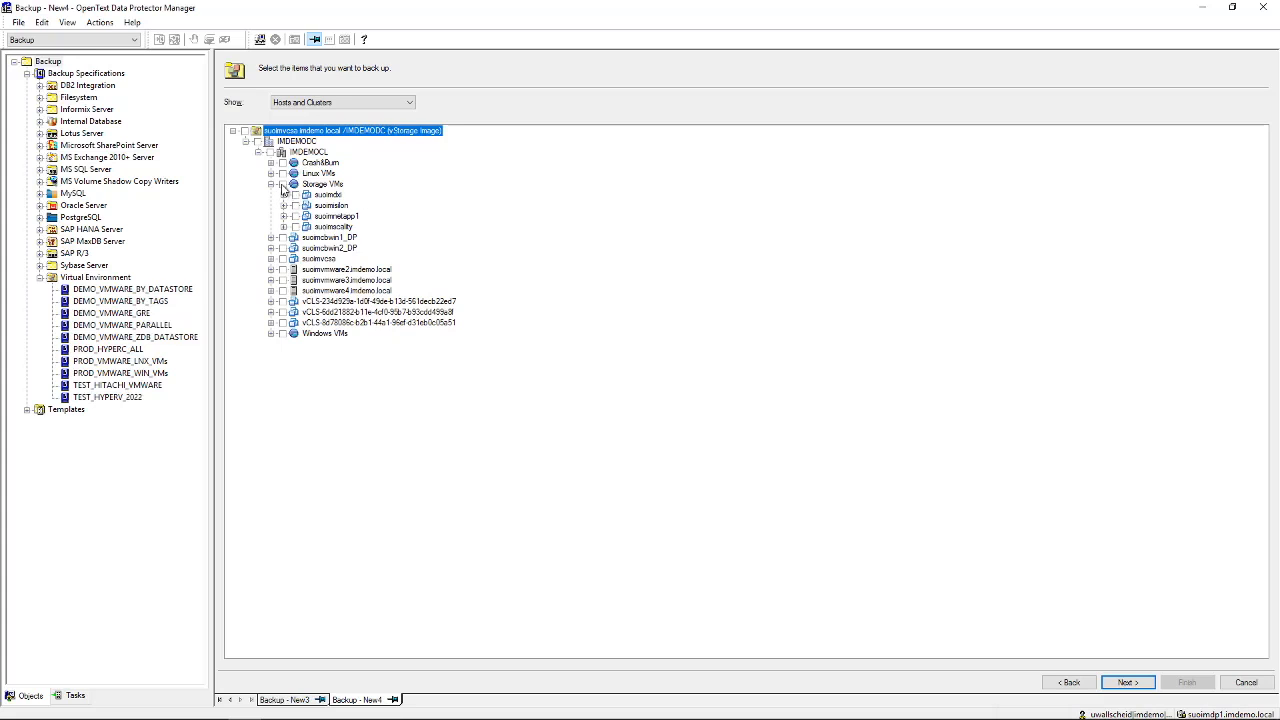
{"action": "left_click", "coordinate": [282, 184]}
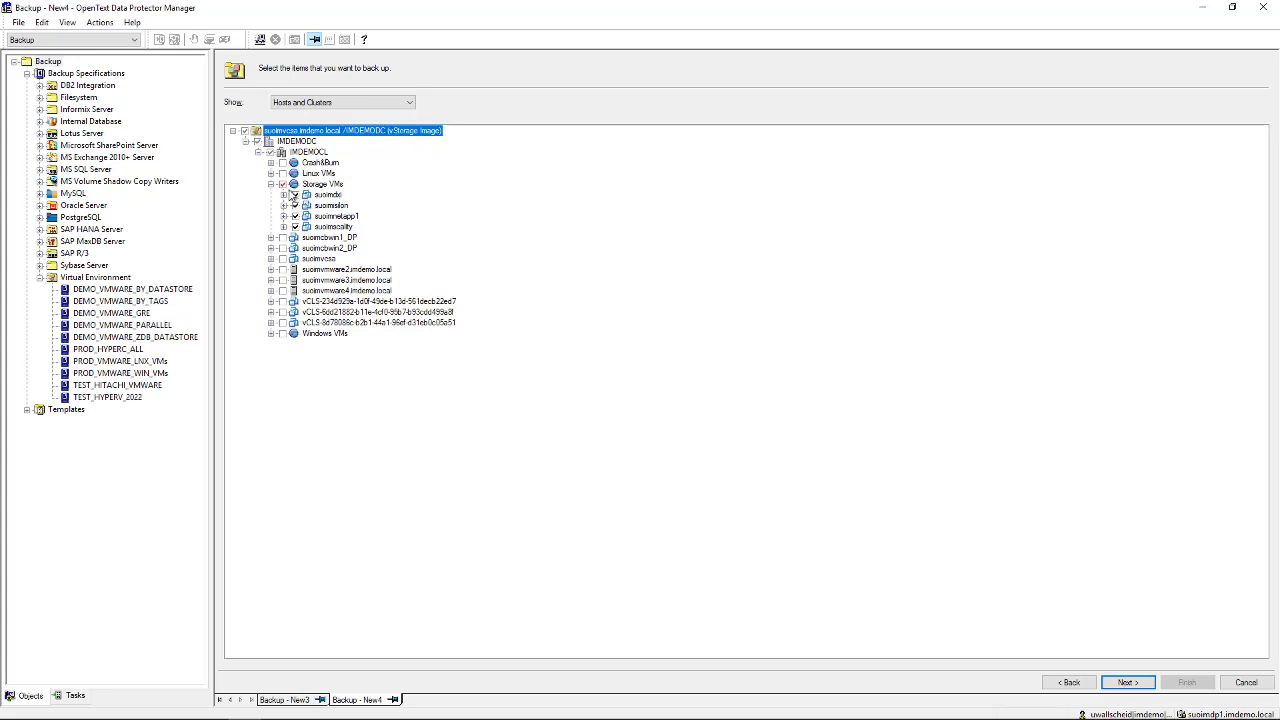
{"action": "mouse_move", "coordinate": [320, 184]}
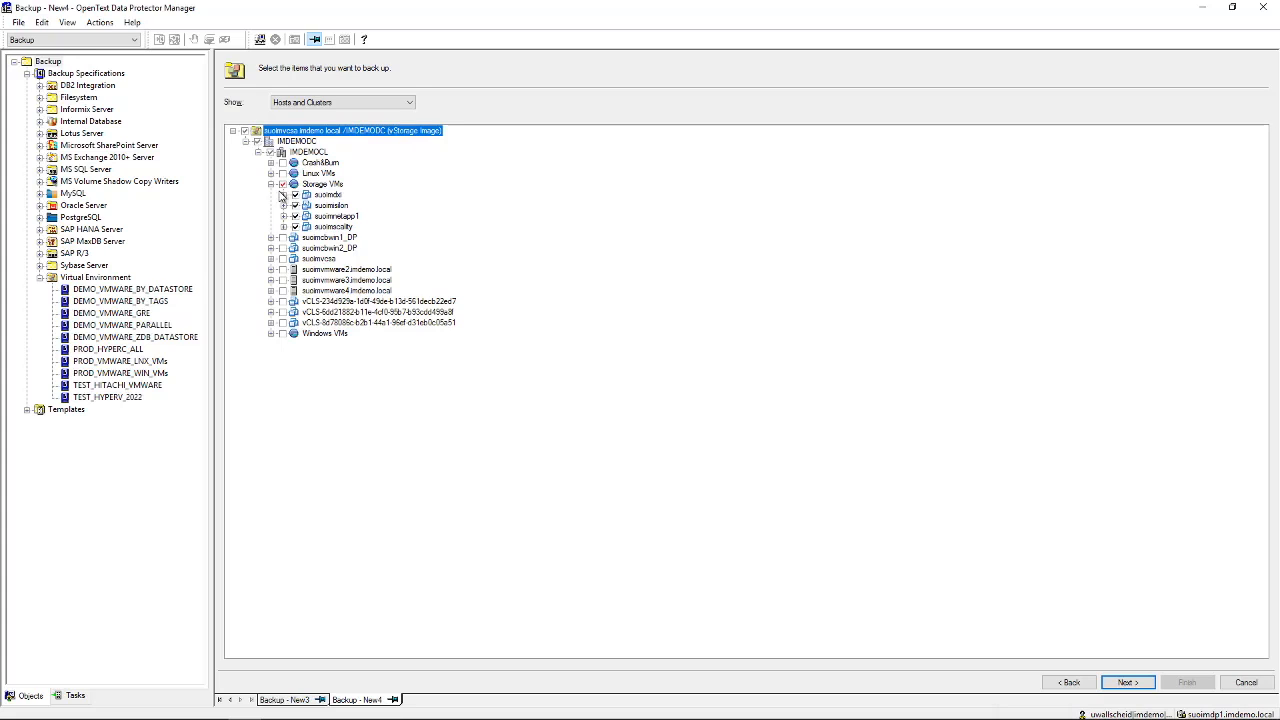
{"action": "left_click", "coordinate": [294, 216]}
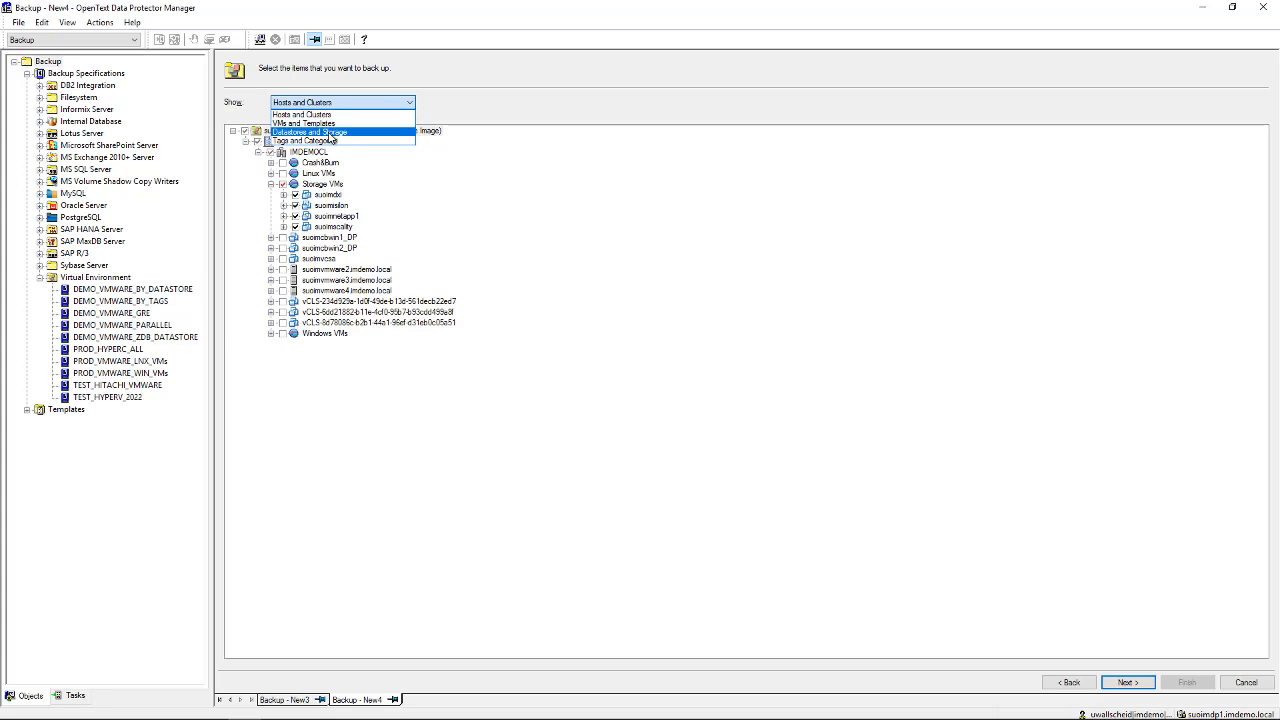
Browse by Datastores and Storage and check the virtual machines under one datastore.
{"action": "left_click", "coordinate": [308, 132]}
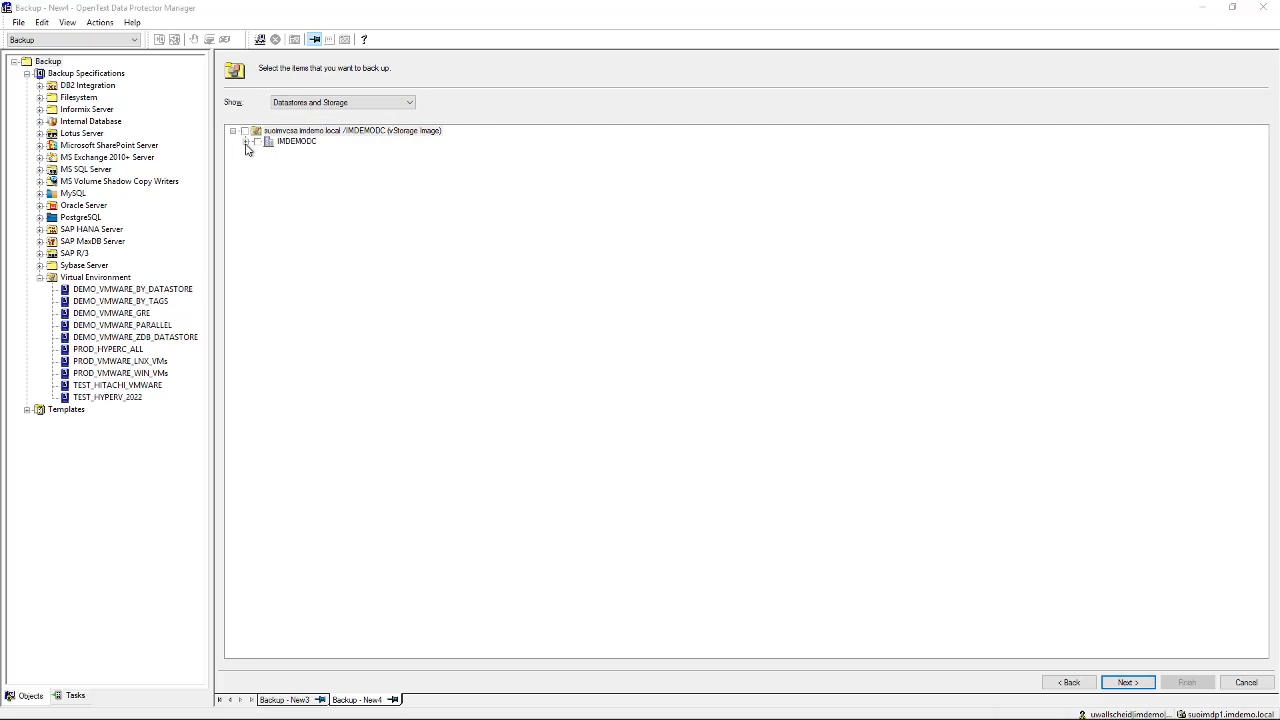
{"action": "left_click", "coordinate": [248, 140]}
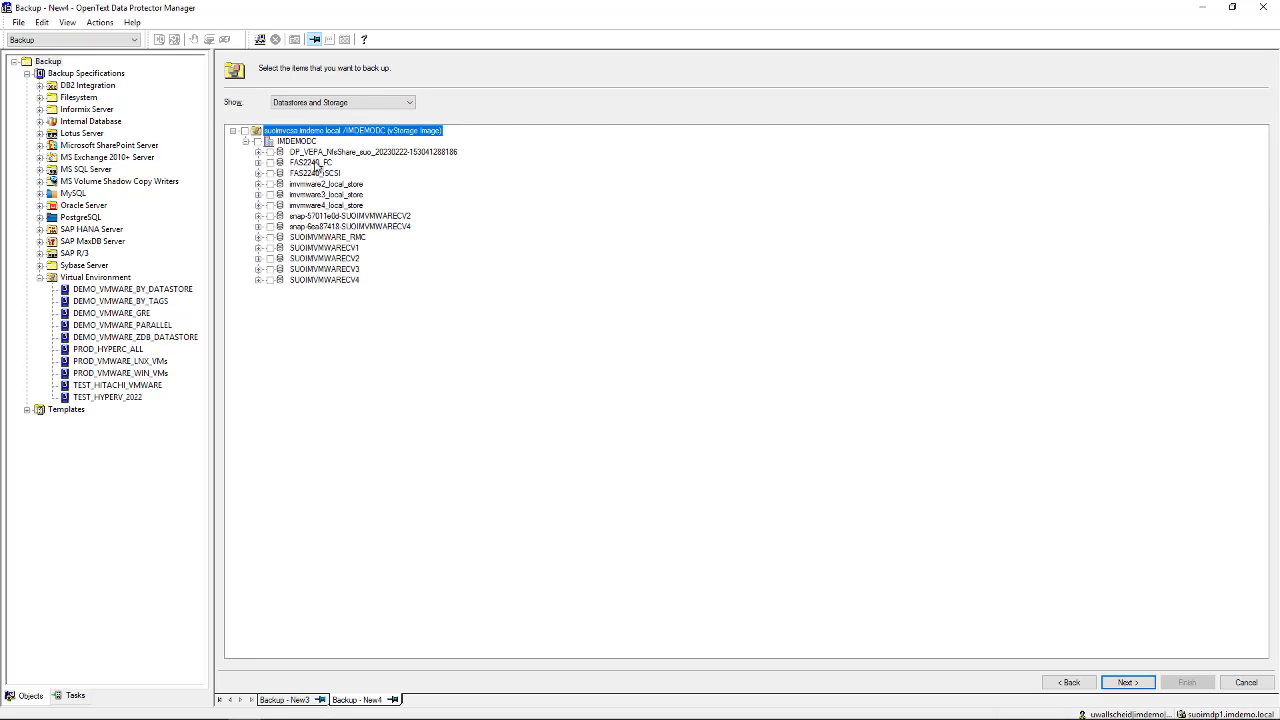
{"action": "mouse_move", "coordinate": [330, 172]}
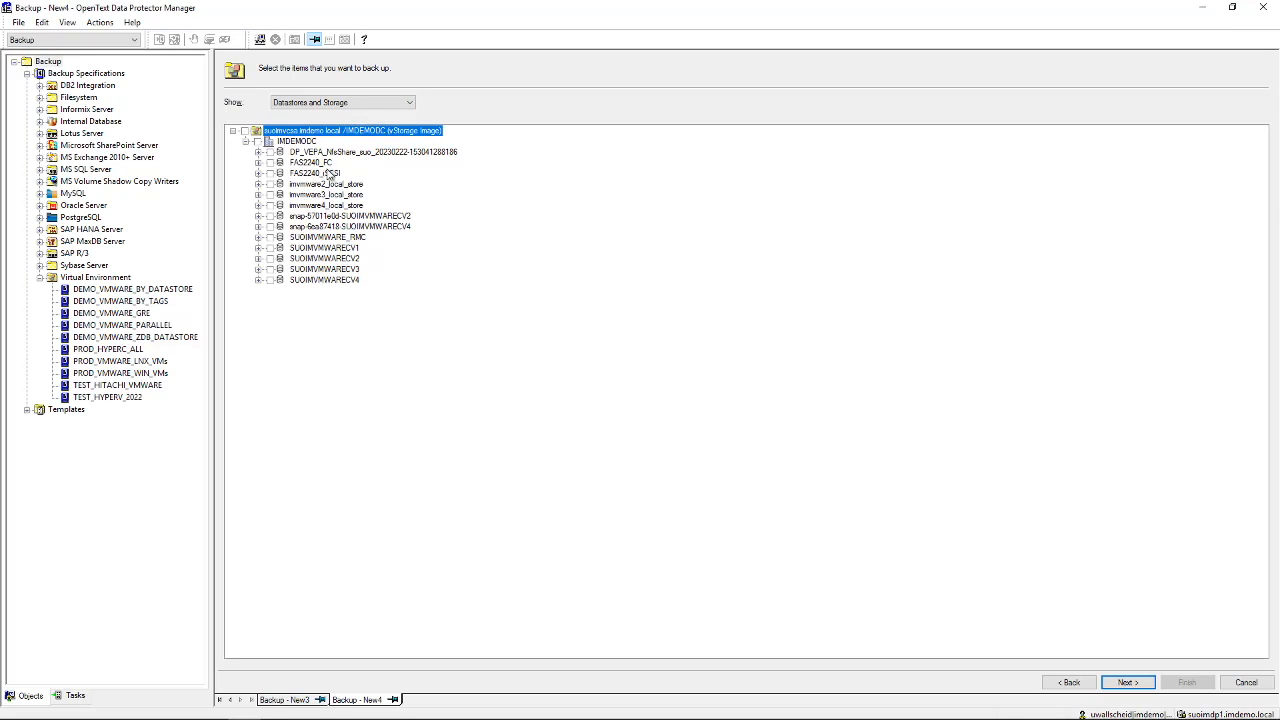
{"action": "mouse_move", "coordinate": [268, 204]}
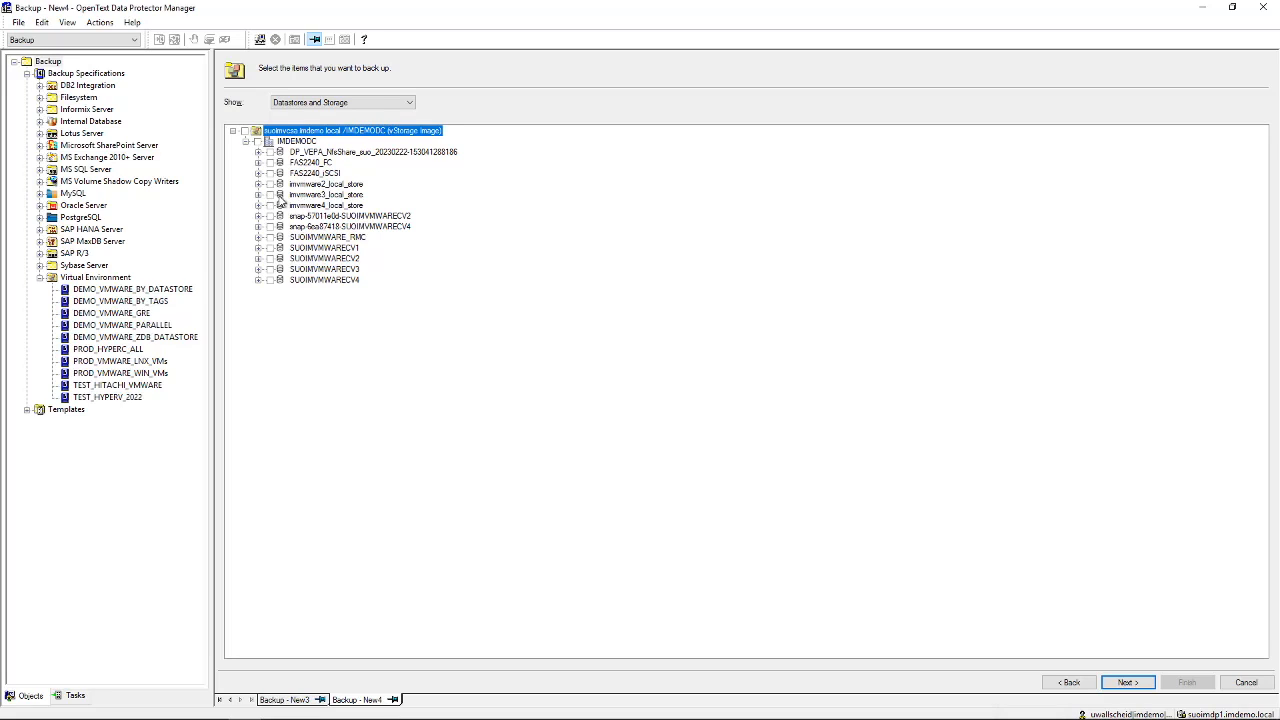
{"action": "mouse_move", "coordinate": [260, 254]}
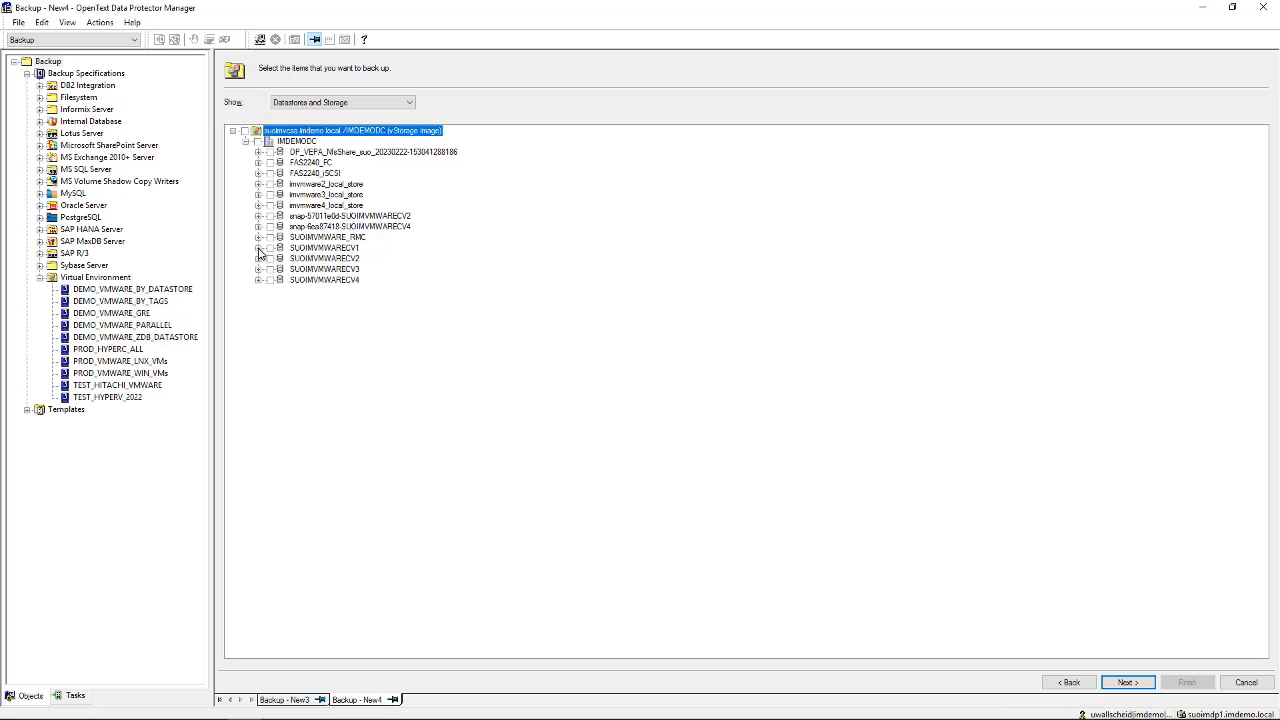
{"action": "left_click", "coordinate": [258, 248]}
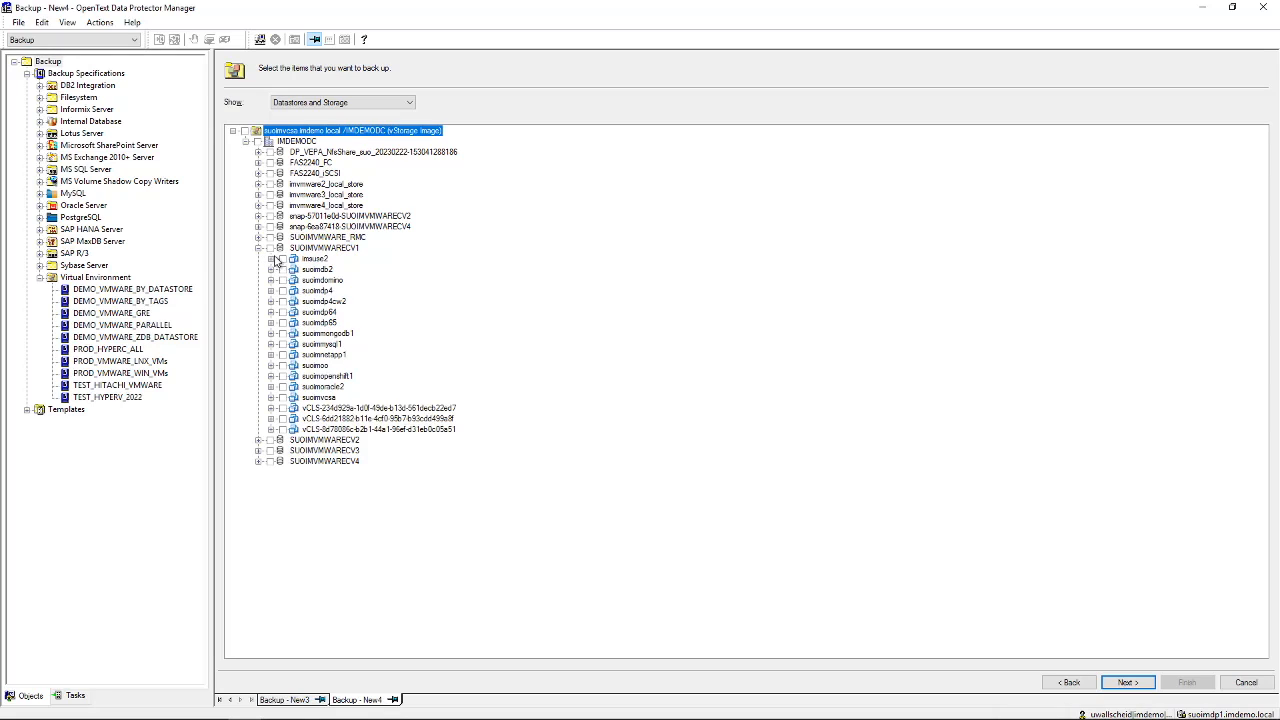
{"action": "left_click", "coordinate": [272, 248]}
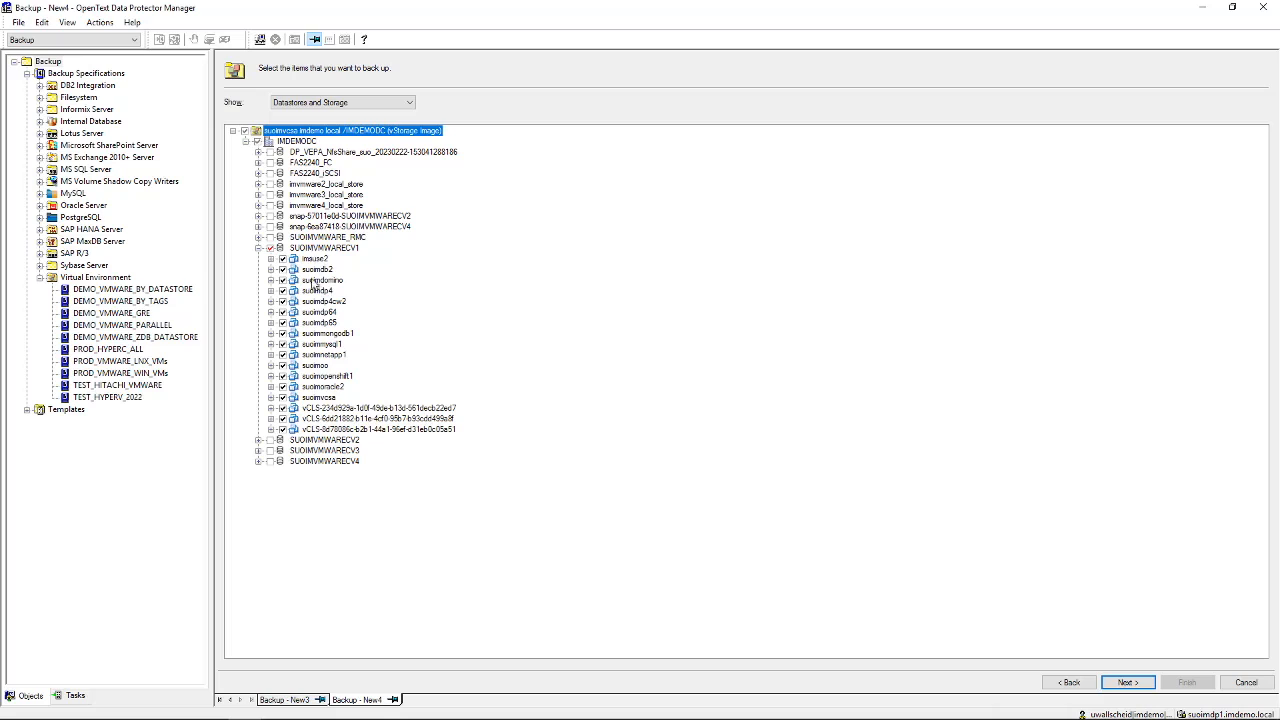
{"action": "mouse_move", "coordinate": [362, 336]}
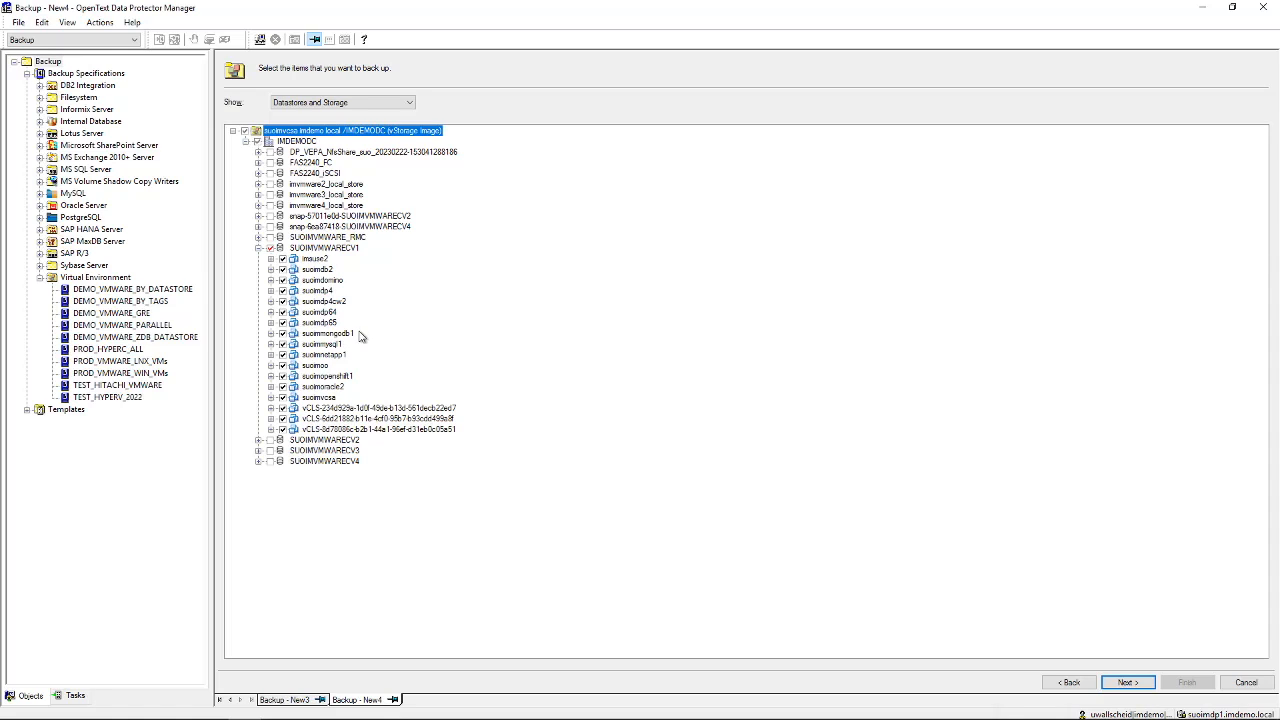
{"action": "mouse_move", "coordinate": [320, 148]}
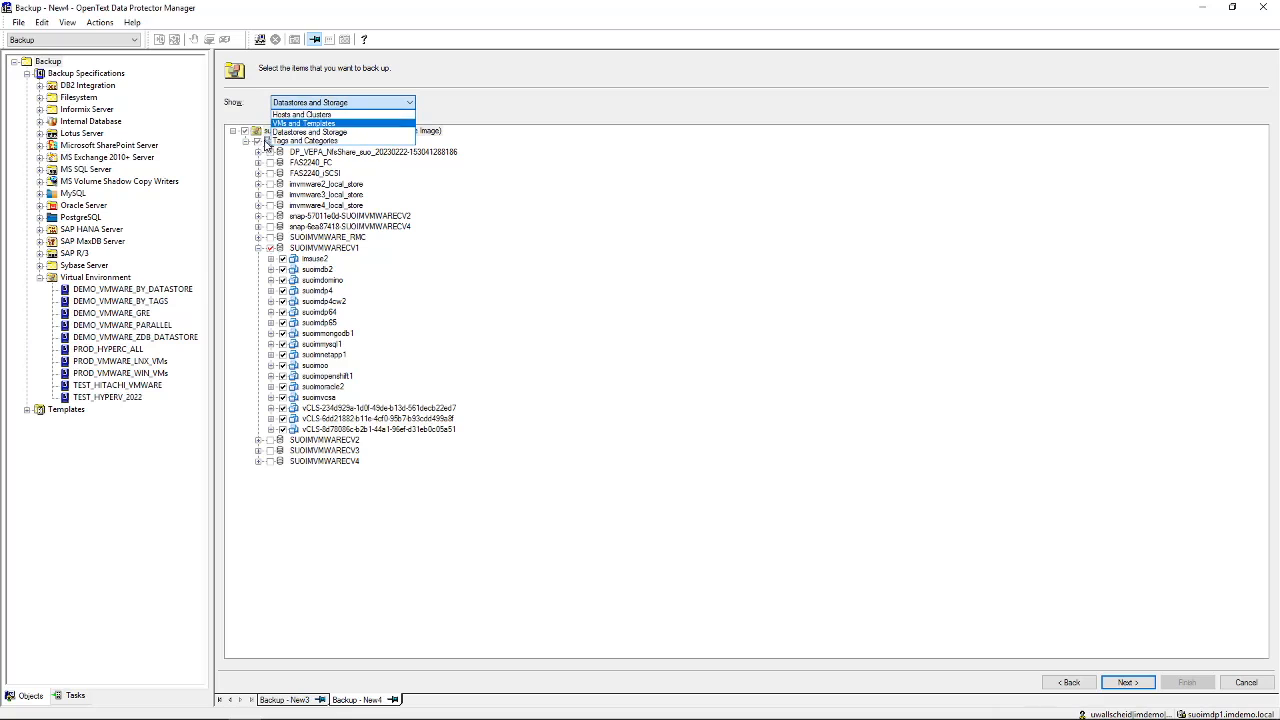
Switch to the Hosts and Clusters view, confirming the warnings, and expand Windows VMs and one VM's disks.
{"action": "left_click", "coordinate": [304, 140]}
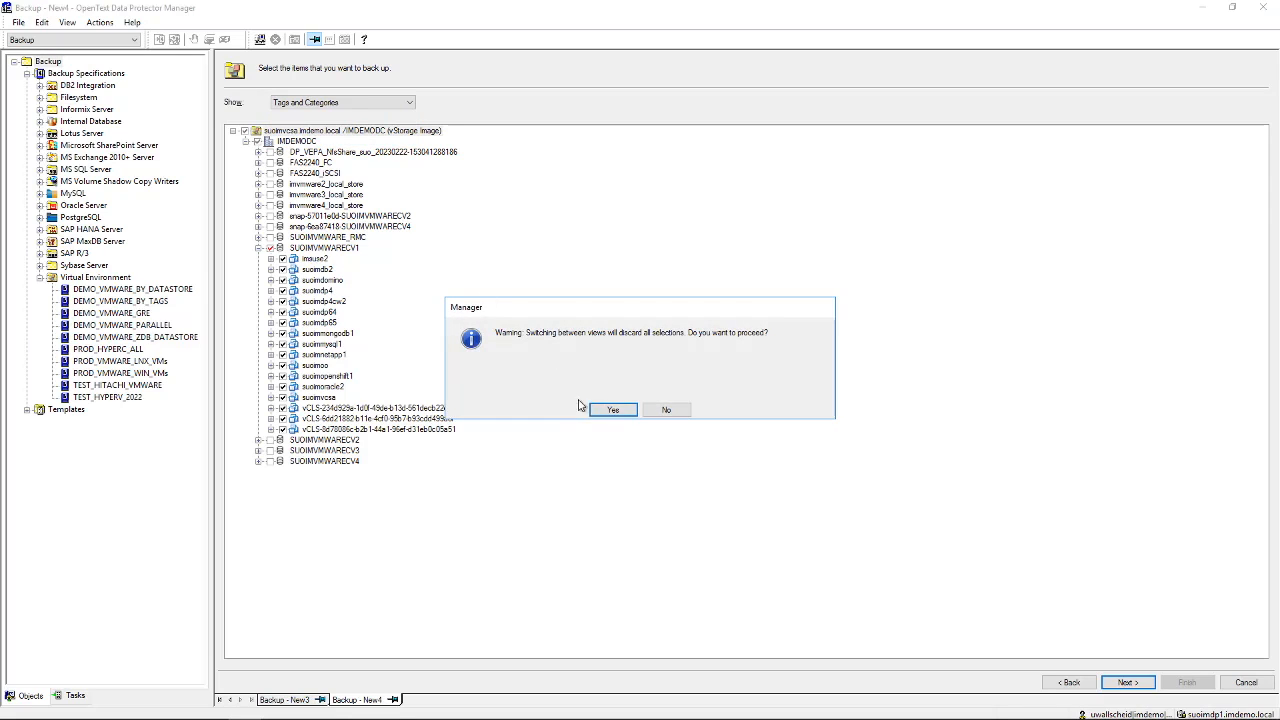
{"action": "left_click", "coordinate": [612, 408]}
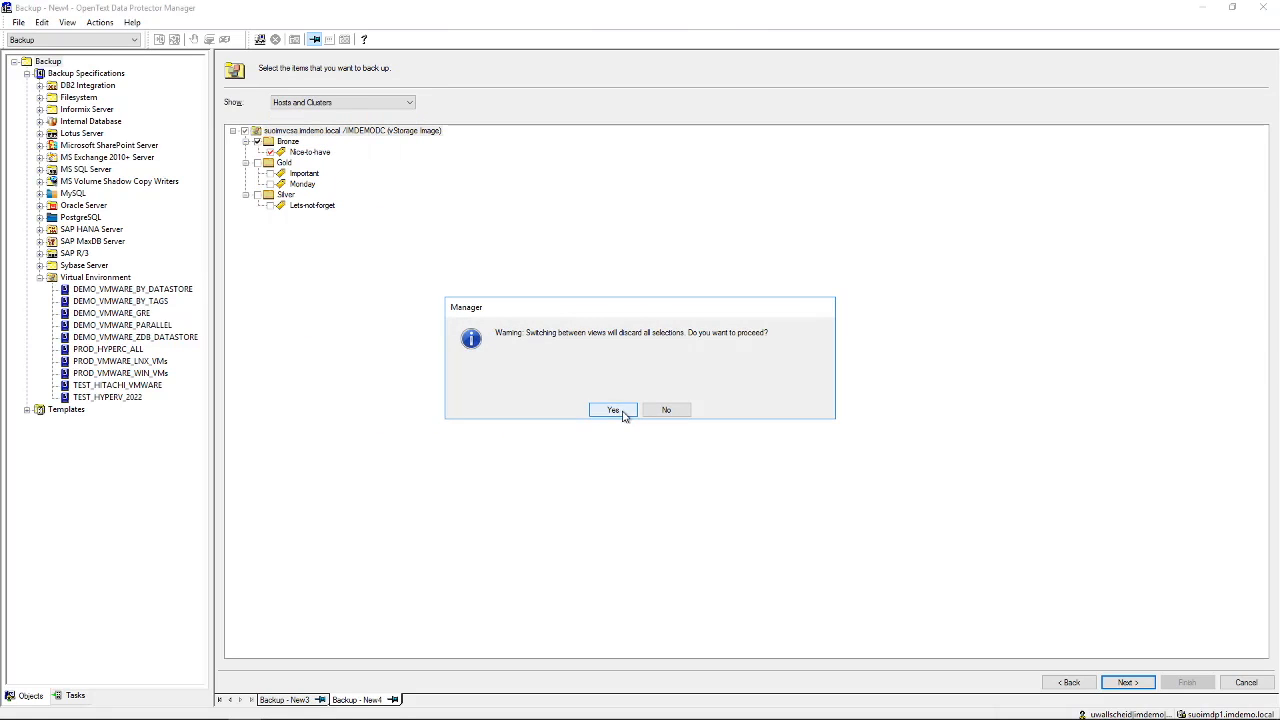
{"action": "left_click", "coordinate": [612, 410]}
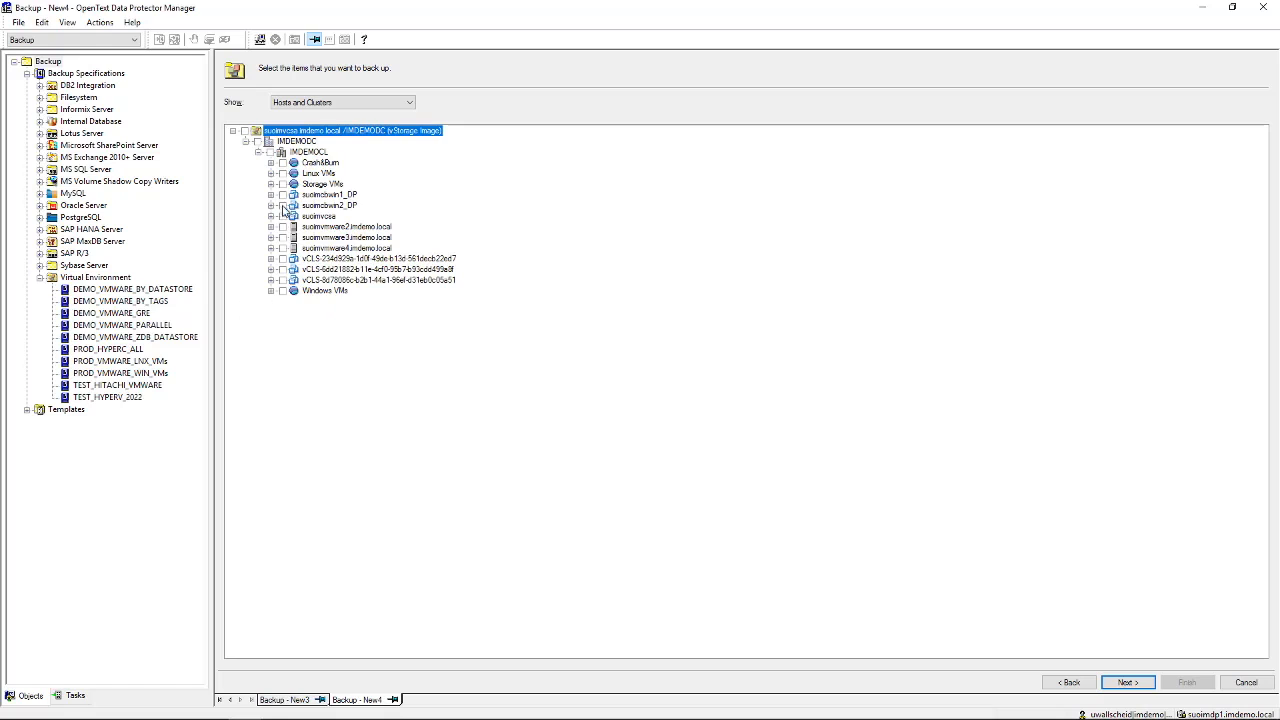
{"action": "left_click", "coordinate": [272, 292]}
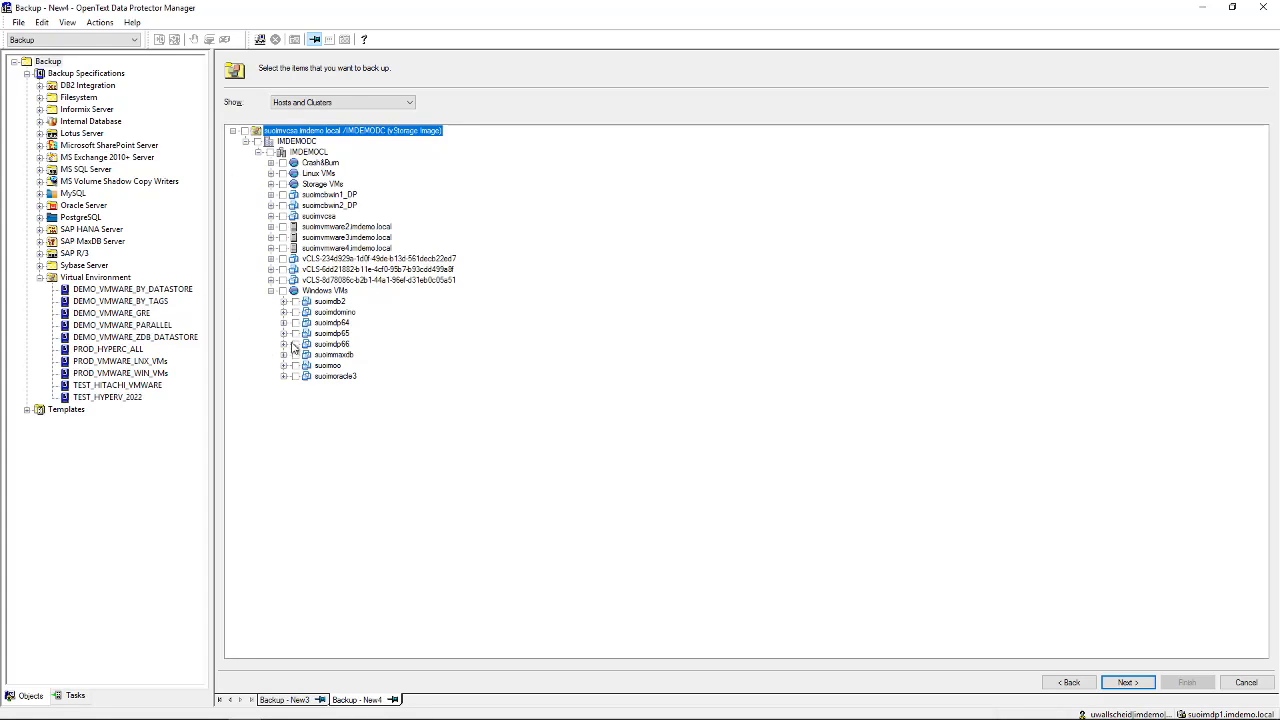
{"action": "left_click", "coordinate": [284, 344]}
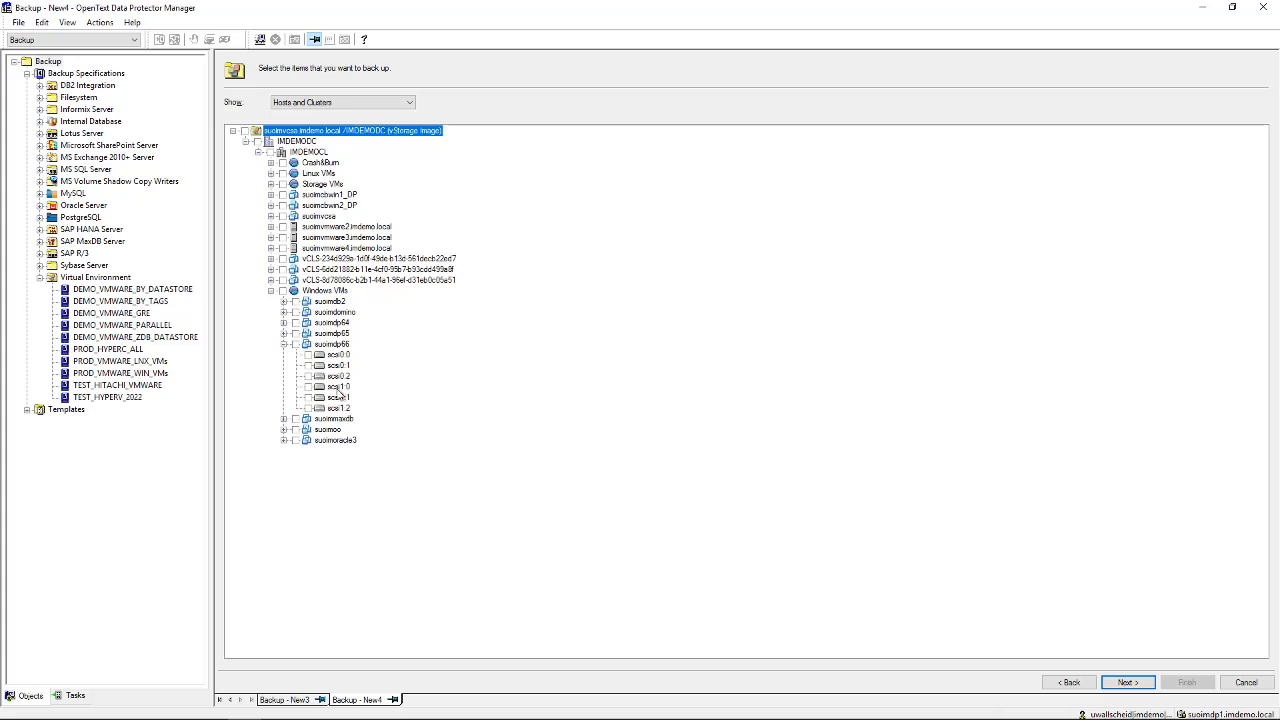
Check the Windows VMs folder's machines and every disk of the expanded VM, then continue to devices.
{"action": "left_click", "coordinate": [308, 354]}
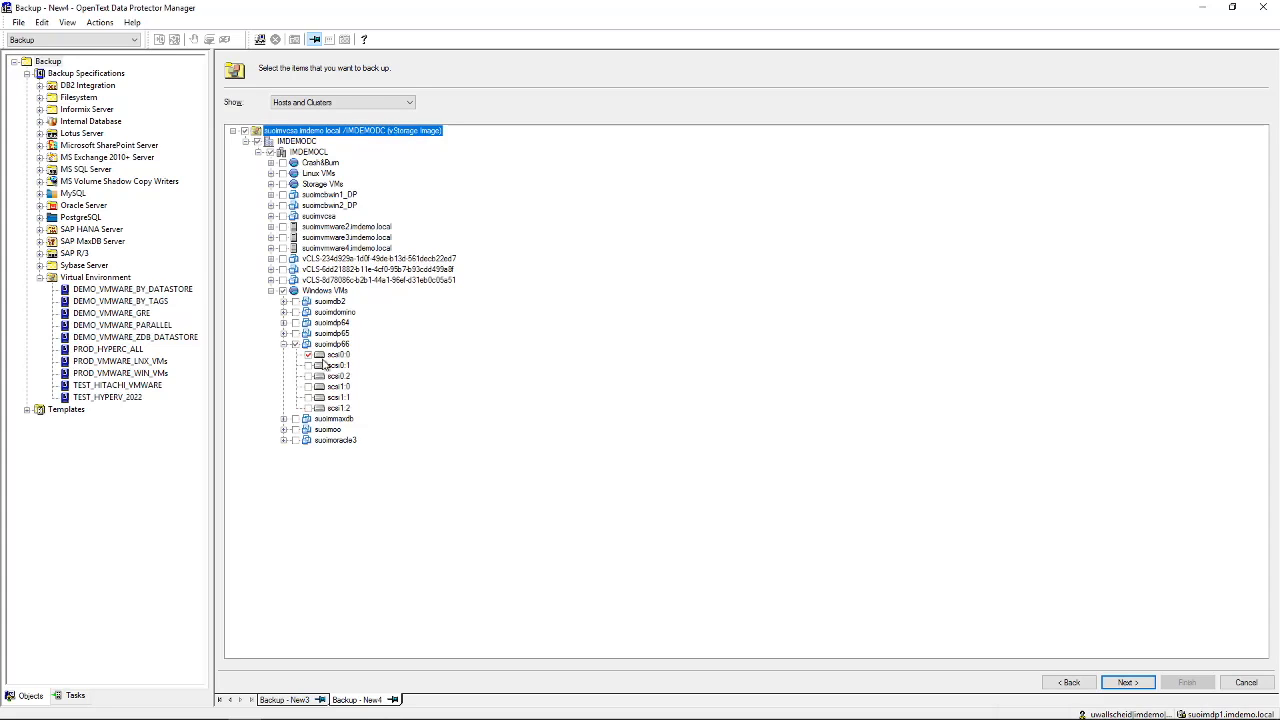
{"action": "left_click", "coordinate": [308, 356]}
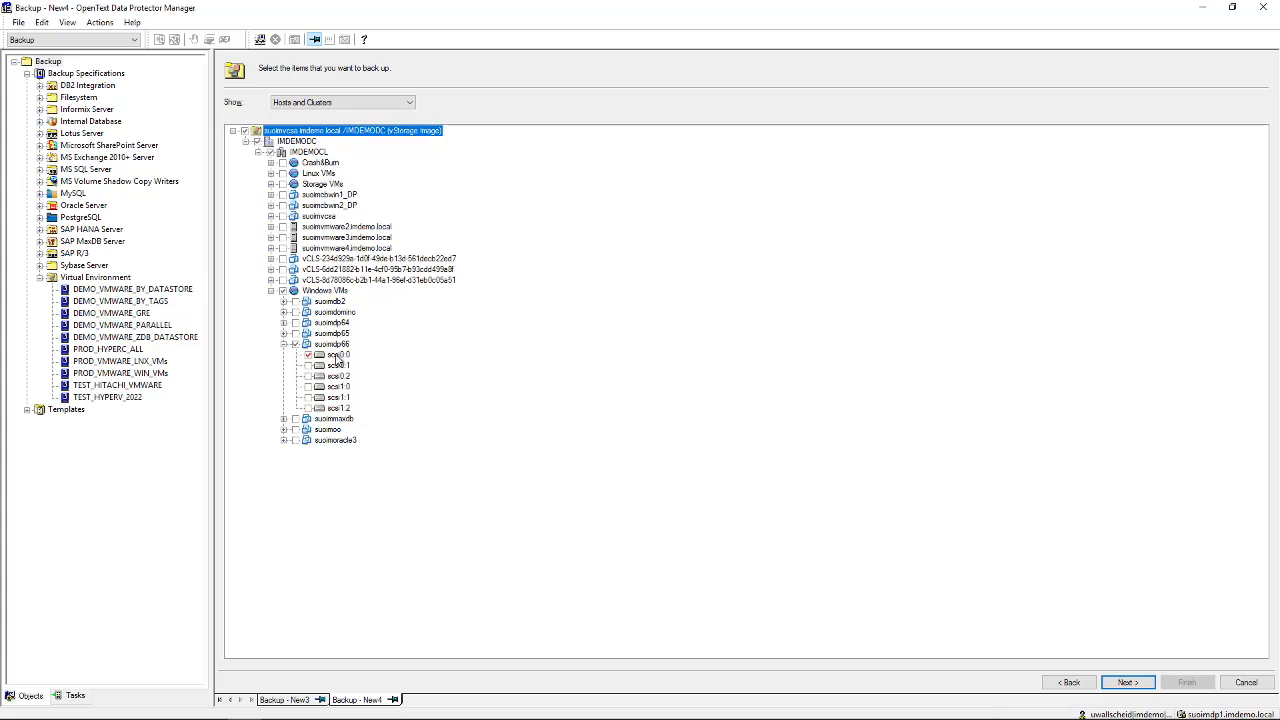
{"action": "left_click", "coordinate": [308, 344]}
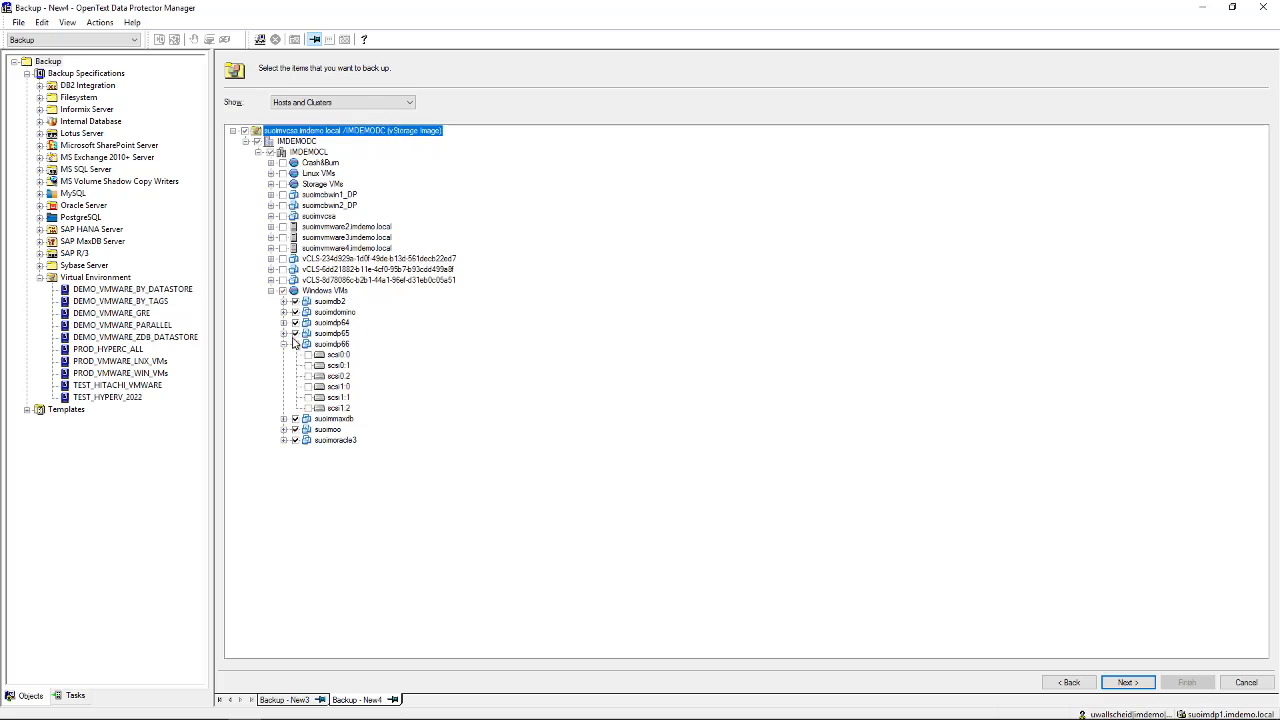
{"action": "left_click", "coordinate": [332, 344]}
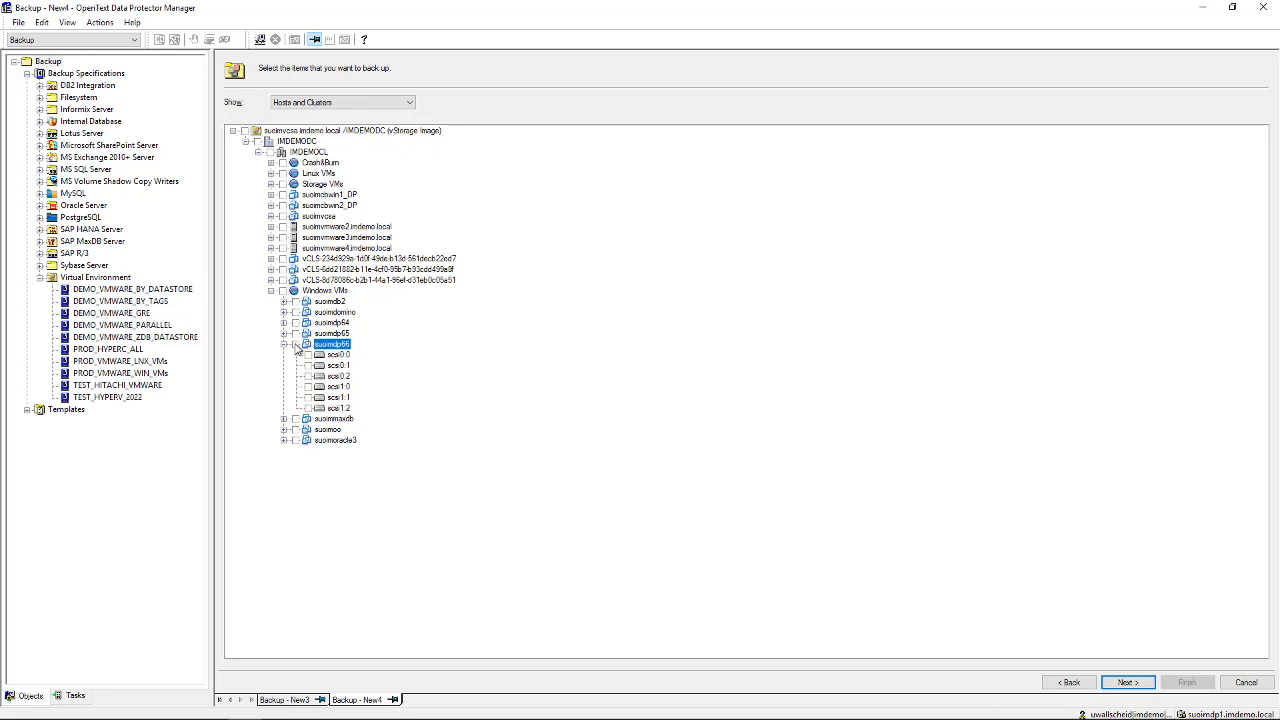
{"action": "left_click", "coordinate": [292, 344]}
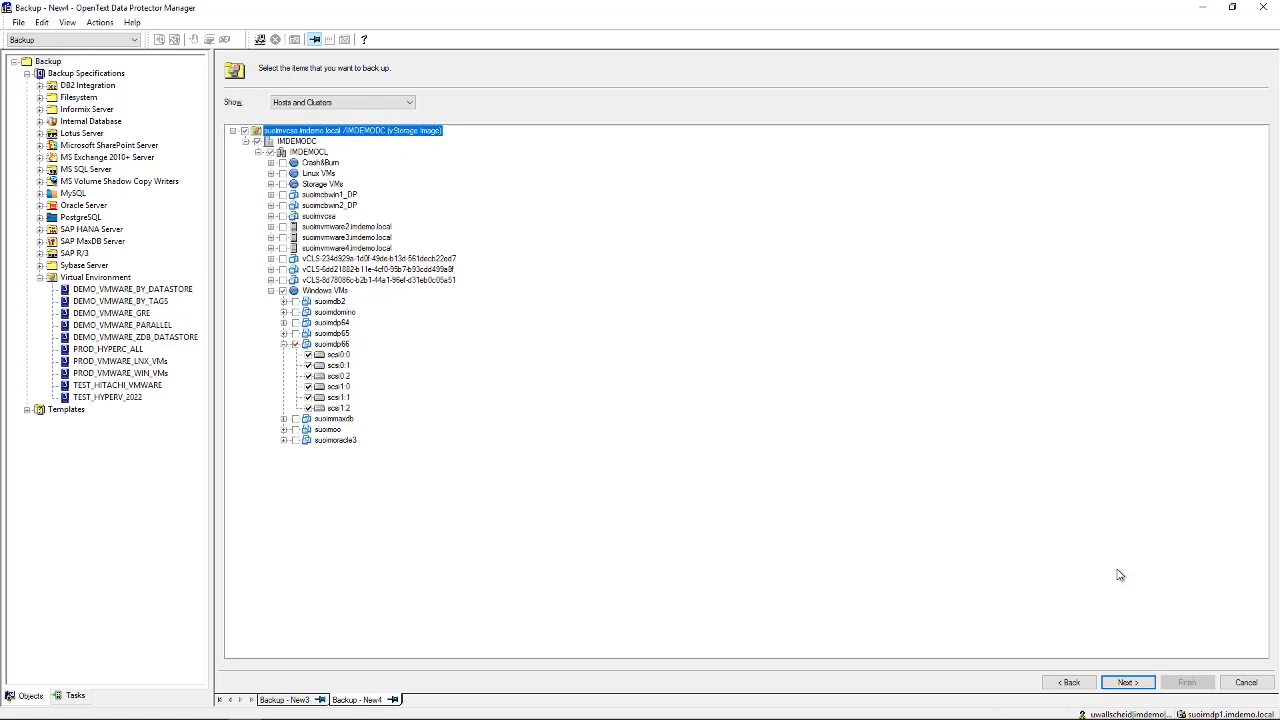
{"action": "left_click", "coordinate": [1128, 682]}
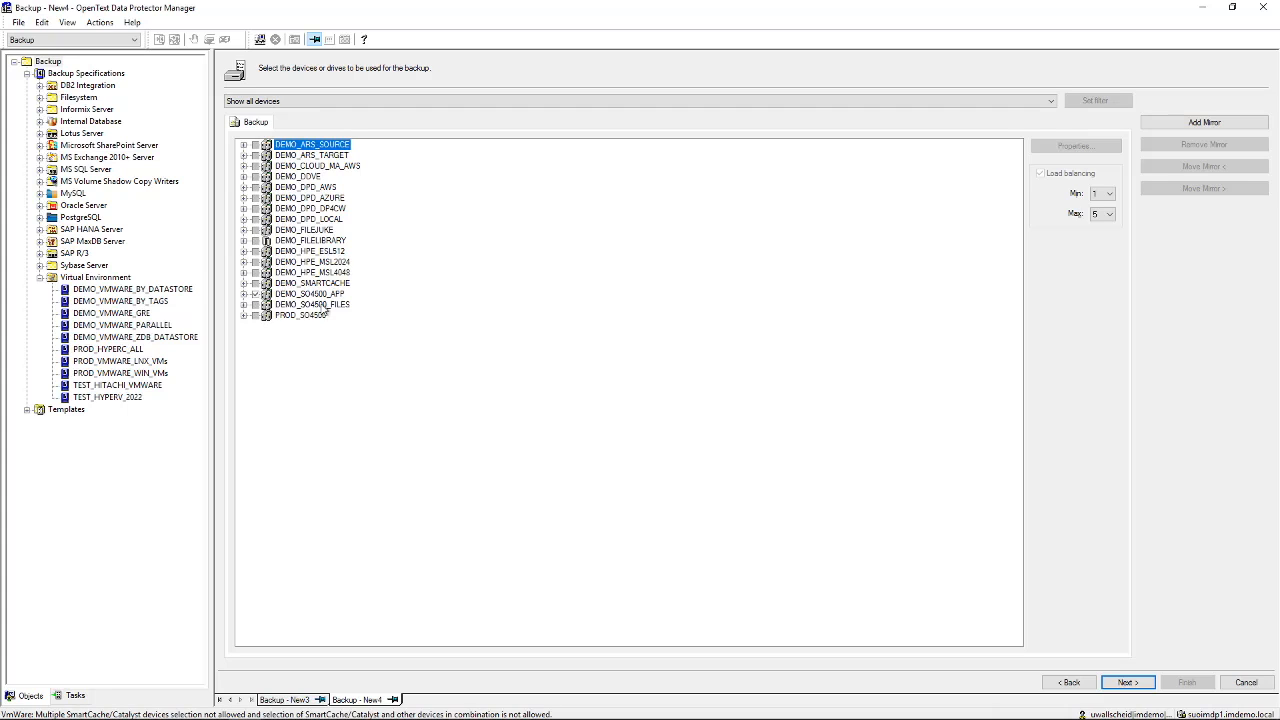
Review the Application Specific and Common Application advanced backup options and close them.
{"action": "left_click", "coordinate": [1128, 682]}
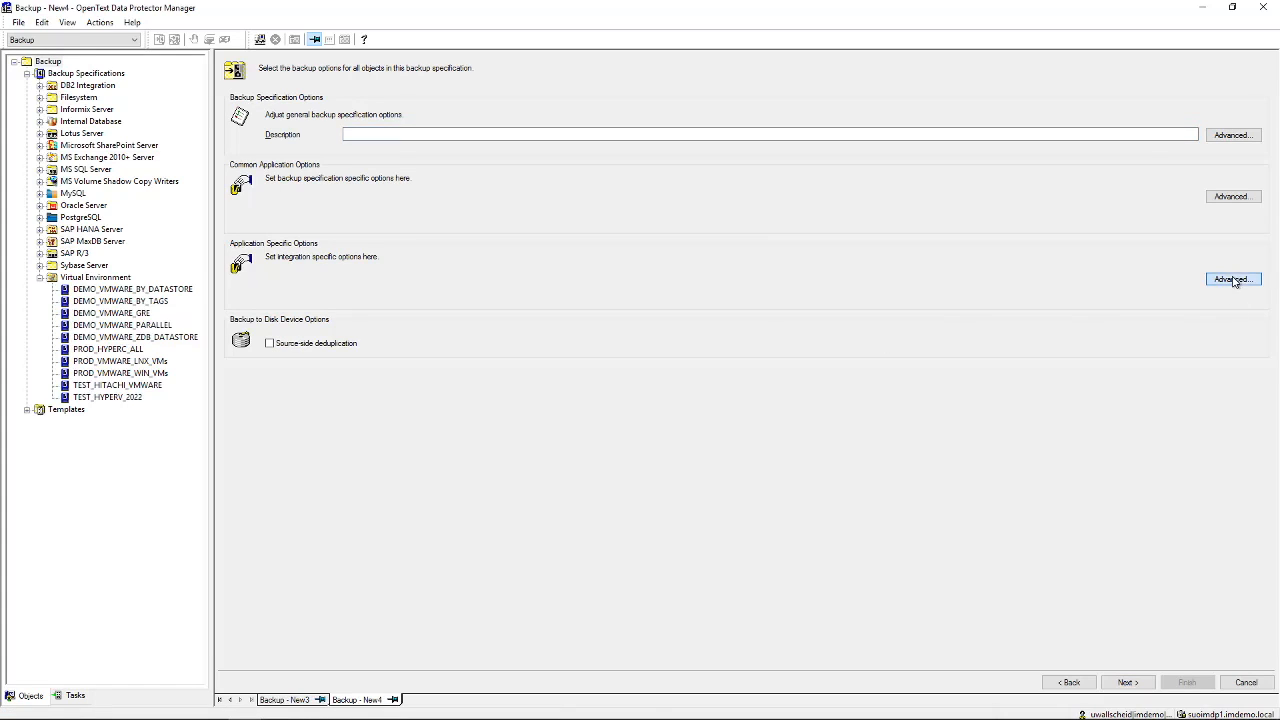
{"action": "left_click", "coordinate": [1232, 280]}
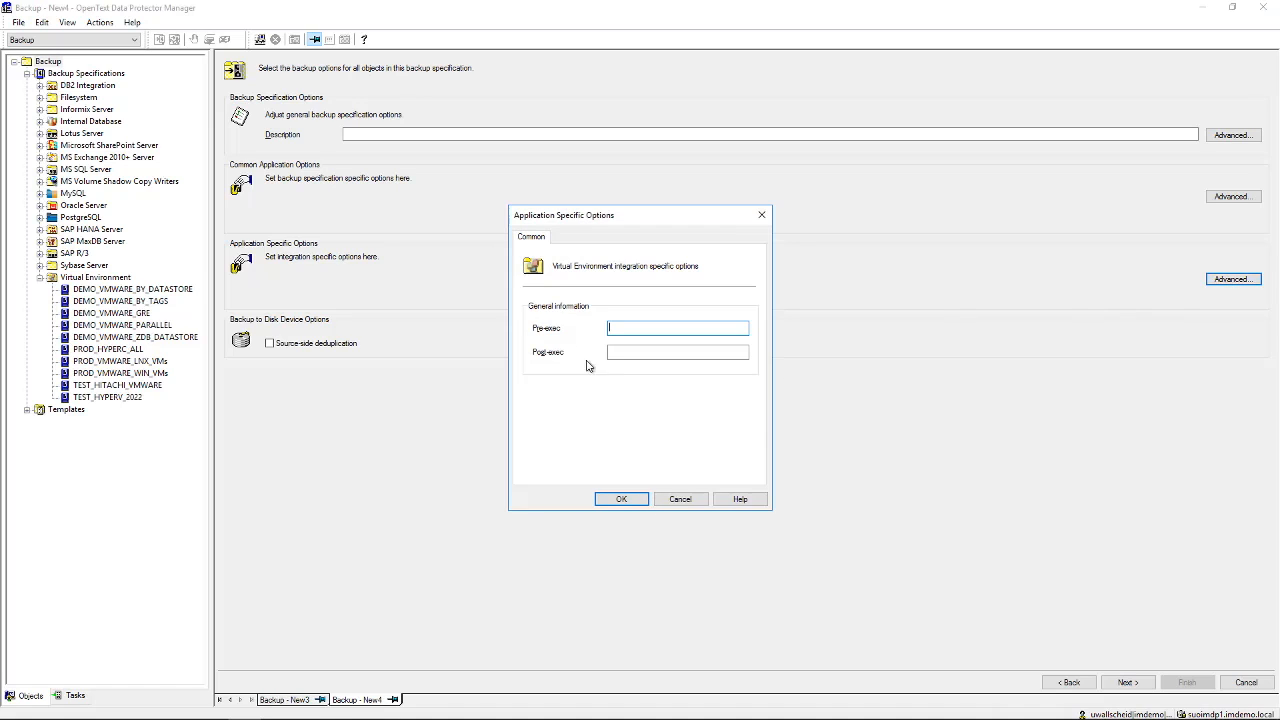
{"action": "left_click", "coordinate": [620, 498]}
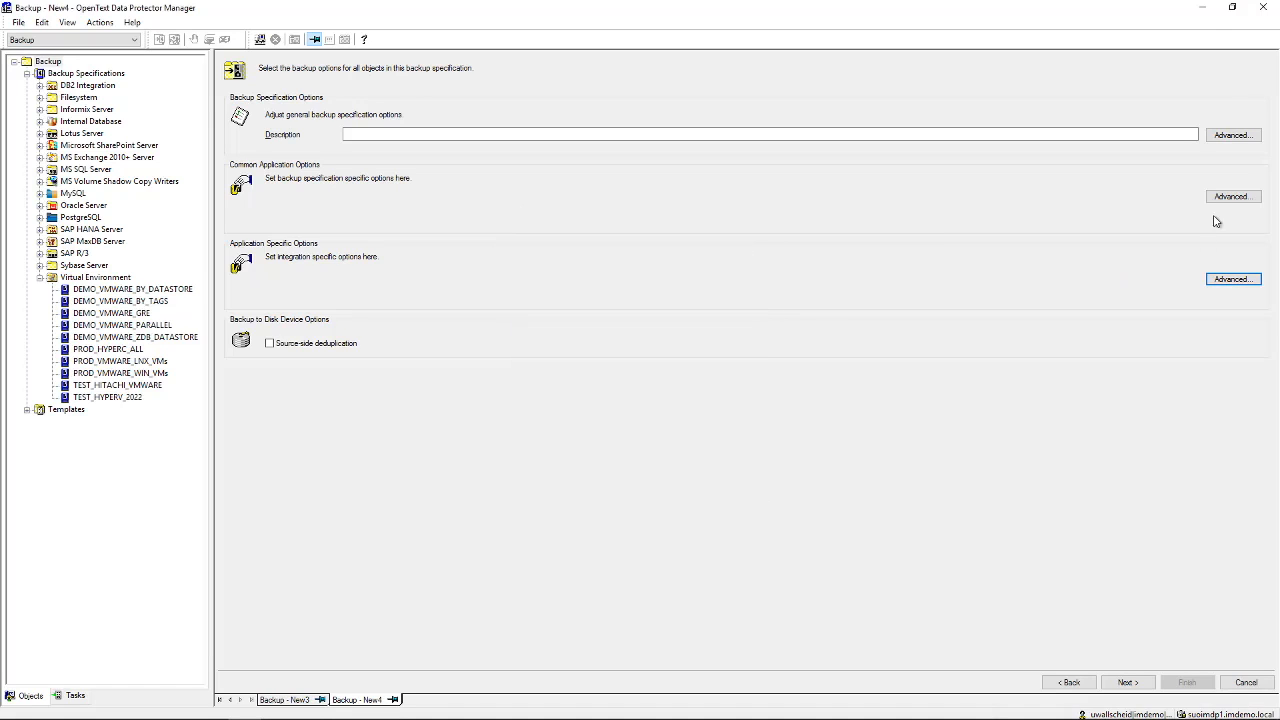
{"action": "left_click", "coordinate": [1232, 196]}
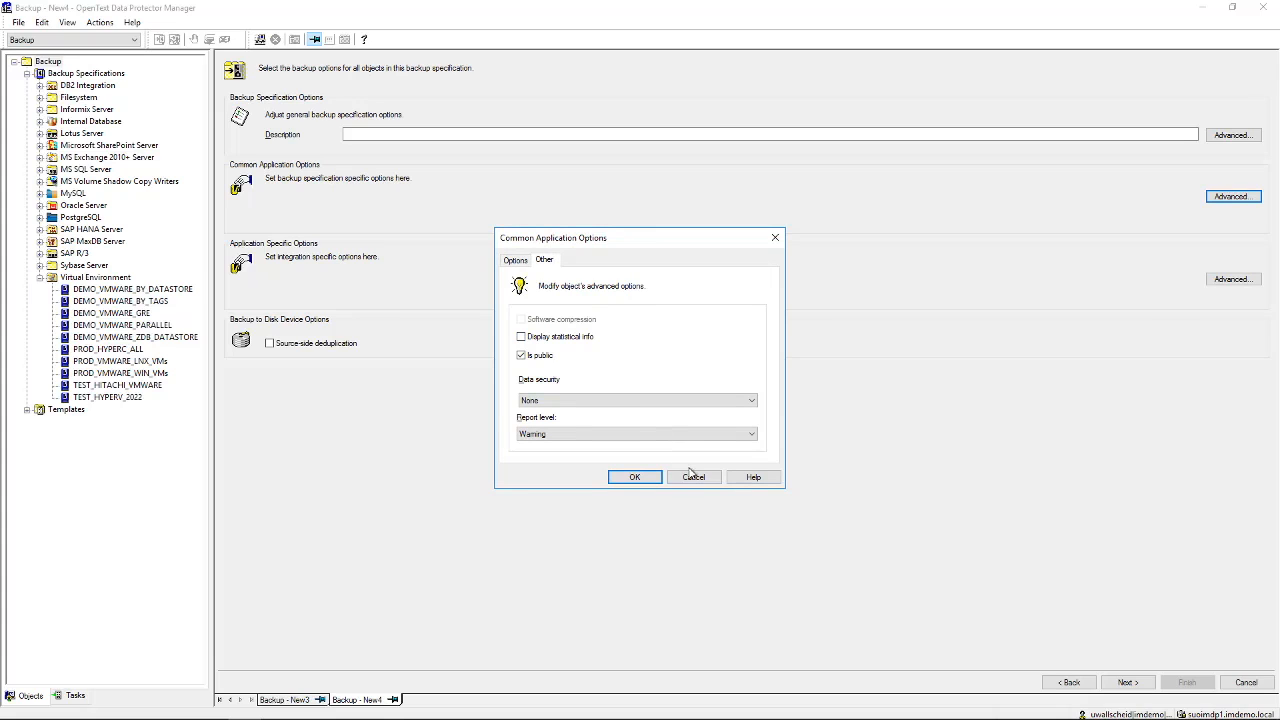
{"action": "left_click", "coordinate": [692, 476]}
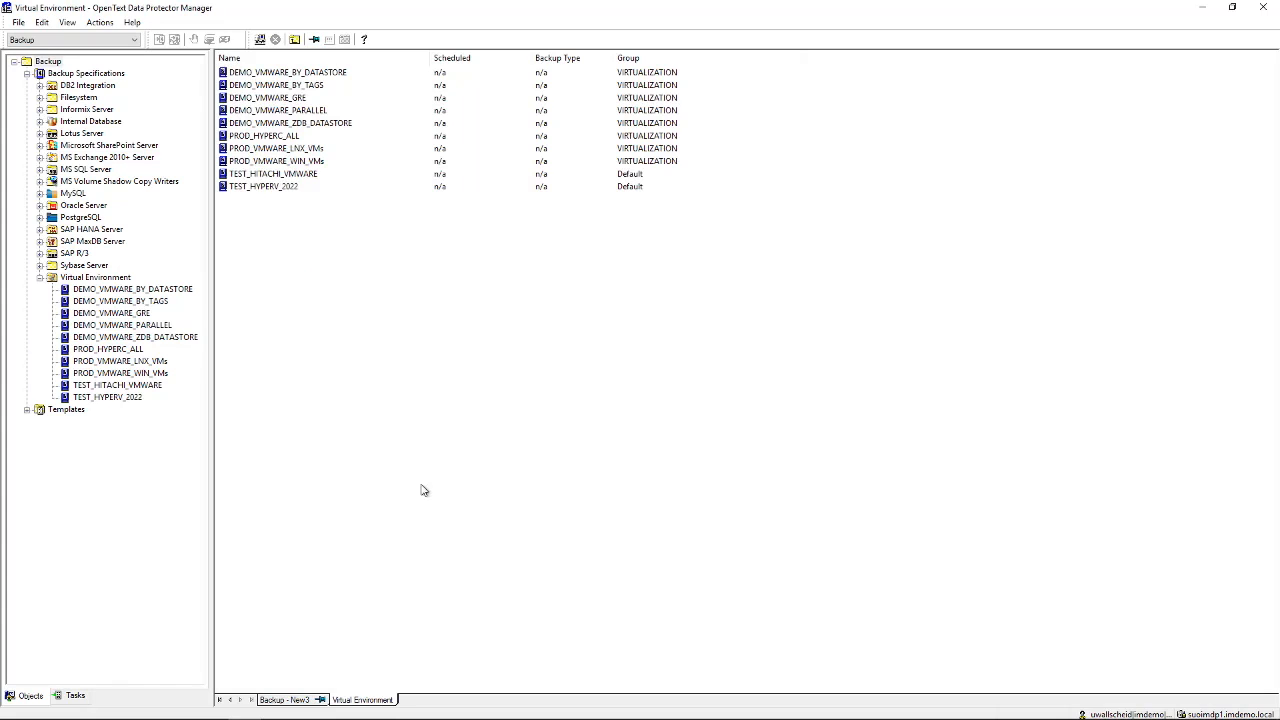
{"action": "mouse_move", "coordinate": [350, 294]}
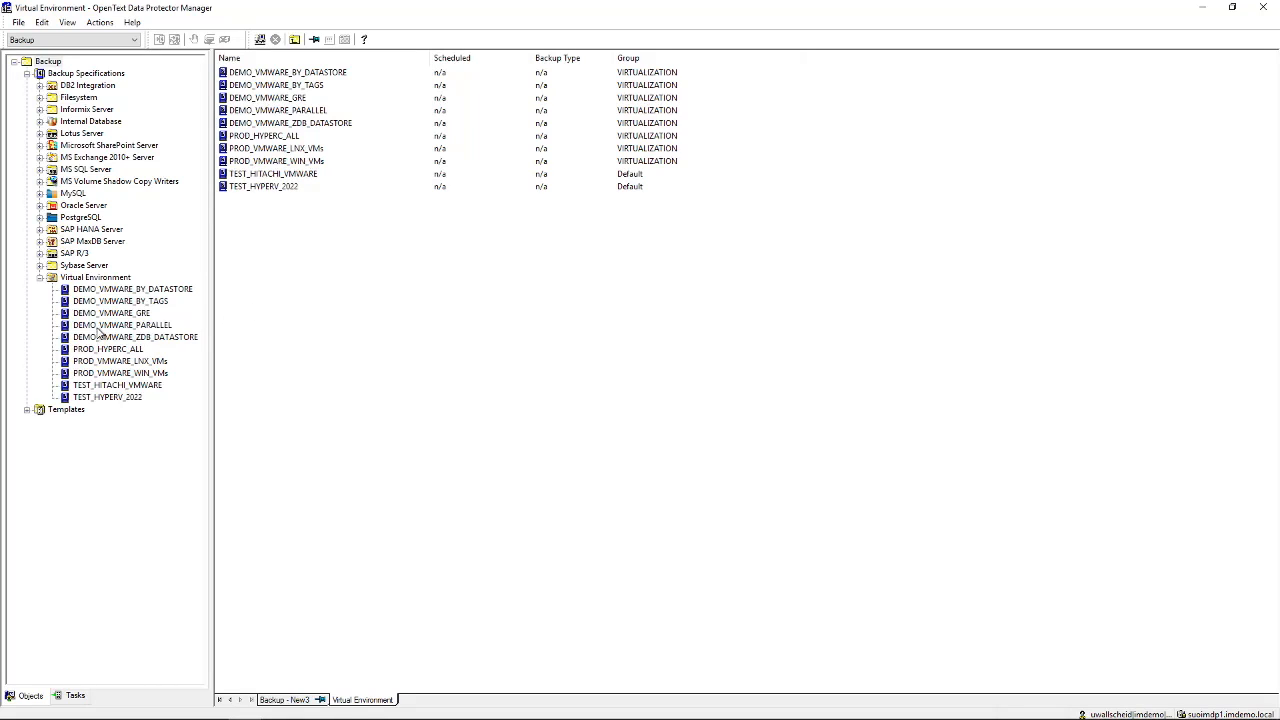
Start a Full backup of DEMO_VMWARE_PARALLEL with network load High.
{"action": "left_click", "coordinate": [136, 336]}
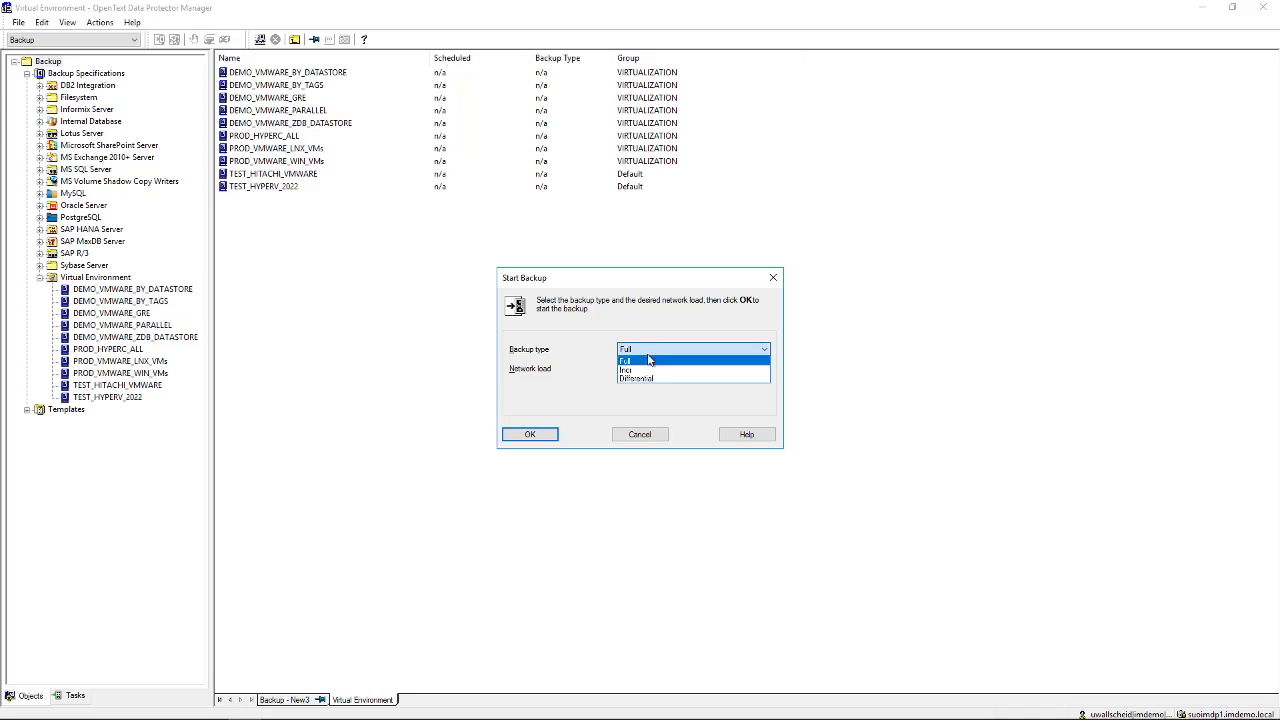
{"action": "left_click", "coordinate": [624, 360]}
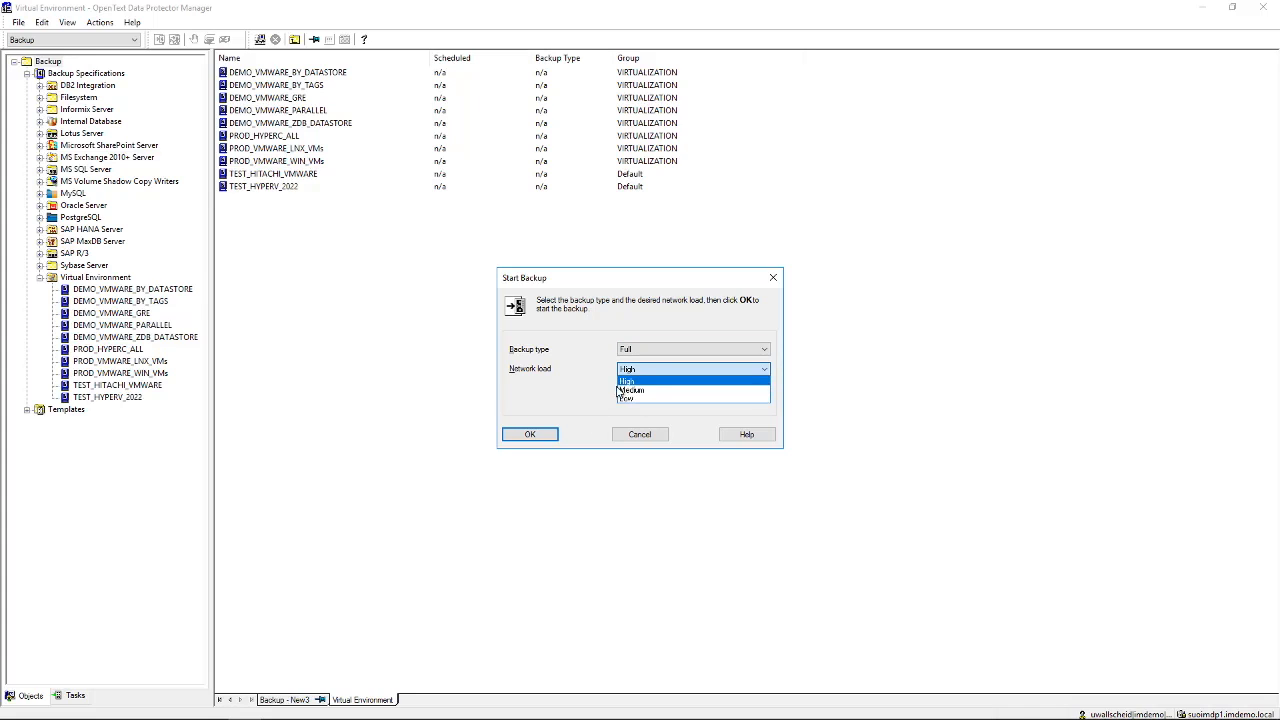
{"action": "left_click", "coordinate": [528, 434]}
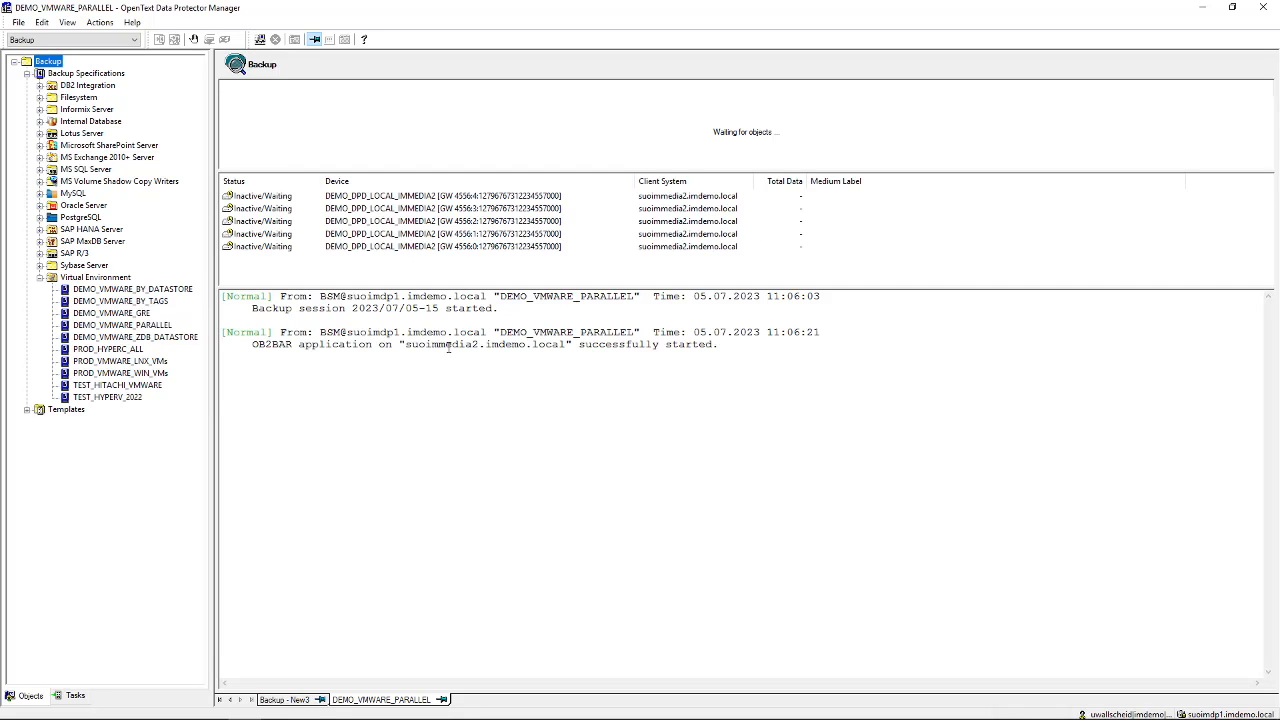
{"action": "mouse_move", "coordinate": [464, 328]}
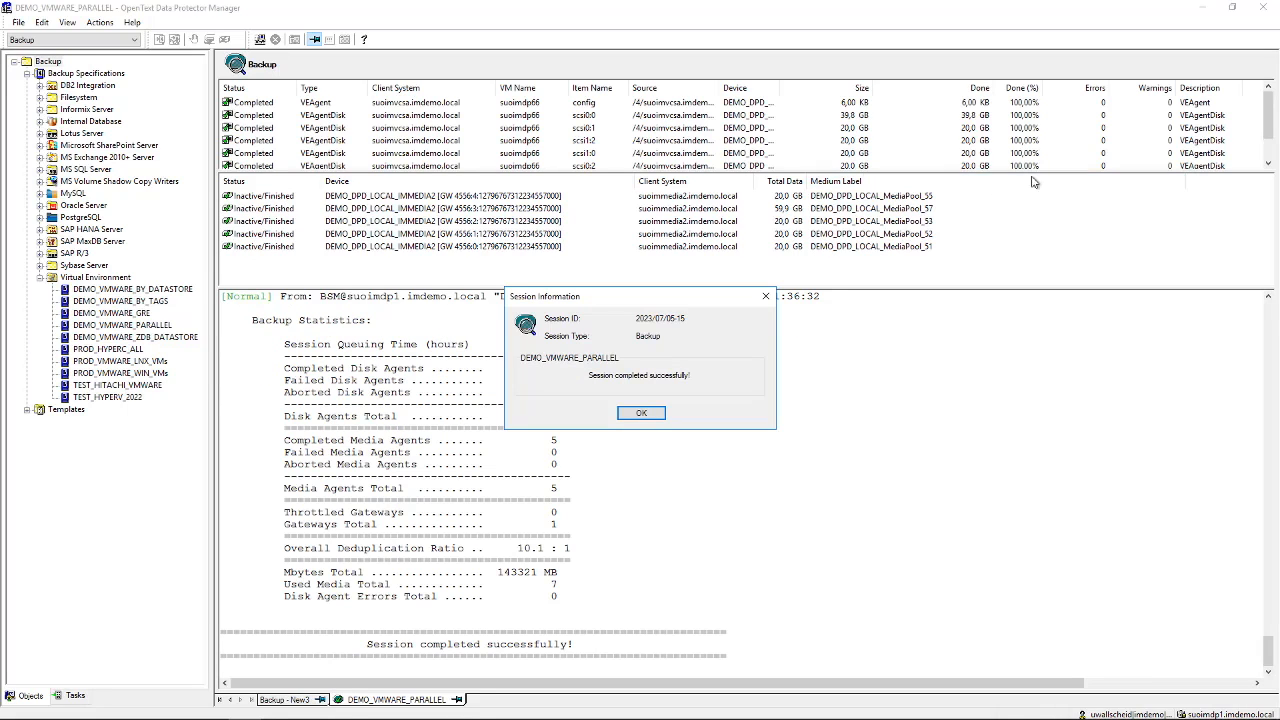
Dismiss the session-completed message and begin adding a new Virtual Environment backup.
{"action": "left_click", "coordinate": [640, 412]}
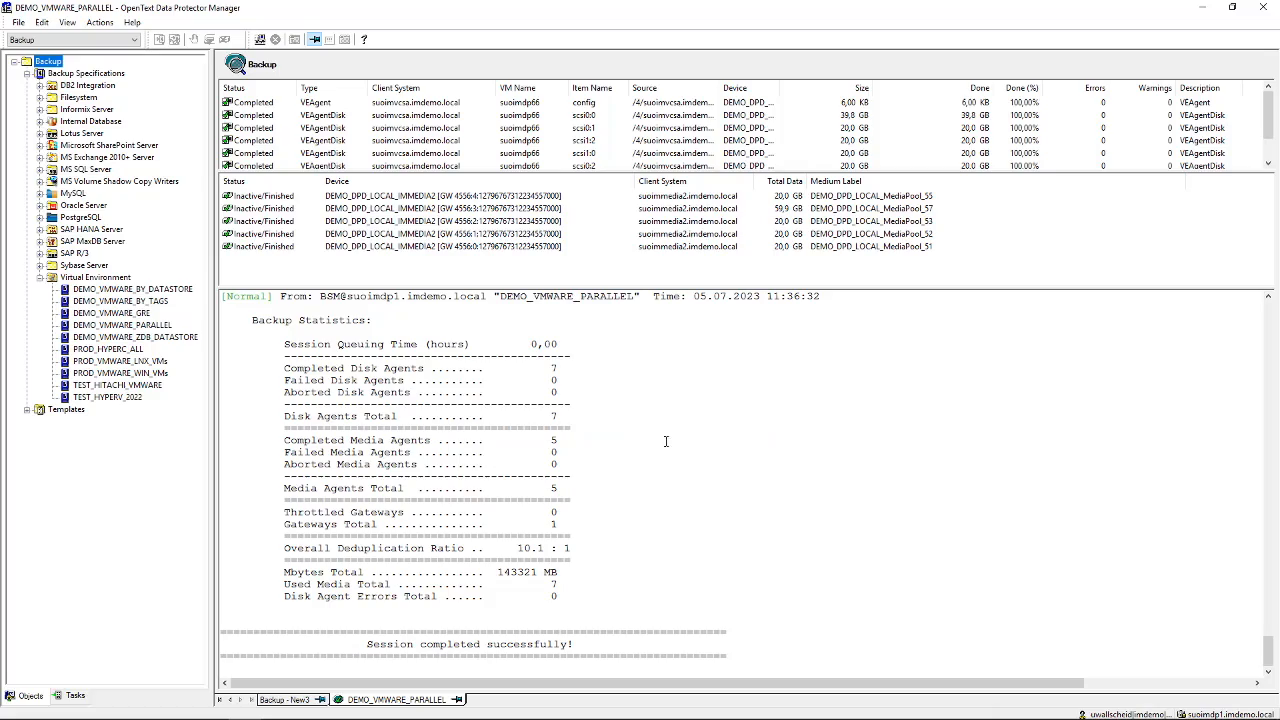
{"action": "mouse_move", "coordinate": [1256, 646]}
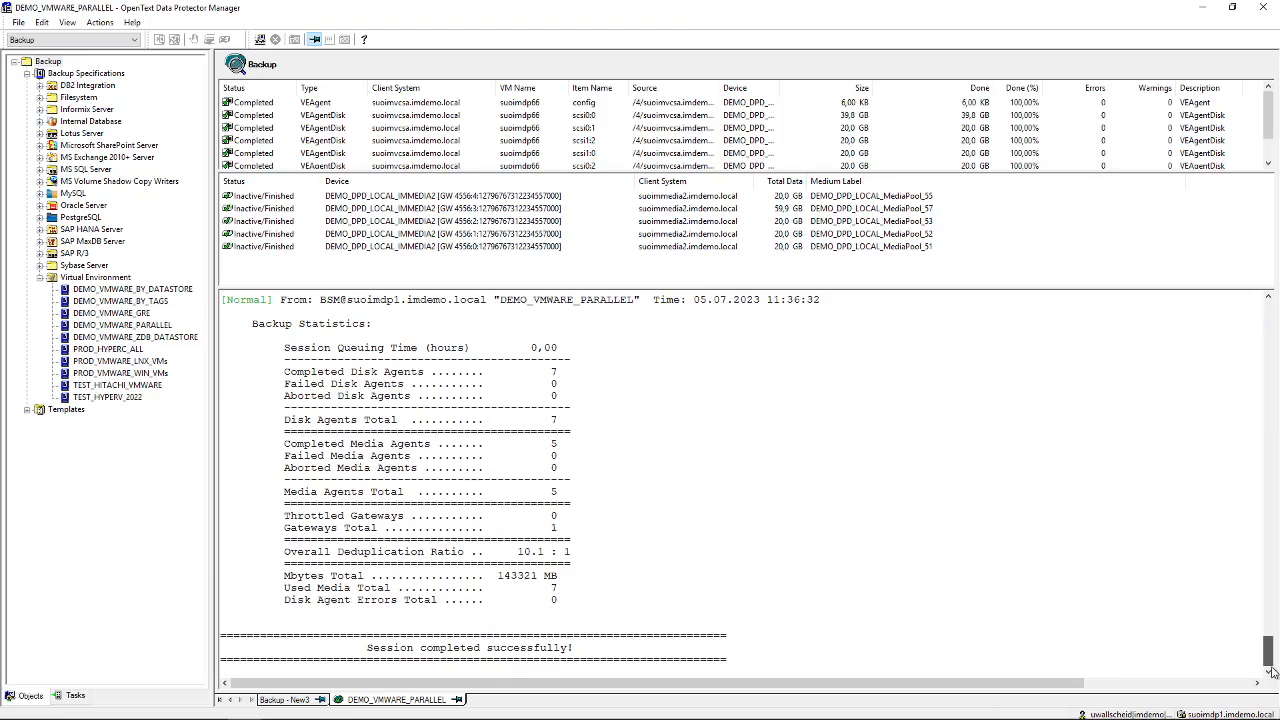
{"action": "mouse_move", "coordinate": [618, 248]}
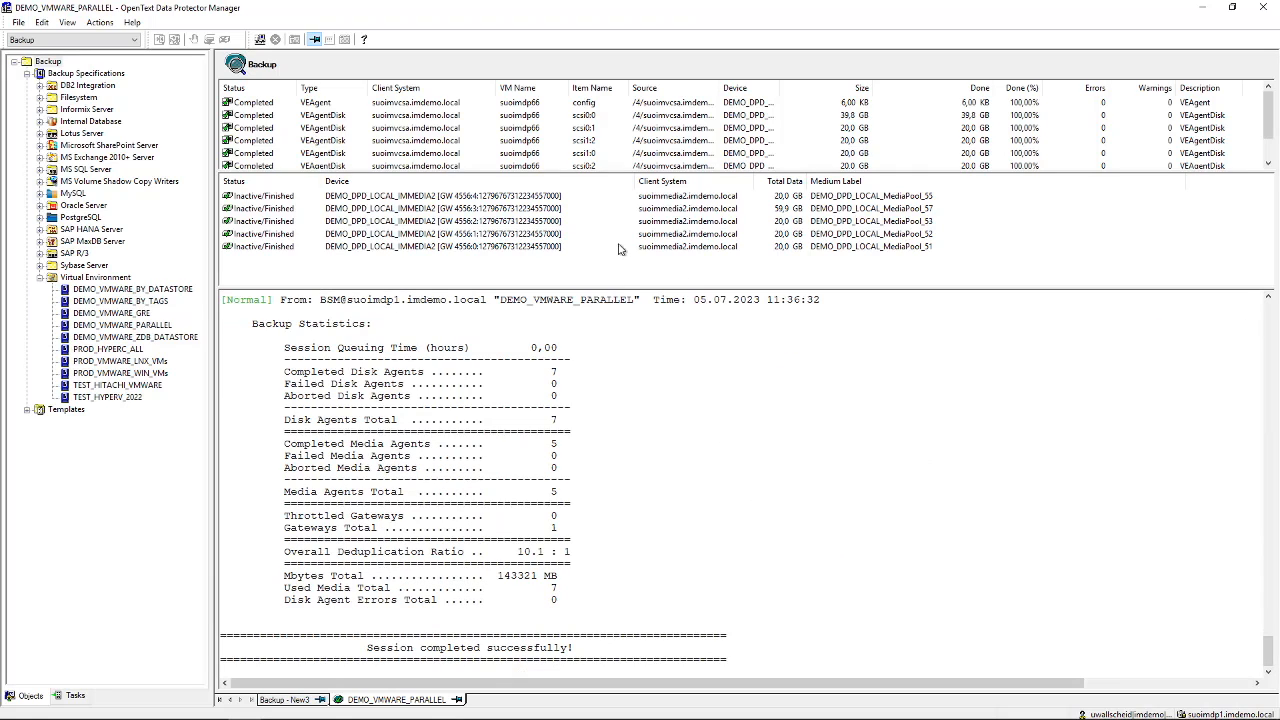
{"action": "mouse_move", "coordinate": [688, 208]}
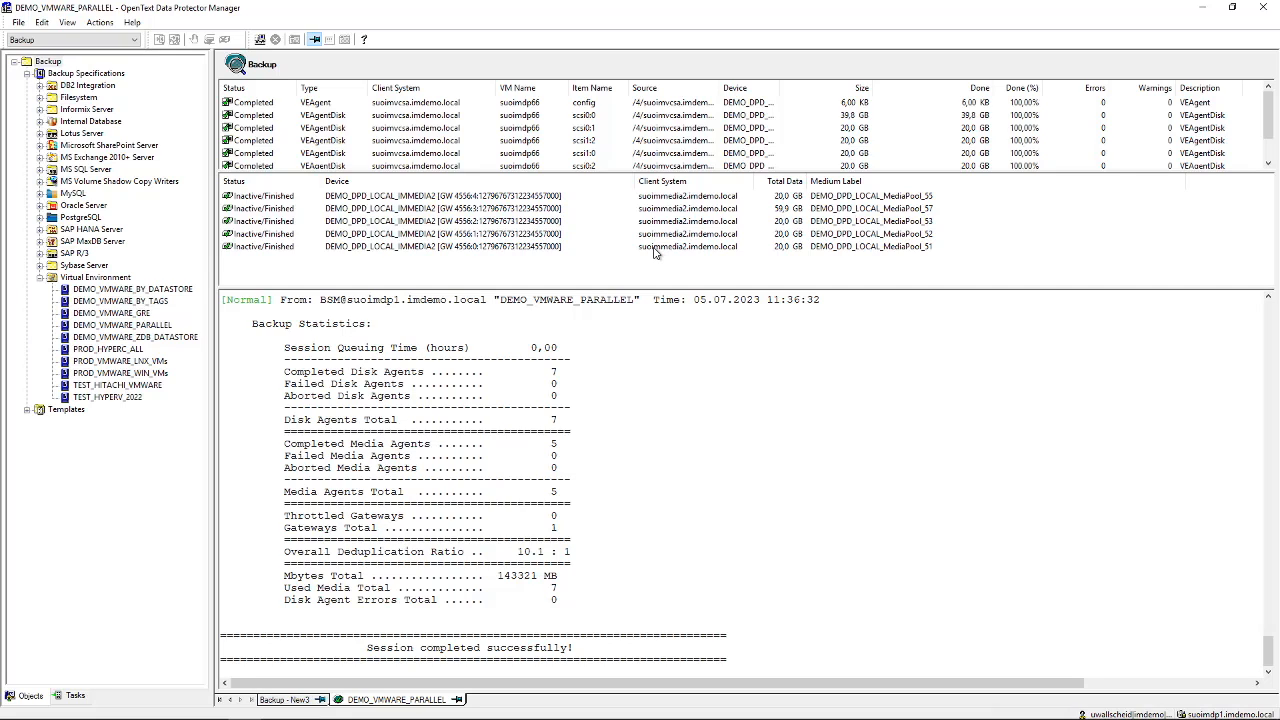
{"action": "left_click", "coordinate": [48, 60]}
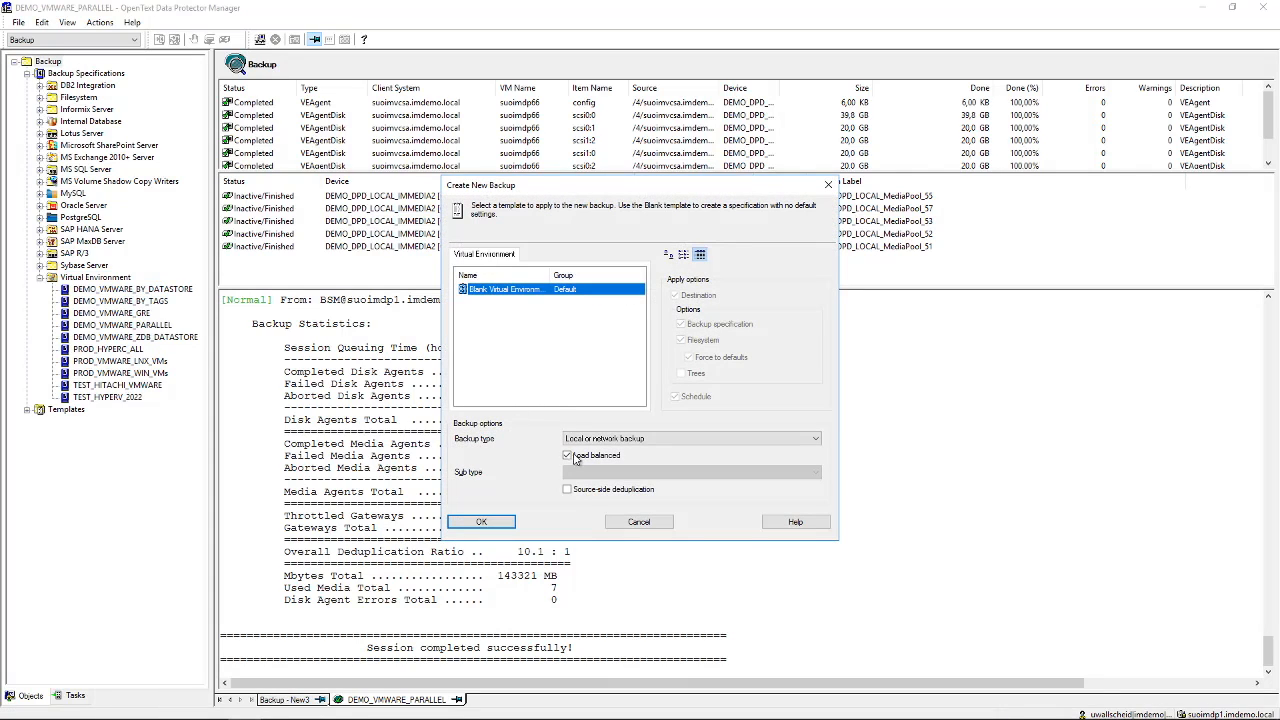
From the blank template, add the 3par Storage Provider with local copy replication keeping replicas.
{"action": "left_click", "coordinate": [814, 438]}
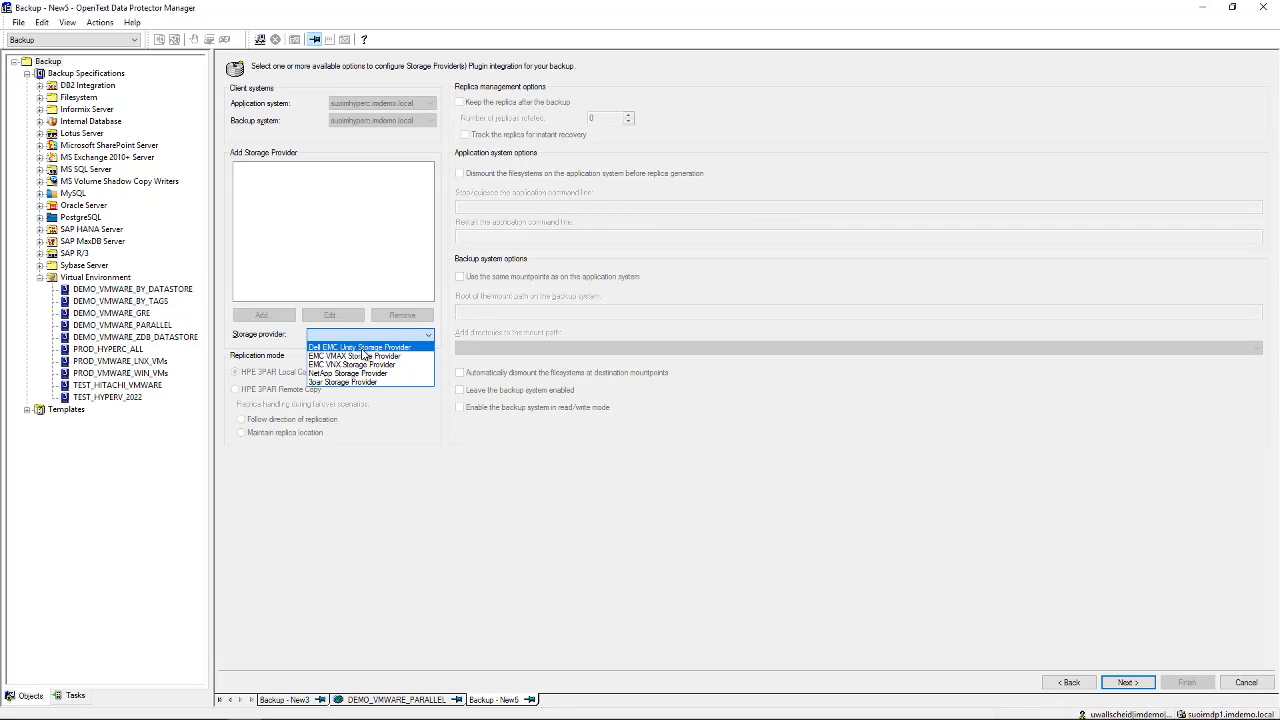
{"action": "mouse_move", "coordinate": [348, 382]}
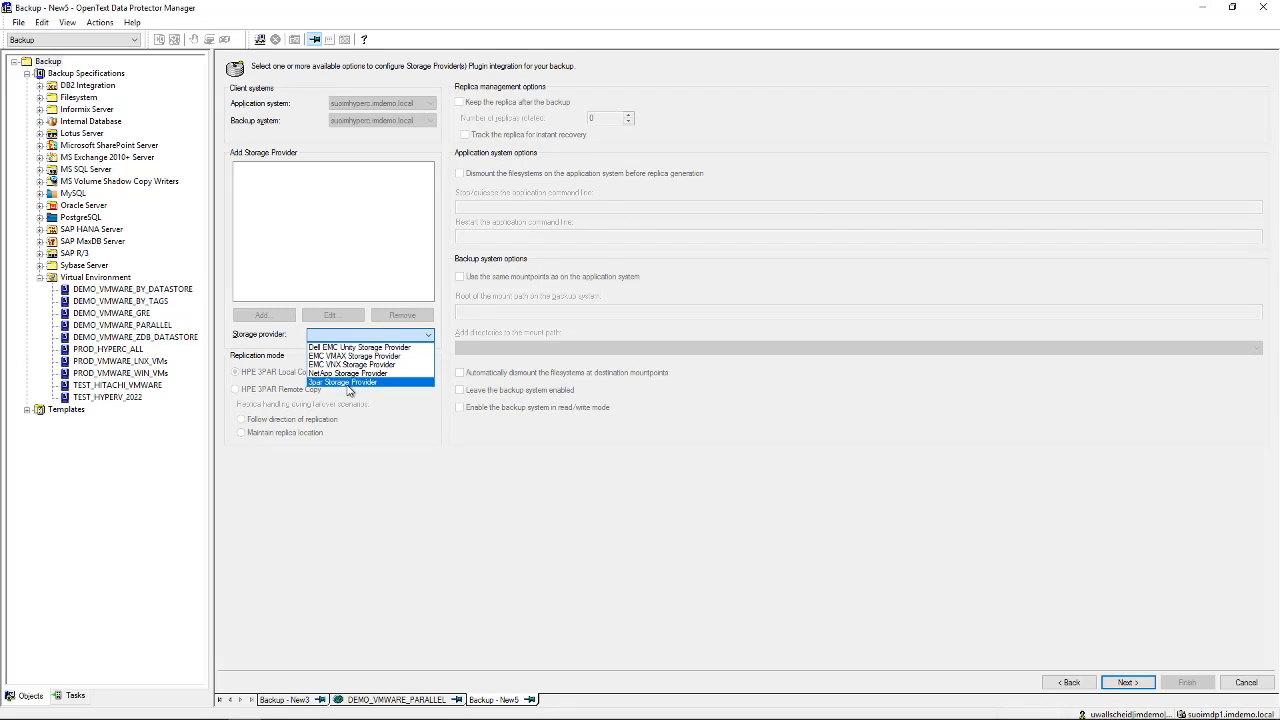
{"action": "left_click", "coordinate": [344, 382]}
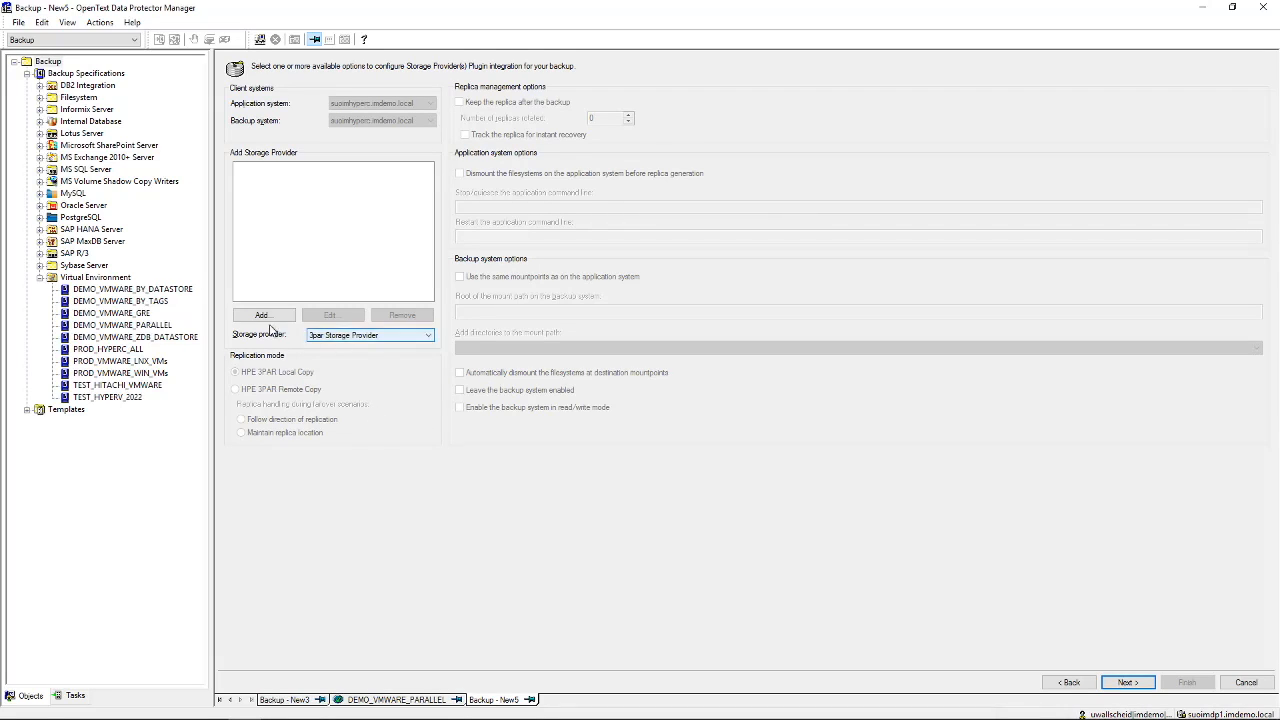
{"action": "left_click", "coordinate": [262, 316]}
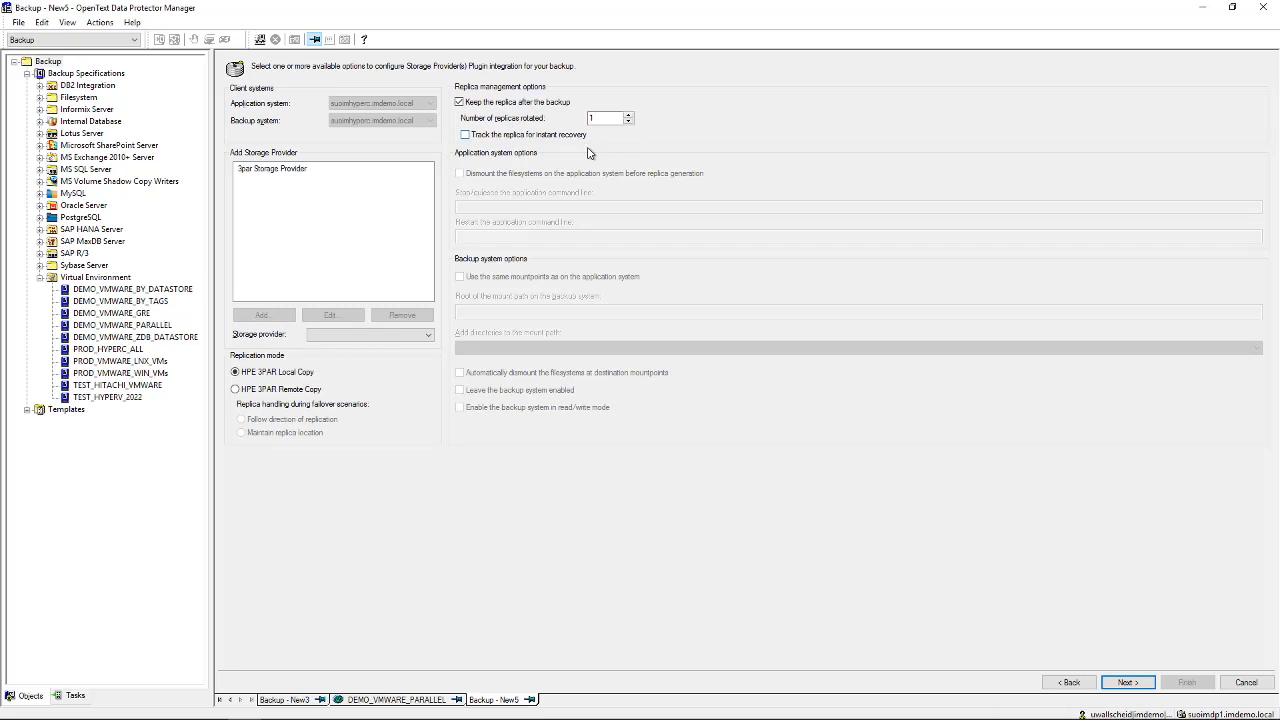
{"action": "mouse_move", "coordinate": [644, 136]}
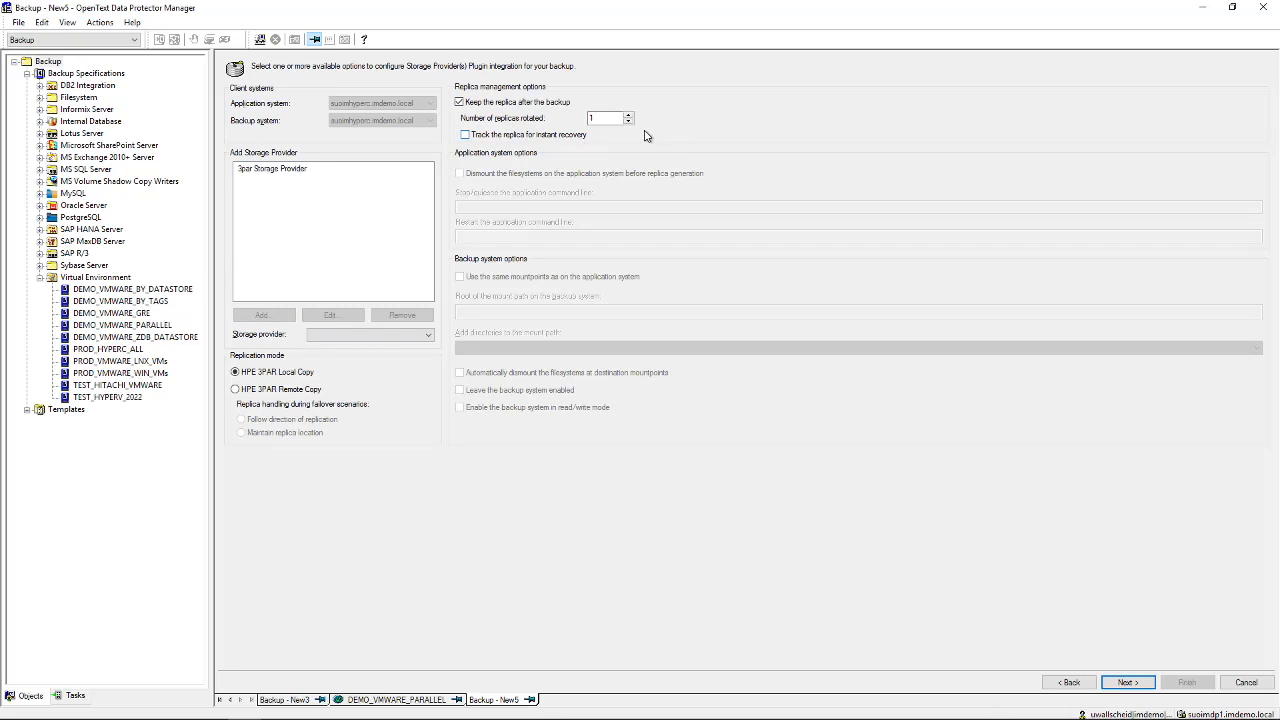
{"action": "mouse_move", "coordinate": [684, 152]}
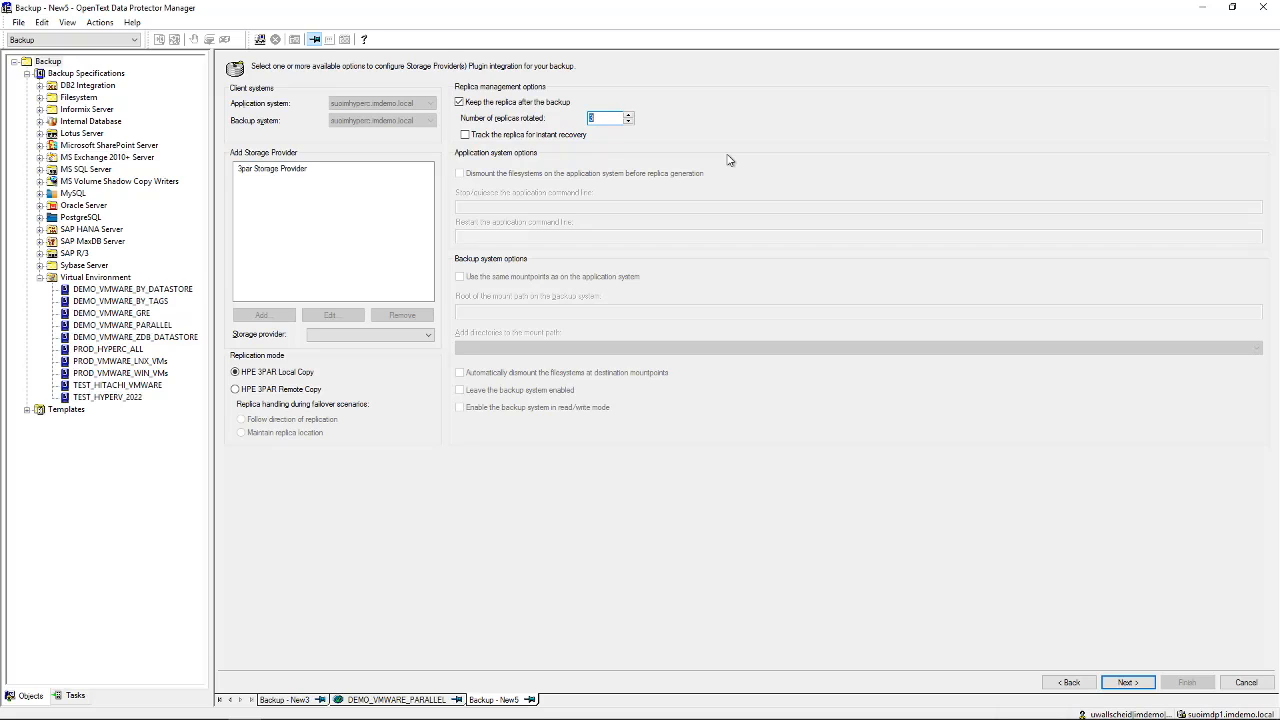
{"action": "left_click", "coordinate": [70, 40]}
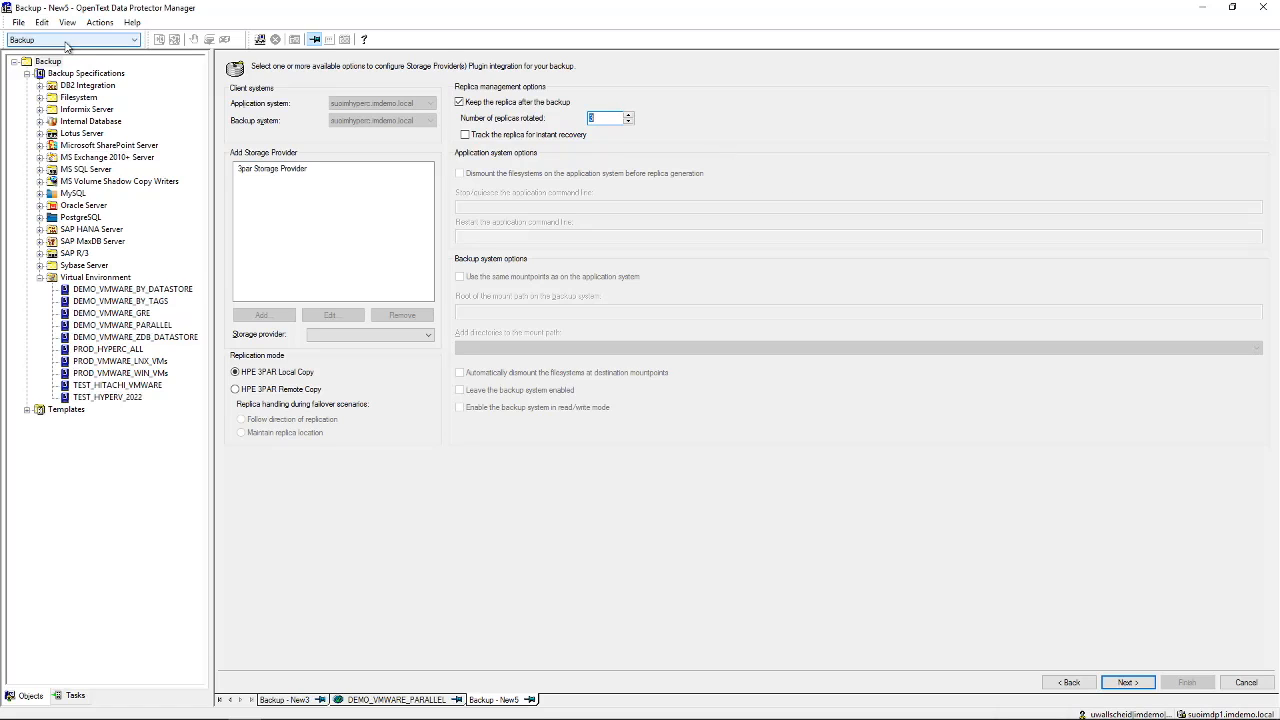
Switch to the Restore context and open the vCenter Virtual Environment backup listing its VMs.
{"action": "left_click", "coordinate": [70, 40]}
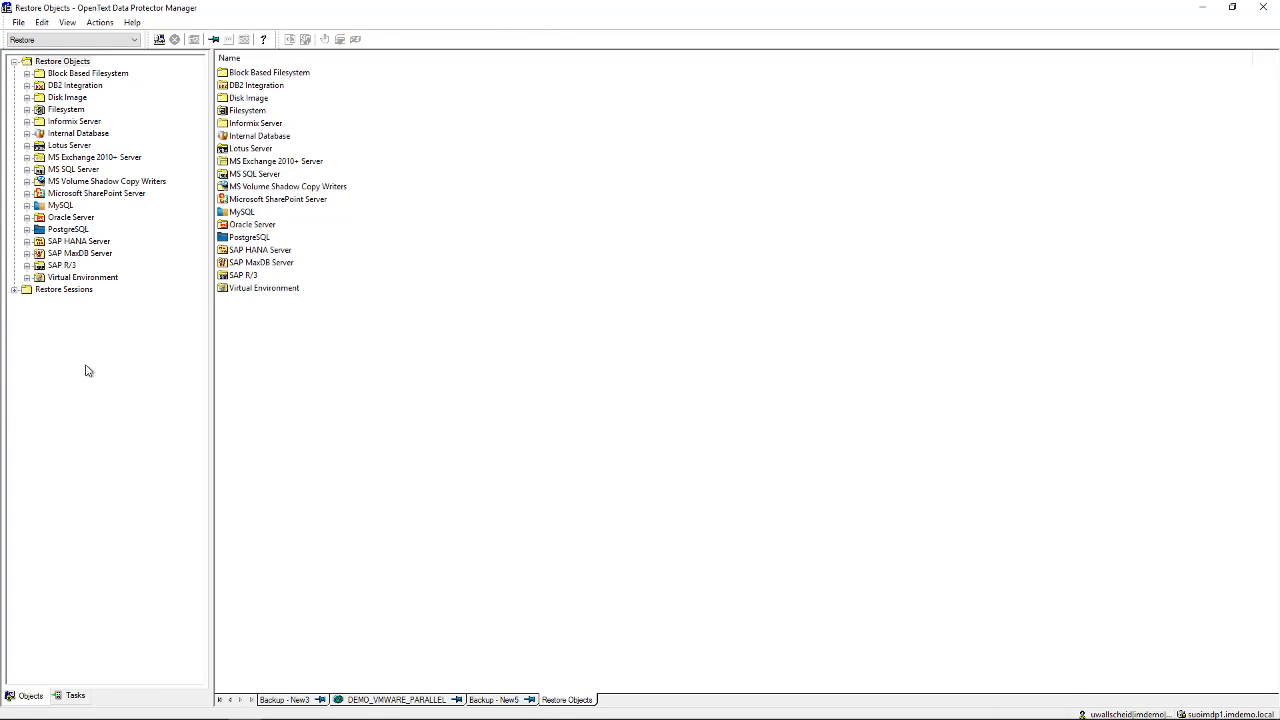
{"action": "left_click", "coordinate": [62, 60]}
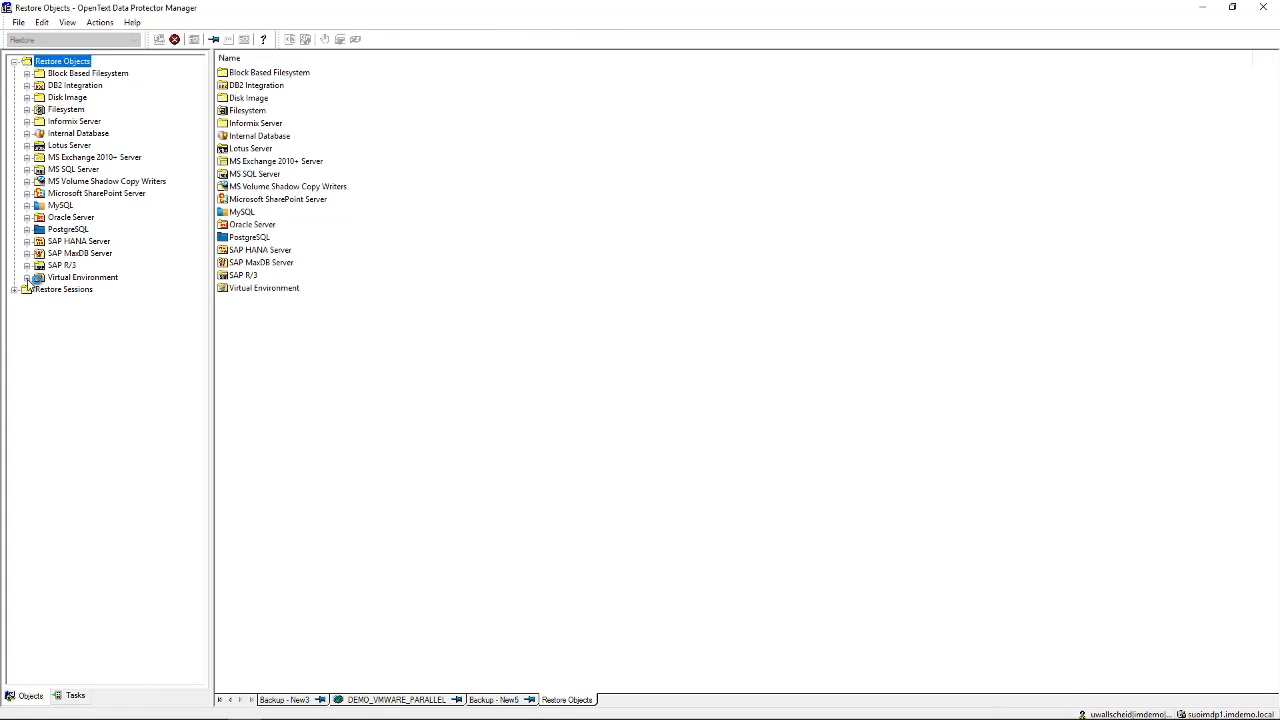
{"action": "left_click", "coordinate": [28, 276]}
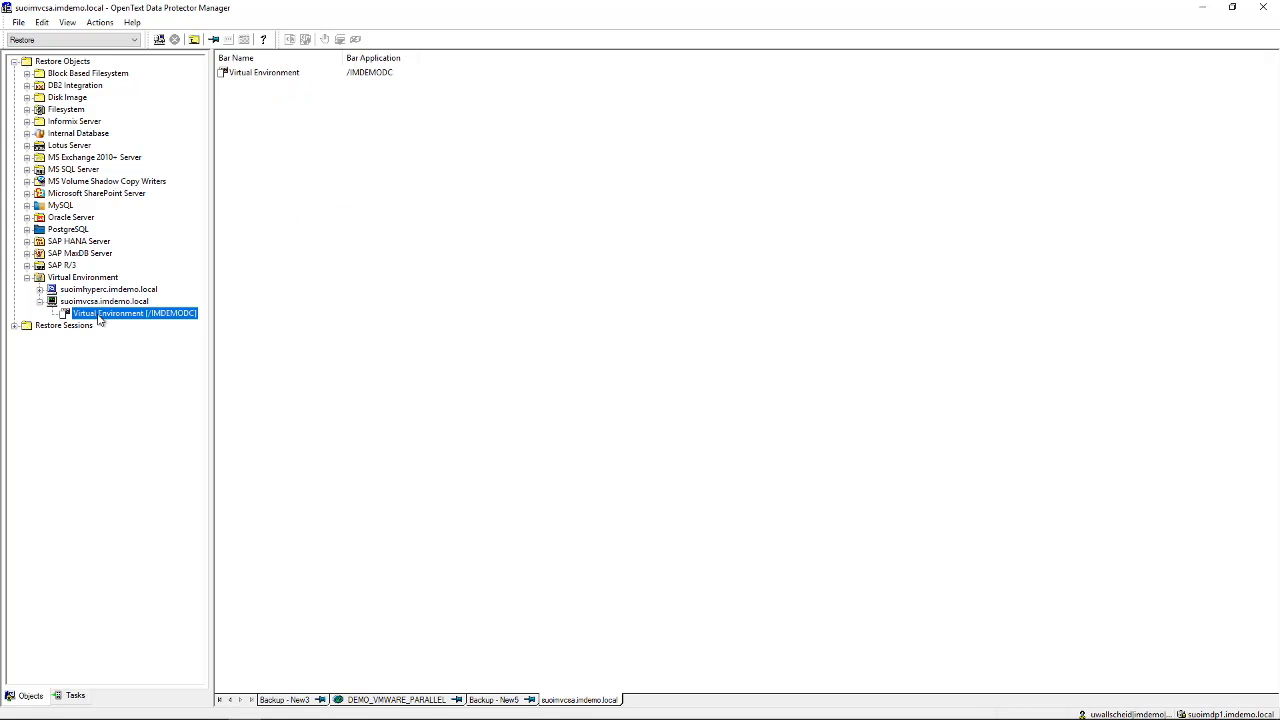
{"action": "double_click", "coordinate": [134, 312]}
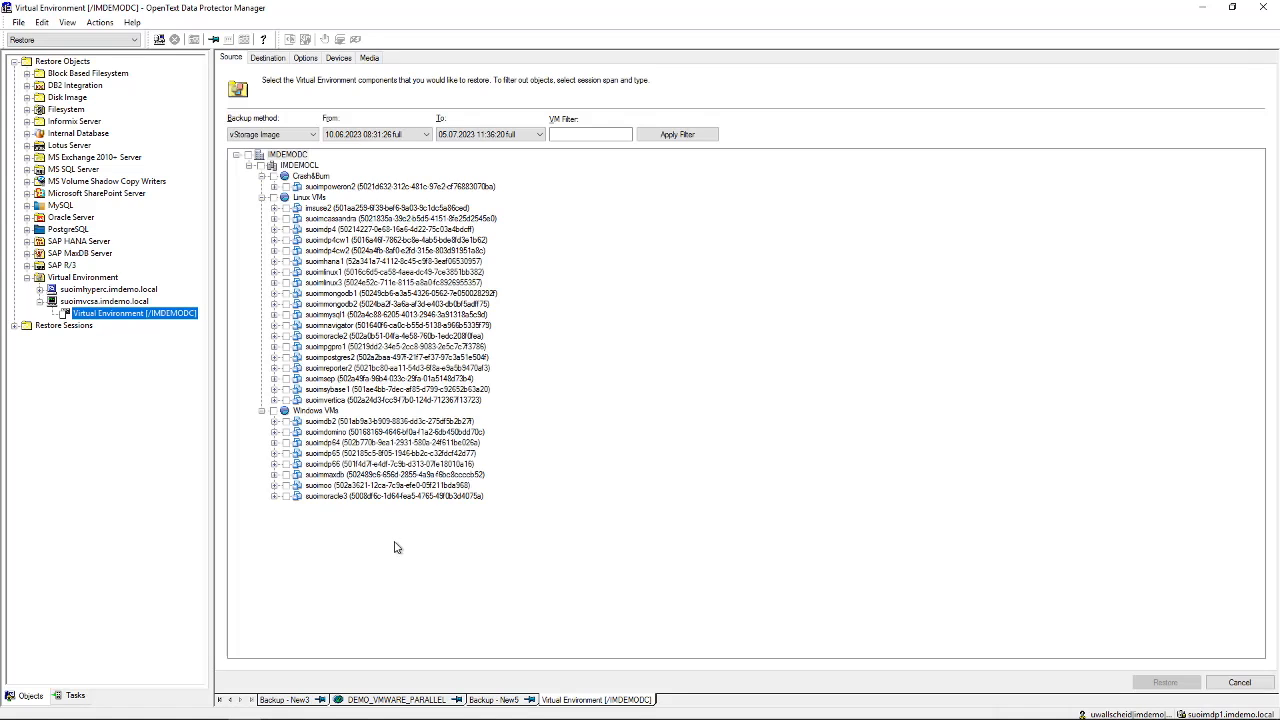
{"action": "mouse_move", "coordinate": [448, 532]}
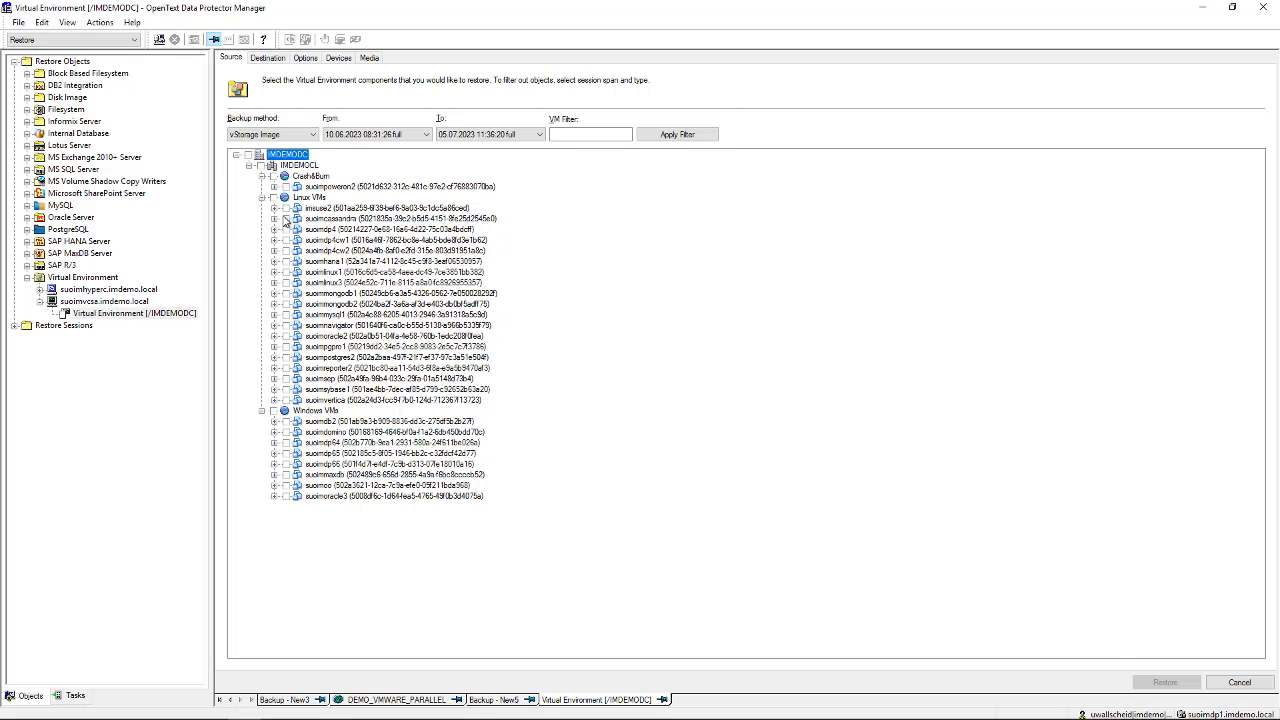
Review the VM Options choices (Restore, Power On, Live Migrate) and show the restore Devices list.
{"action": "left_click", "coordinate": [284, 218]}
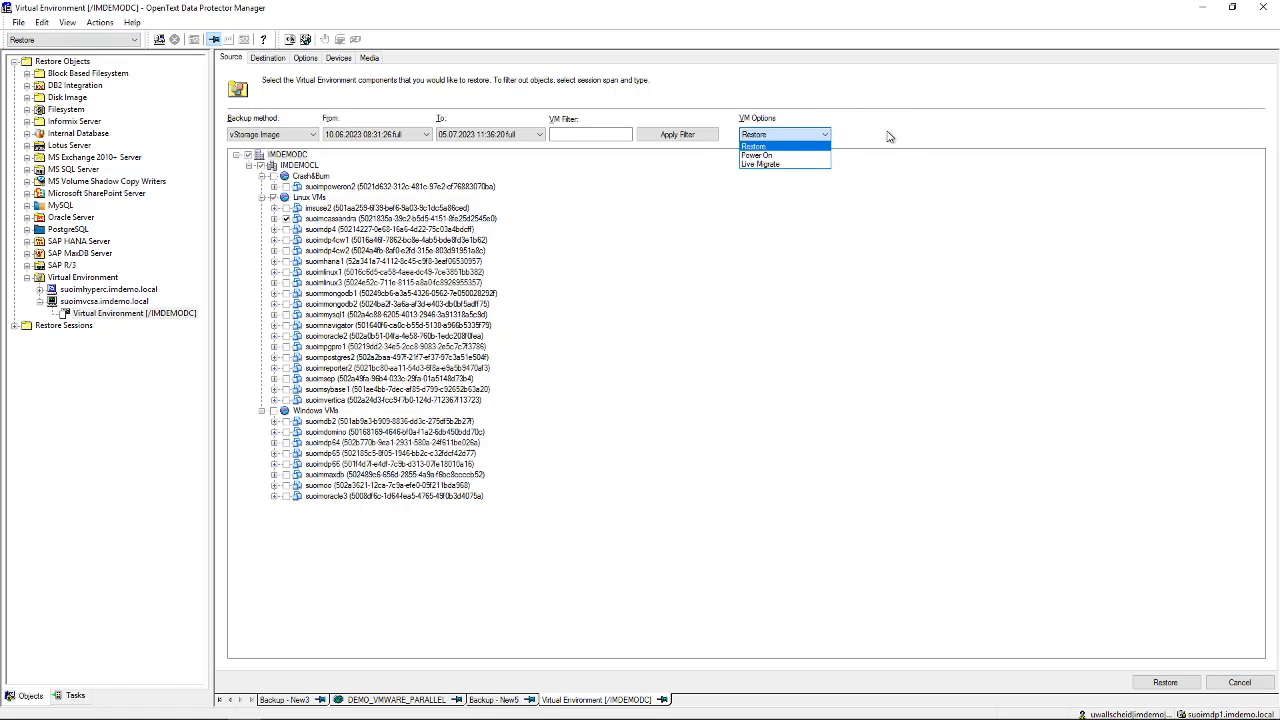
{"action": "mouse_move", "coordinate": [776, 146]}
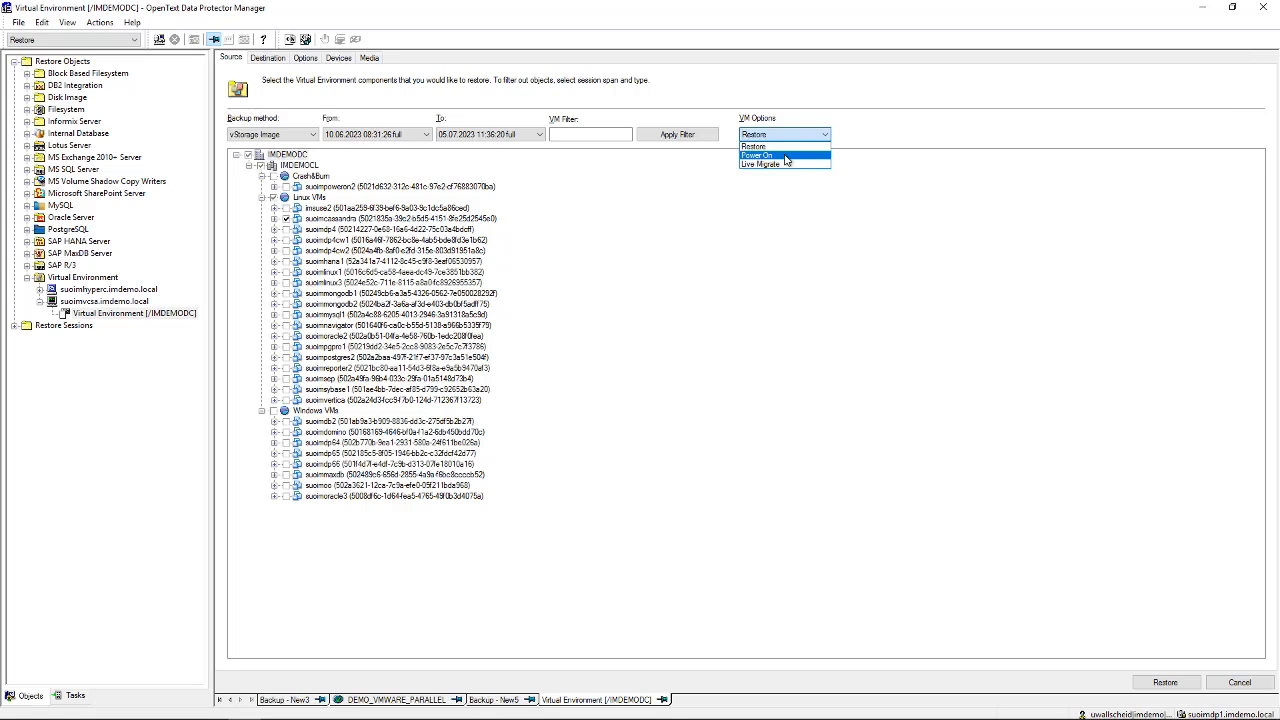
{"action": "mouse_move", "coordinate": [780, 164]}
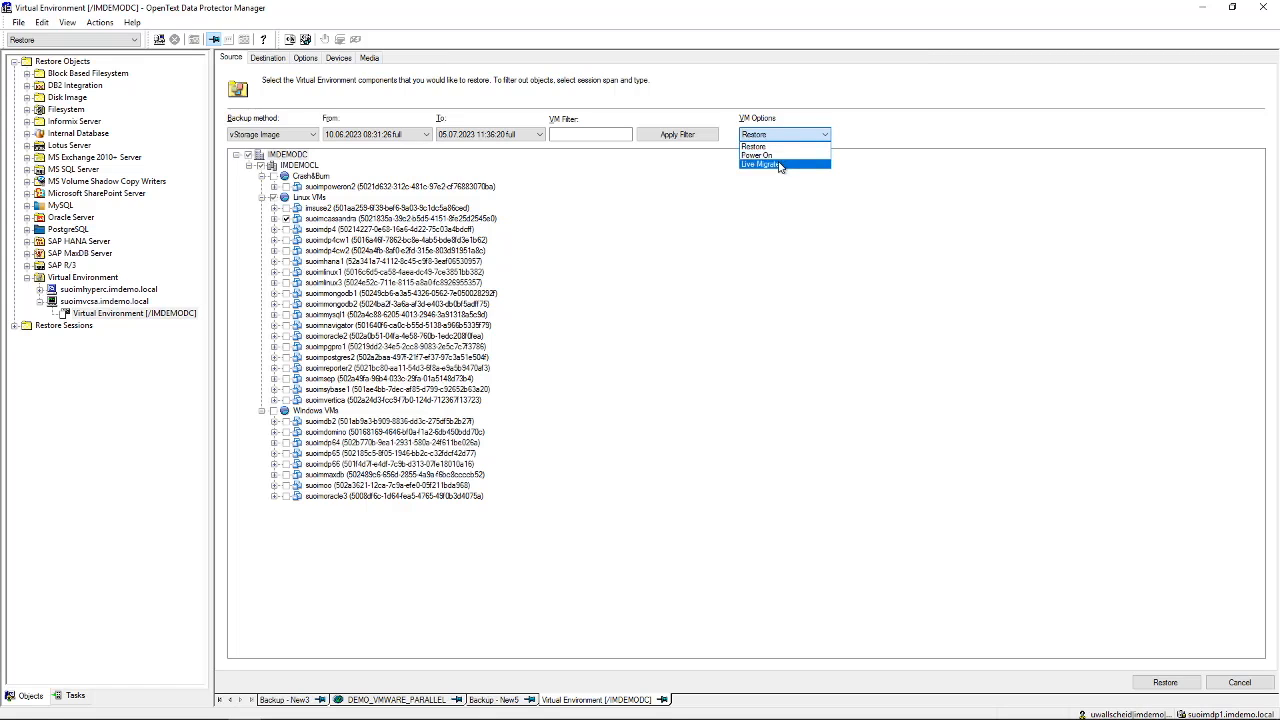
{"action": "mouse_move", "coordinate": [790, 164]}
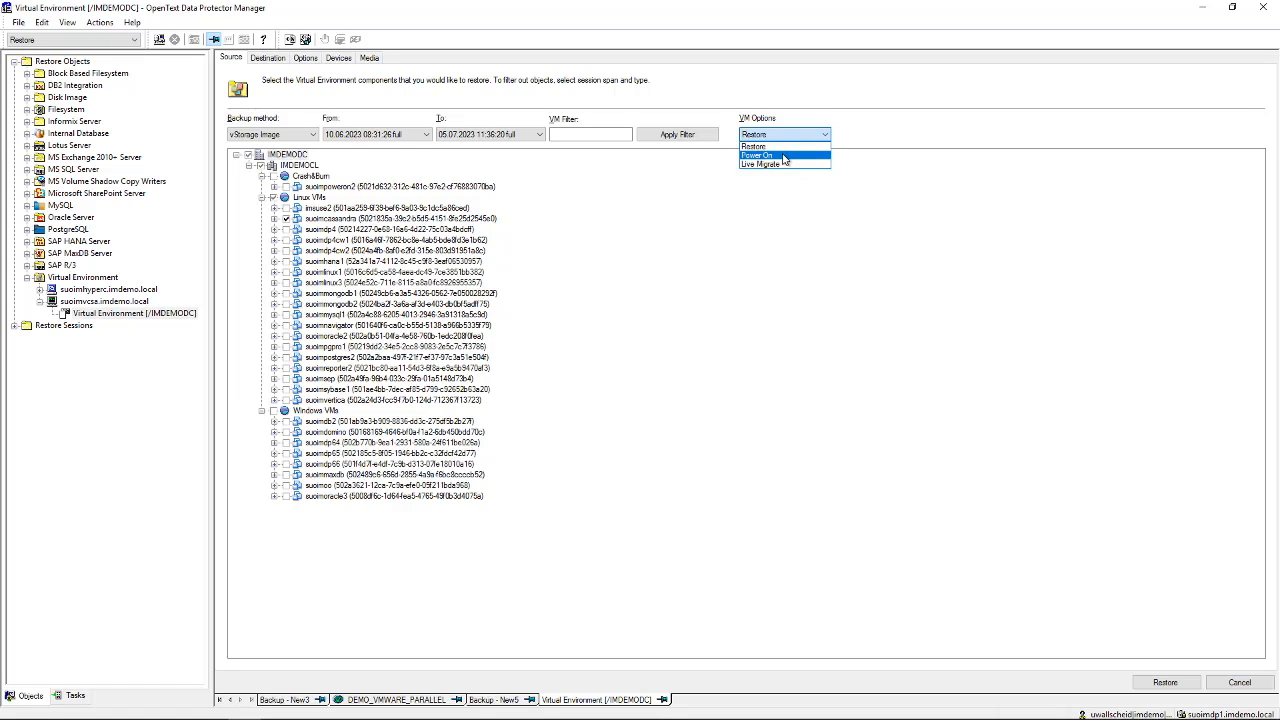
{"action": "mouse_move", "coordinate": [784, 164]}
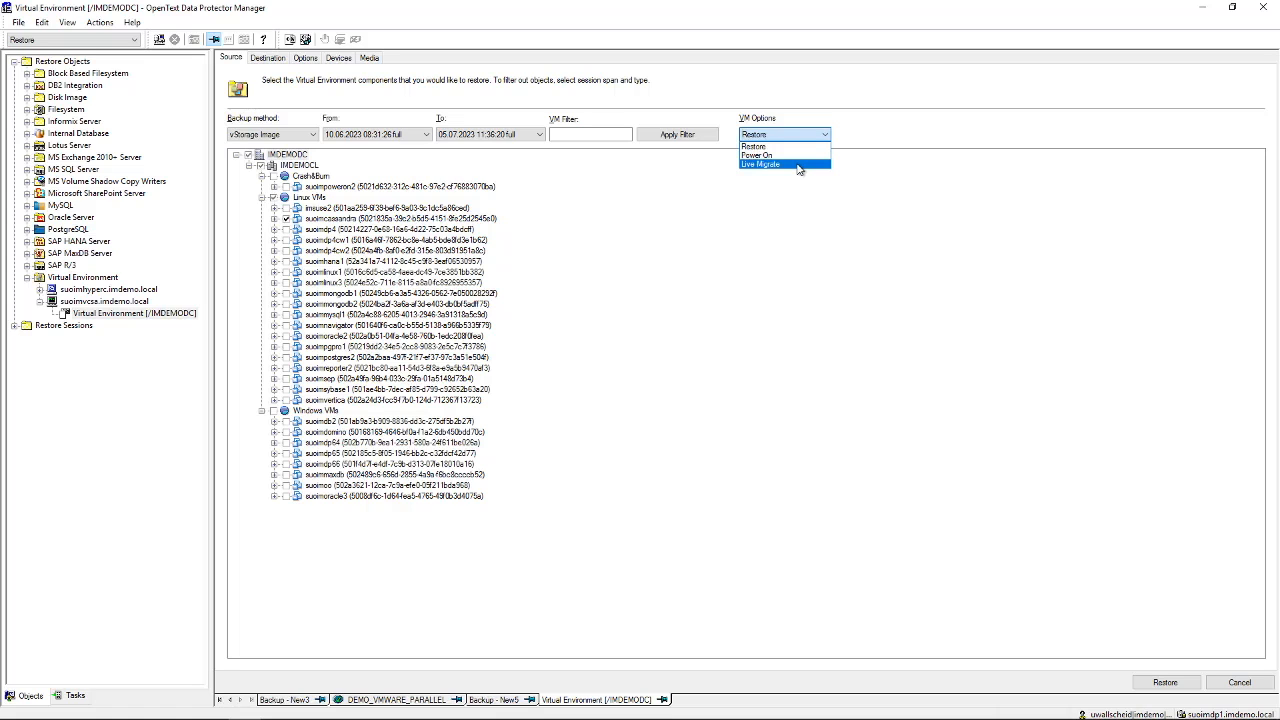
{"action": "left_click", "coordinate": [338, 56]}
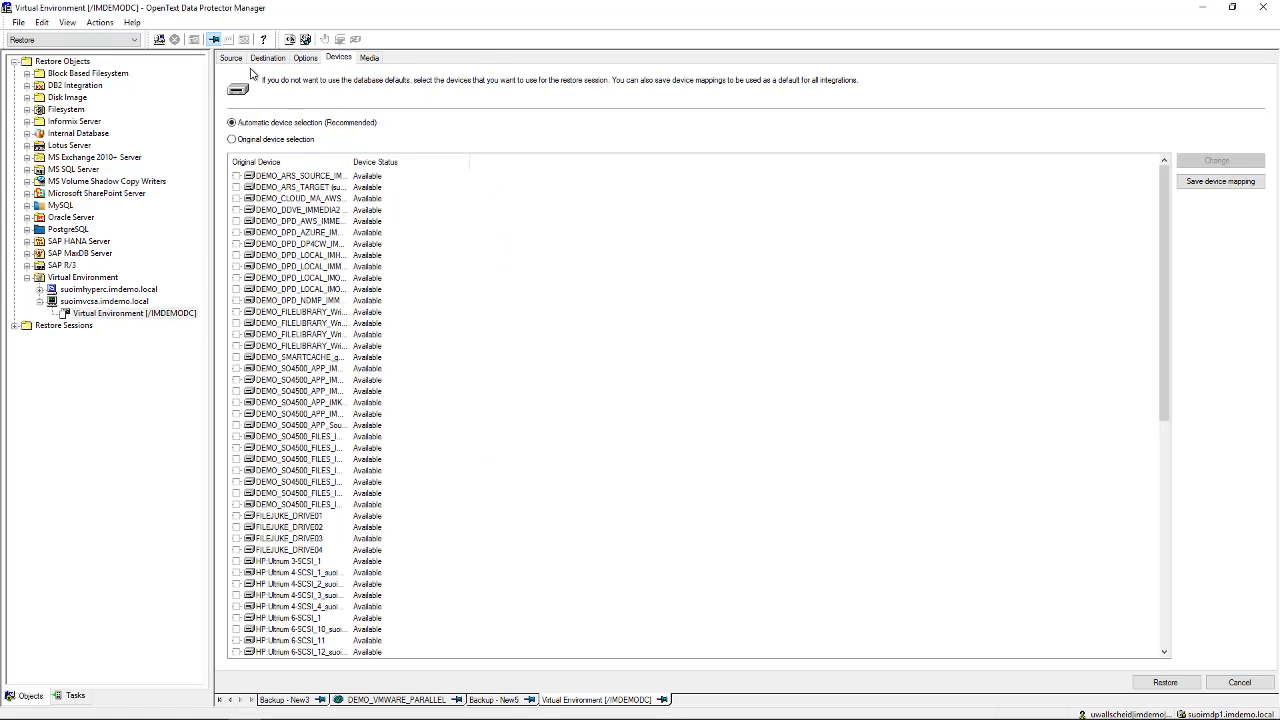
Select a Windows VM with its disks, keep plain Restore as the VM option, confirm Destination, and start the restore session.
{"action": "left_click", "coordinate": [232, 56]}
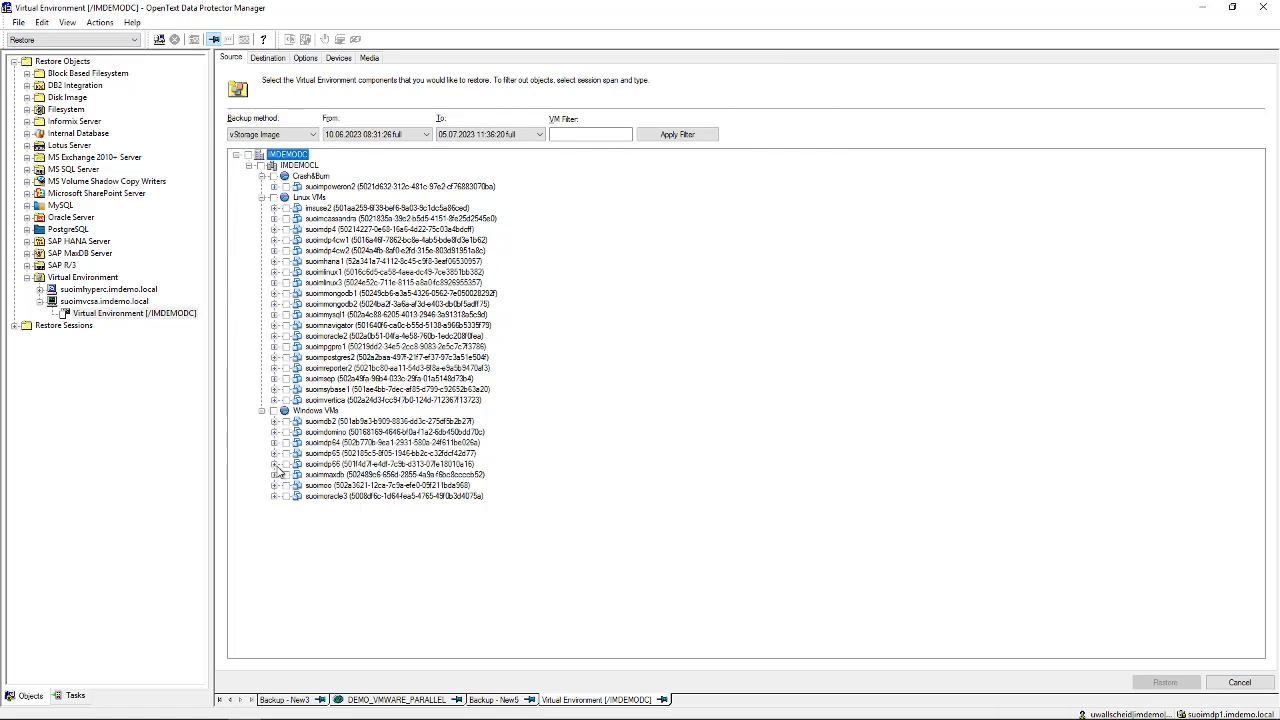
{"action": "left_click", "coordinate": [276, 464]}
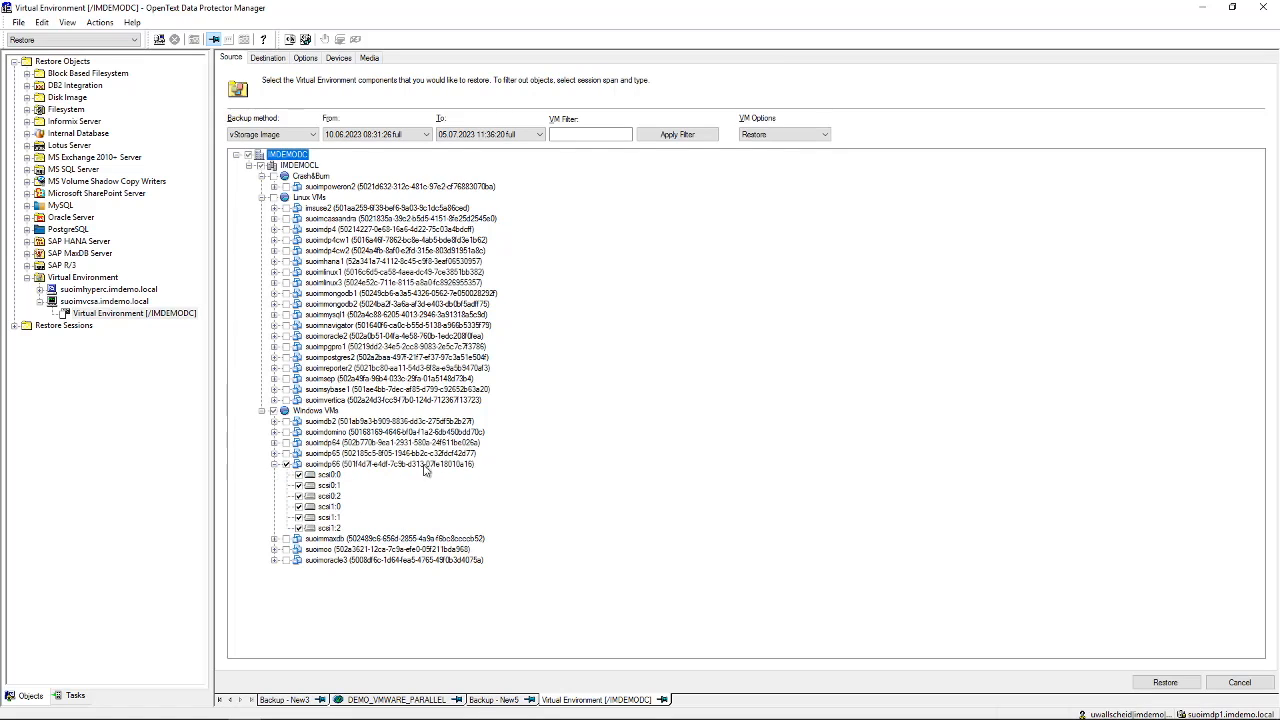
{"action": "left_click", "coordinate": [824, 134]}
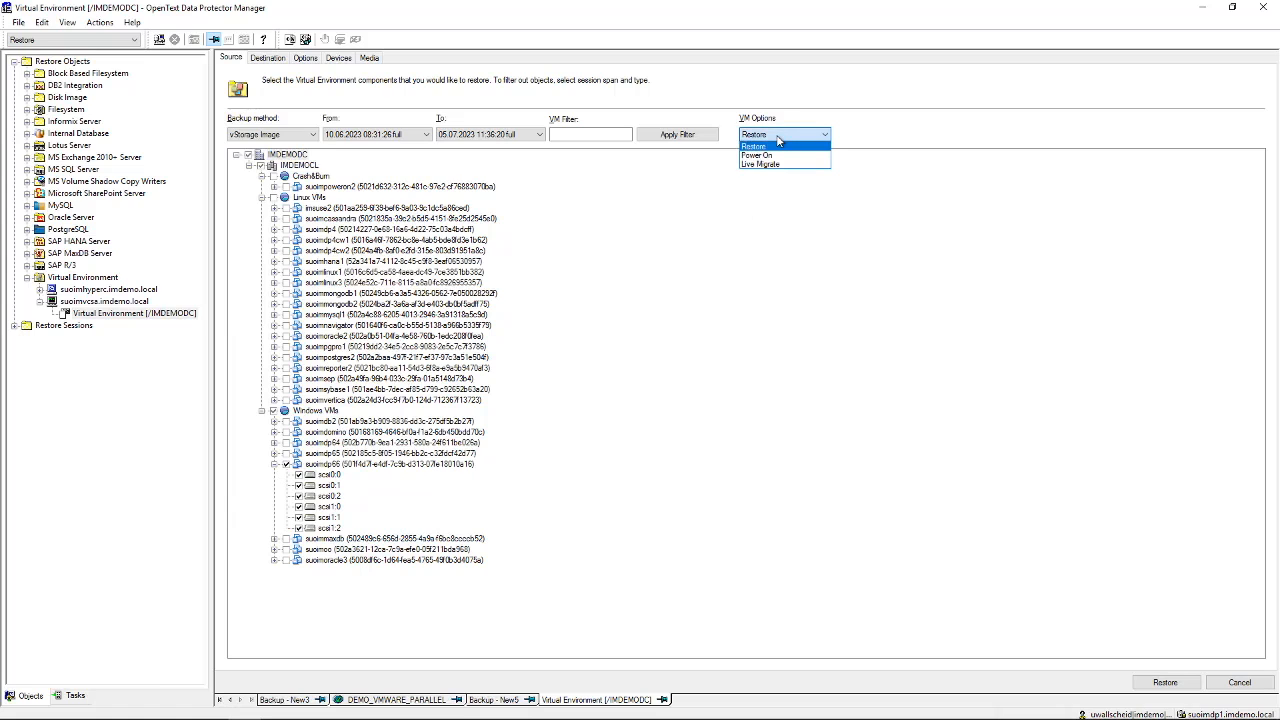
{"action": "left_click", "coordinate": [752, 144]}
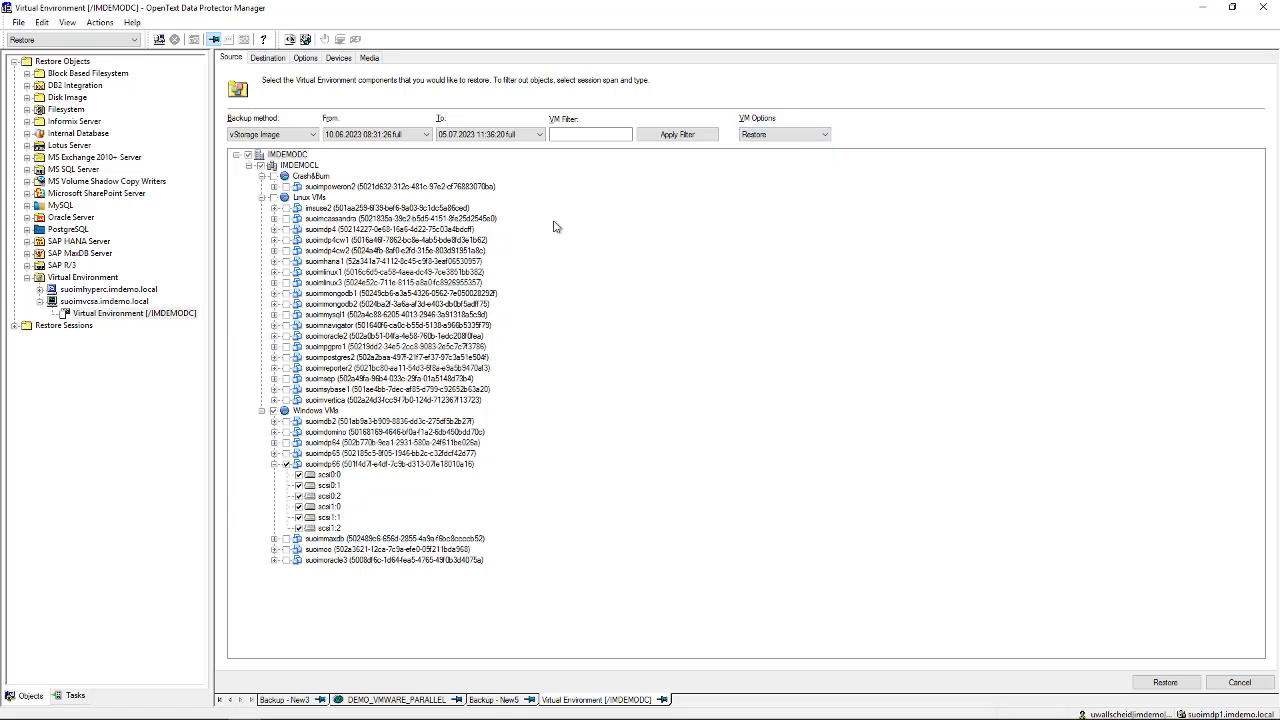
{"action": "left_click", "coordinate": [268, 56]}
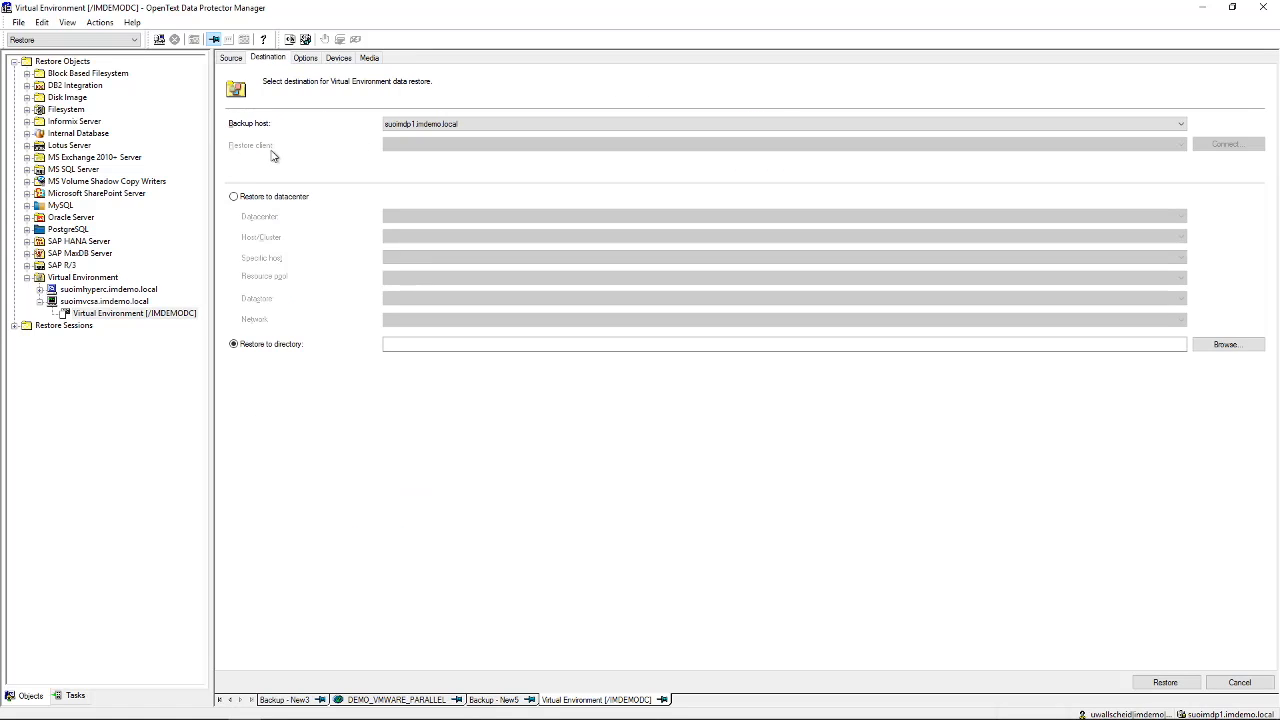
{"action": "left_click", "coordinate": [1164, 682]}
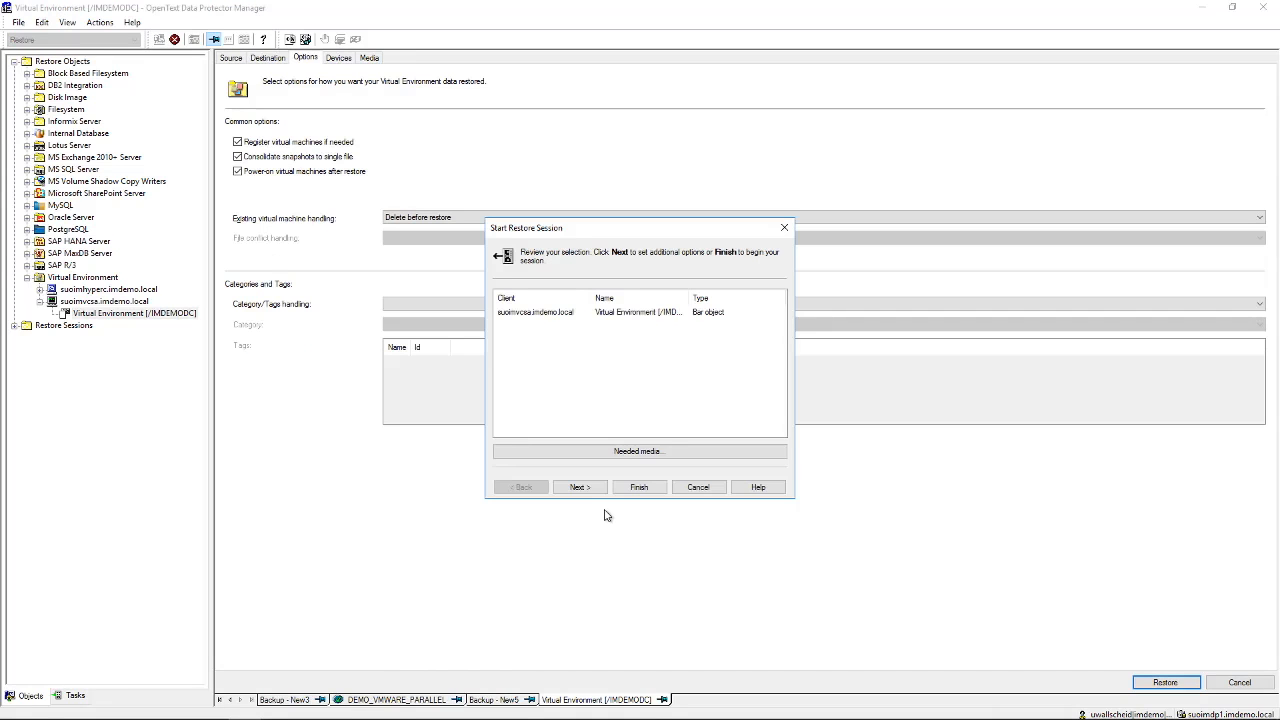